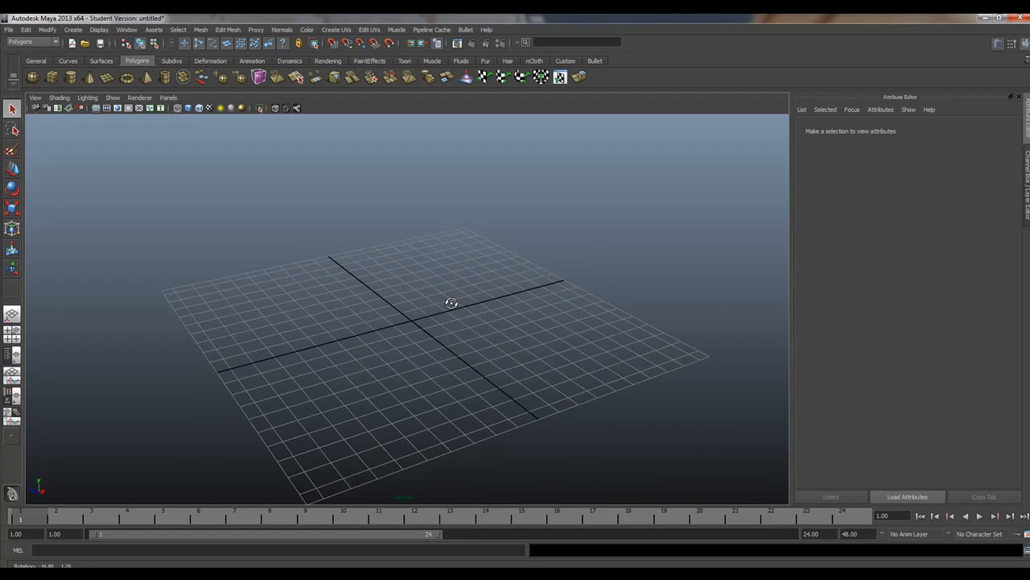
In the maximized side view, draw a hip, knee, ankle, ball and toe joint chain
{"action": "left_click_drag", "start_coordinate": [452, 304], "coordinate": [405, 320]}
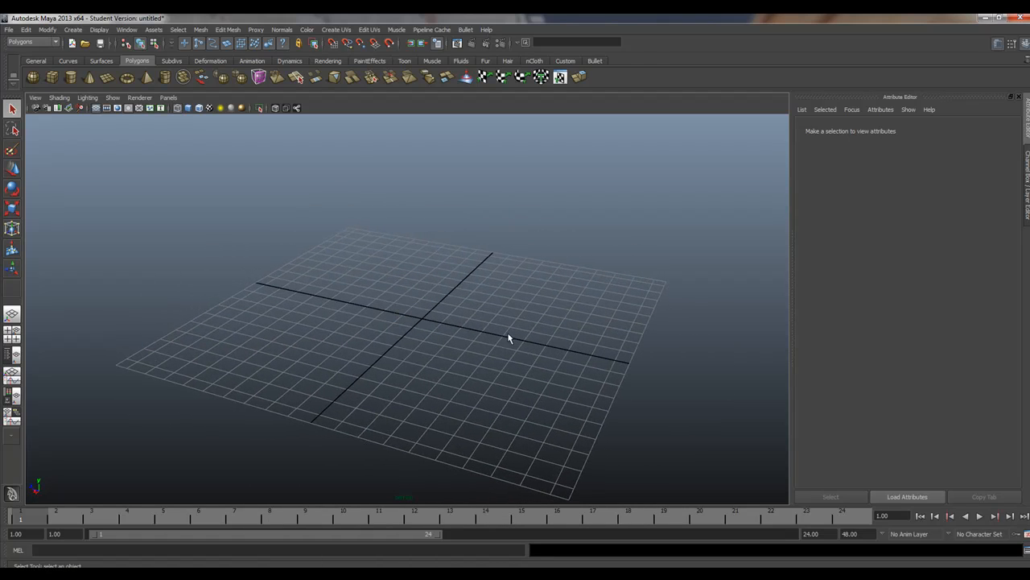
{"action": "mouse_move", "coordinate": [439, 362]}
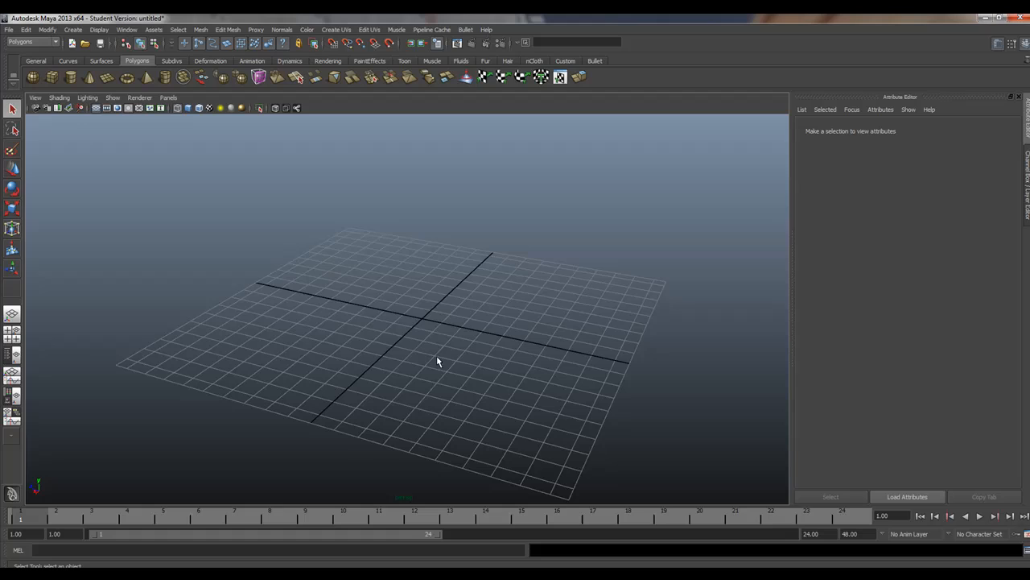
{"action": "mouse_move", "coordinate": [463, 277]}
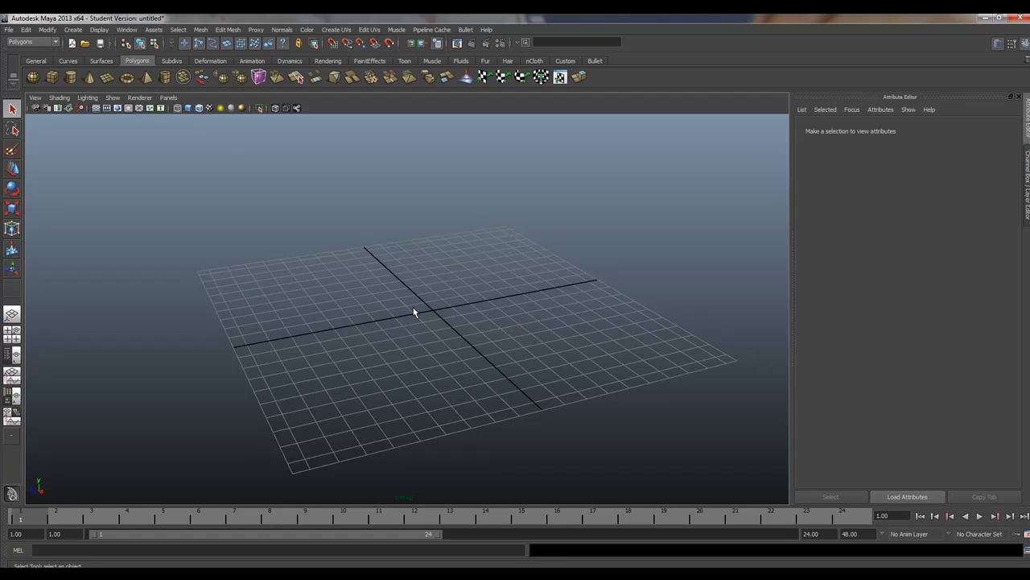
{"action": "key", "text": "space"}
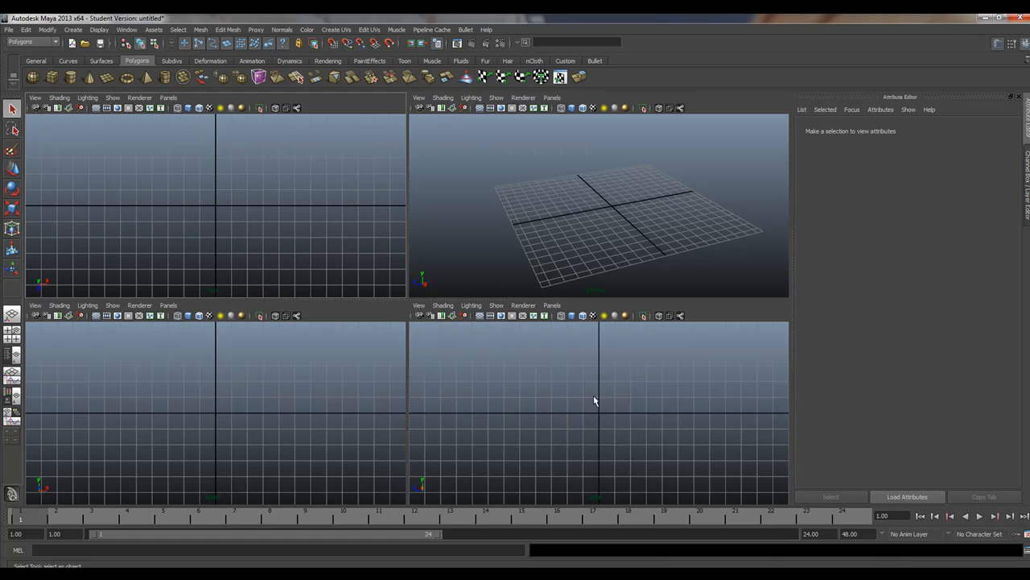
{"action": "key", "text": "space"}
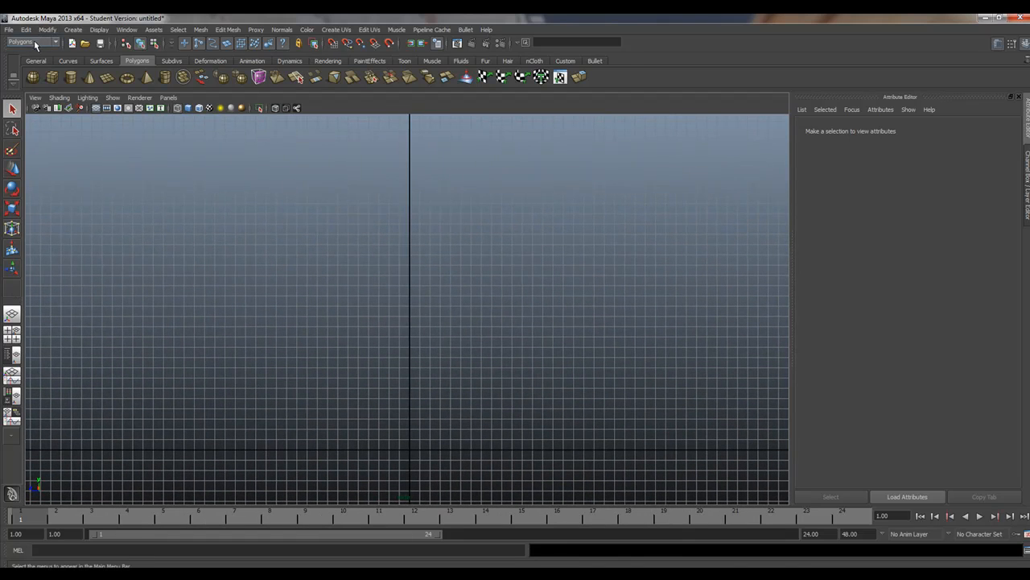
{"action": "left_click", "coordinate": [251, 60]}
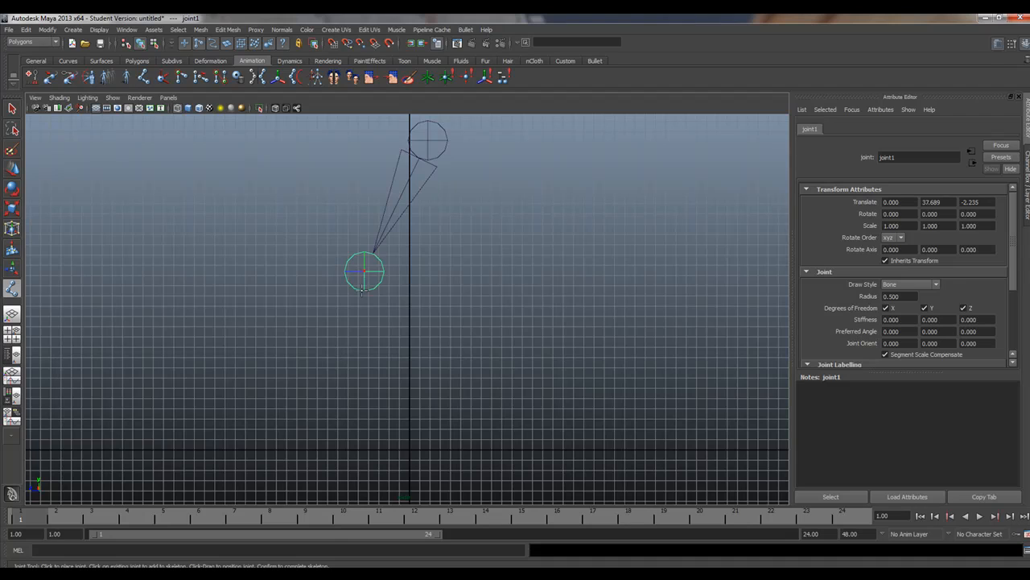
{"action": "left_click", "coordinate": [360, 328]}
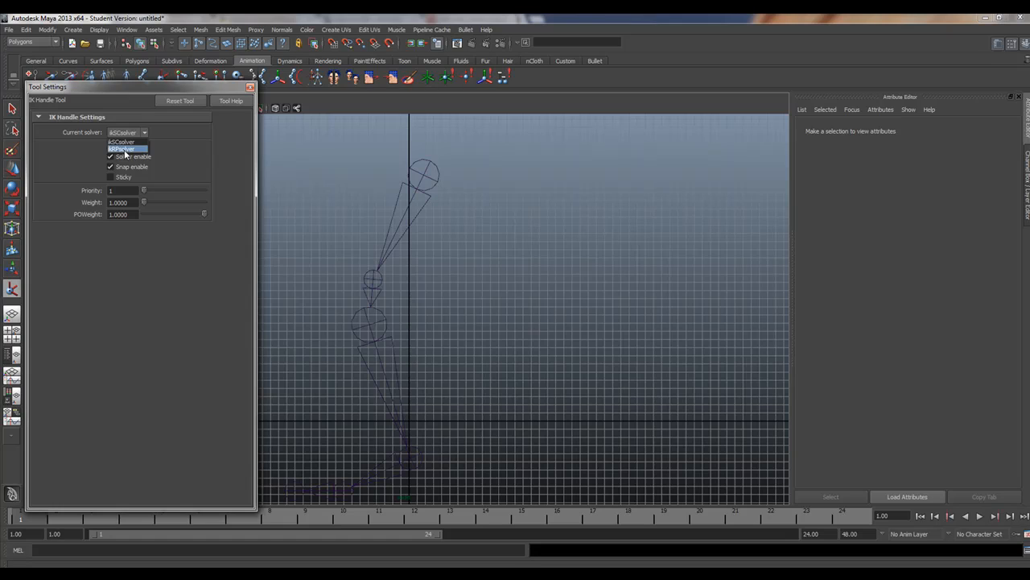
Add an ikRPsolver handle from hip to ankle and drag it down to straighten the leg
{"action": "left_click", "coordinate": [122, 148]}
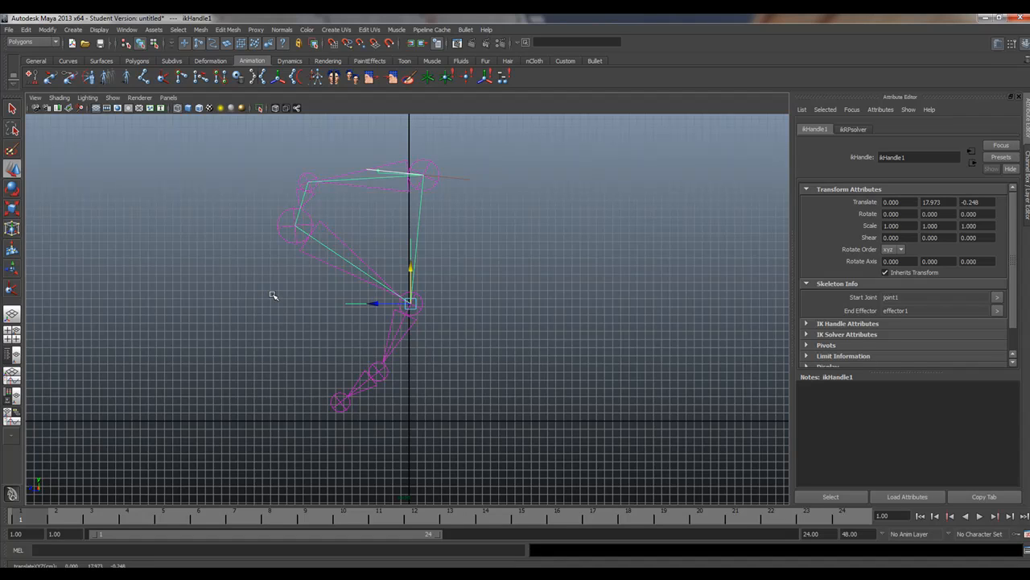
{"action": "left_click_drag", "start_coordinate": [410, 304], "coordinate": [410, 459]}
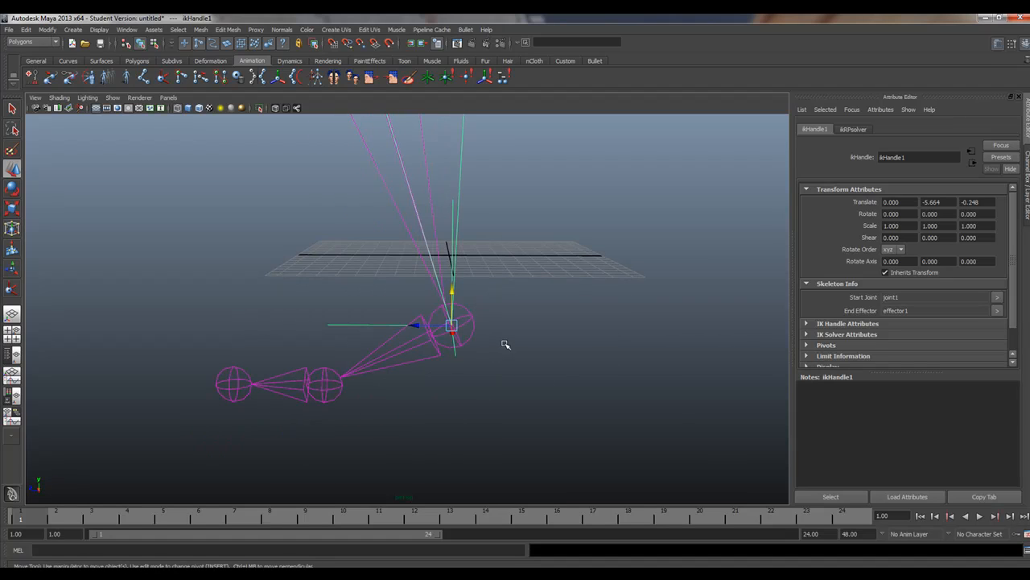
{"action": "mouse_move", "coordinate": [32, 291]}
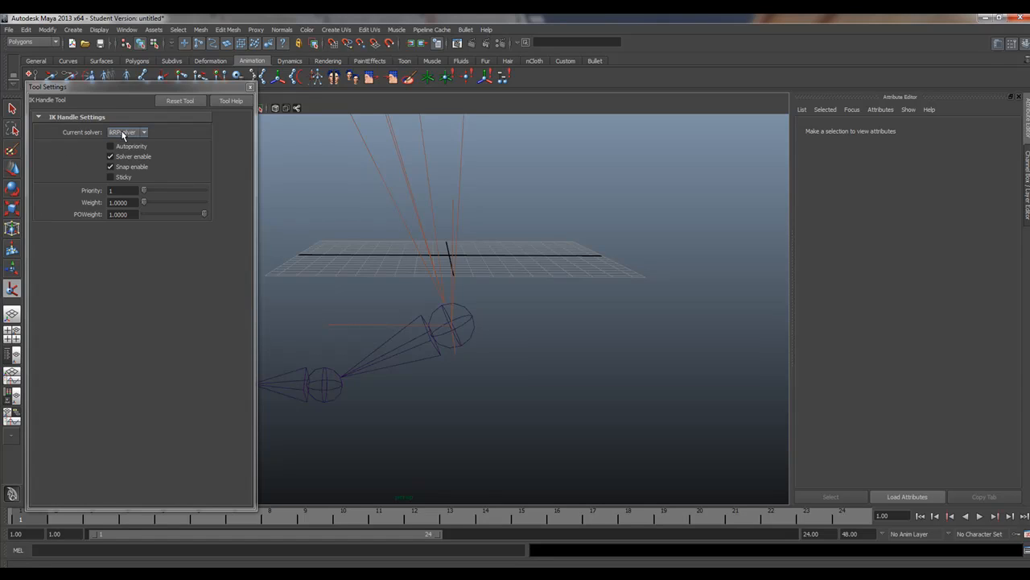
Create ikSCsolver handles from ankle to ball and from ball to toe
{"action": "left_click", "coordinate": [143, 132]}
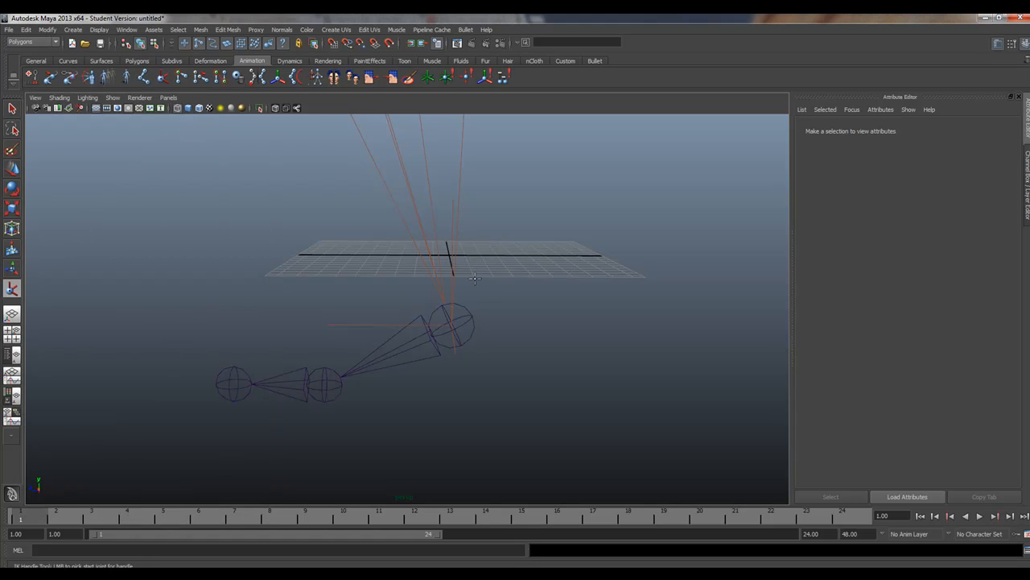
{"action": "left_click", "coordinate": [454, 322]}
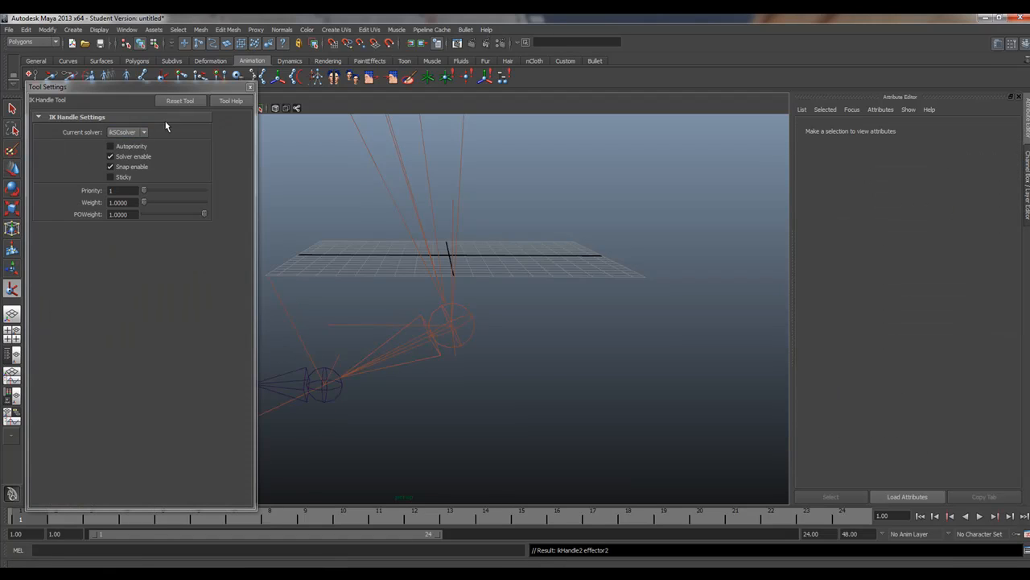
{"action": "left_click", "coordinate": [250, 87]}
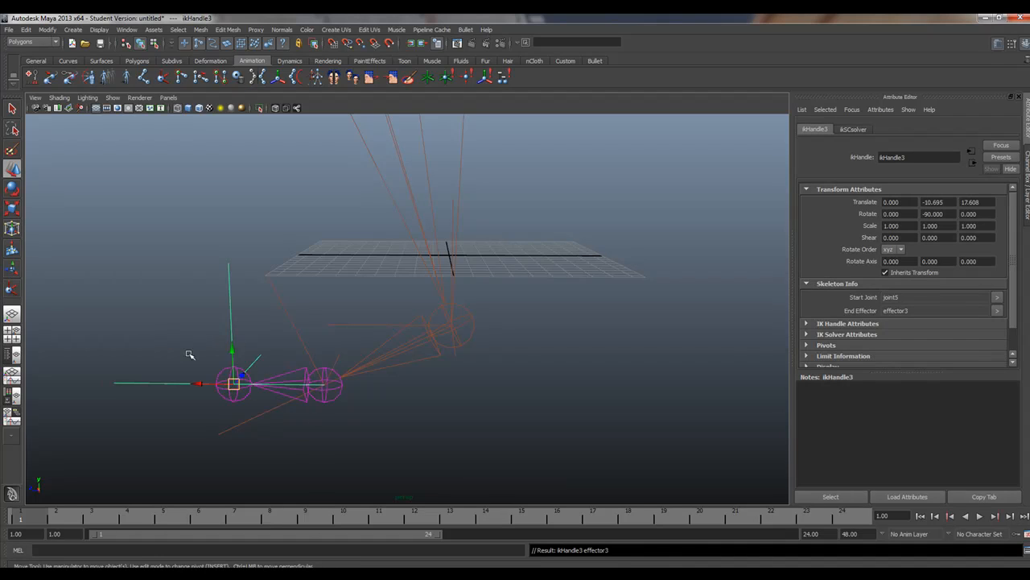
{"action": "left_click_drag", "start_coordinate": [189, 354], "coordinate": [205, 374]}
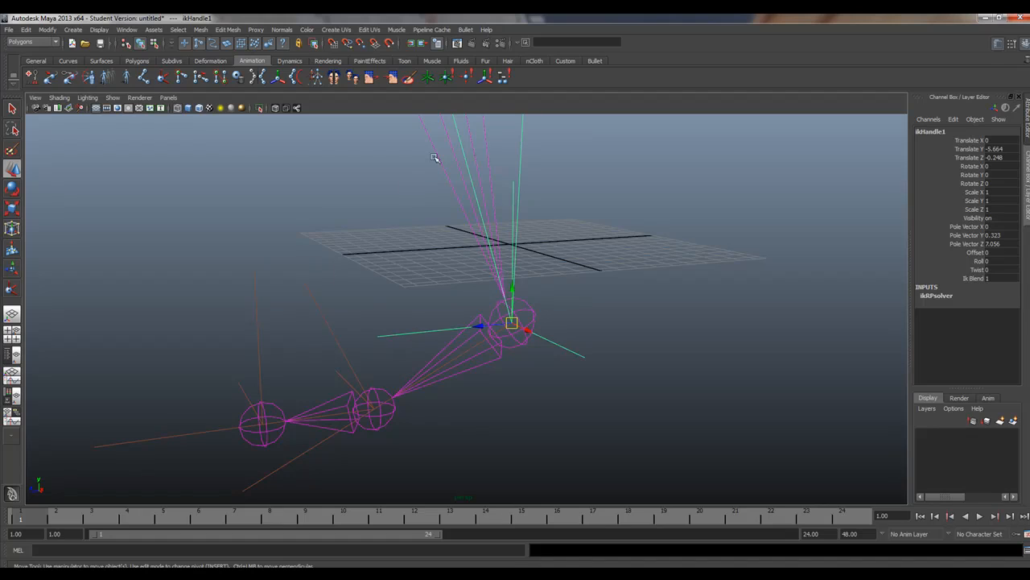
{"action": "mouse_move", "coordinate": [940, 128]}
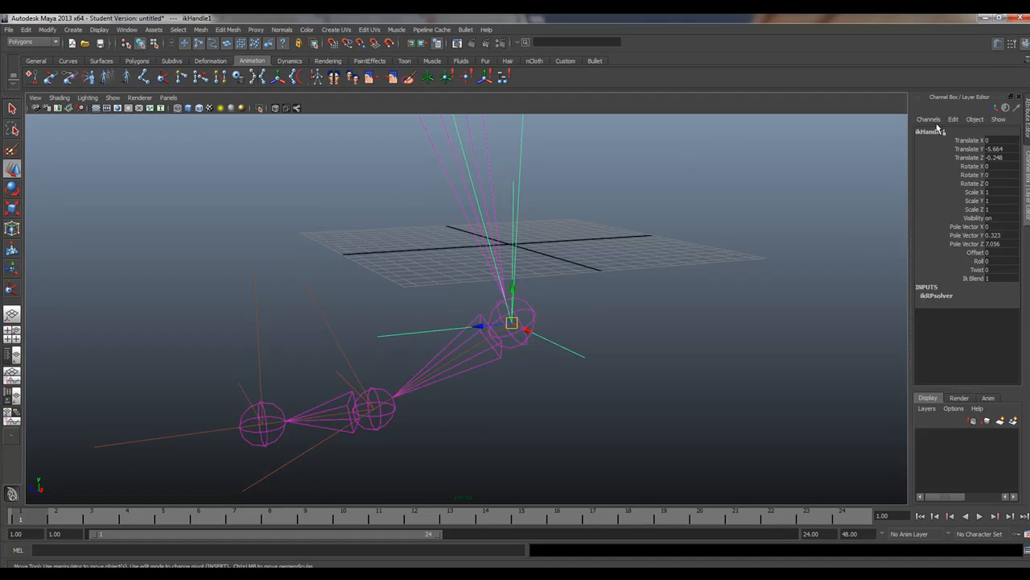
Rename the ankle IK handle AnkIK and the toe handle ToeIK in the Channel Box
{"action": "double_click", "coordinate": [930, 131]}
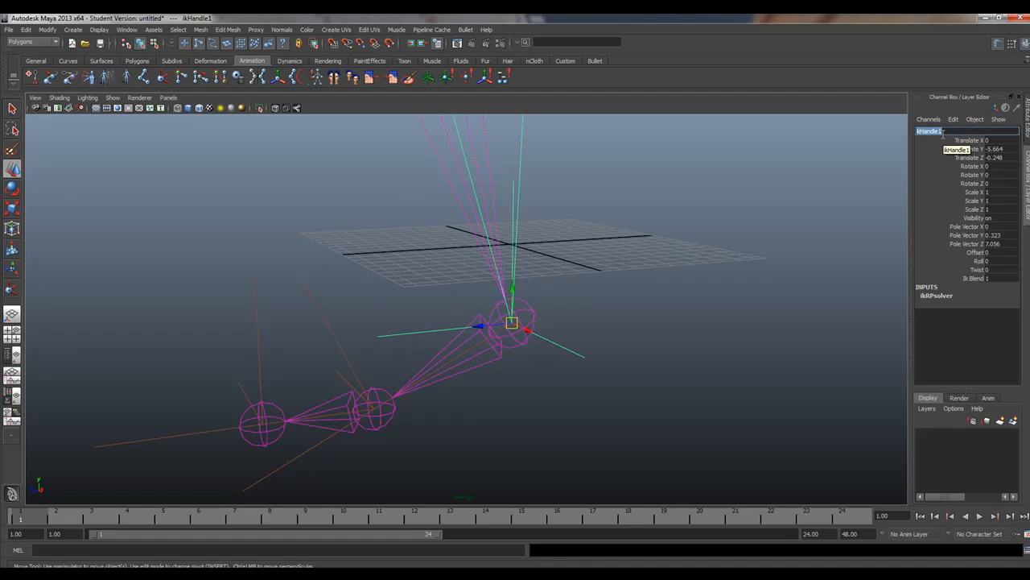
{"action": "type", "text": "AnkIK"}
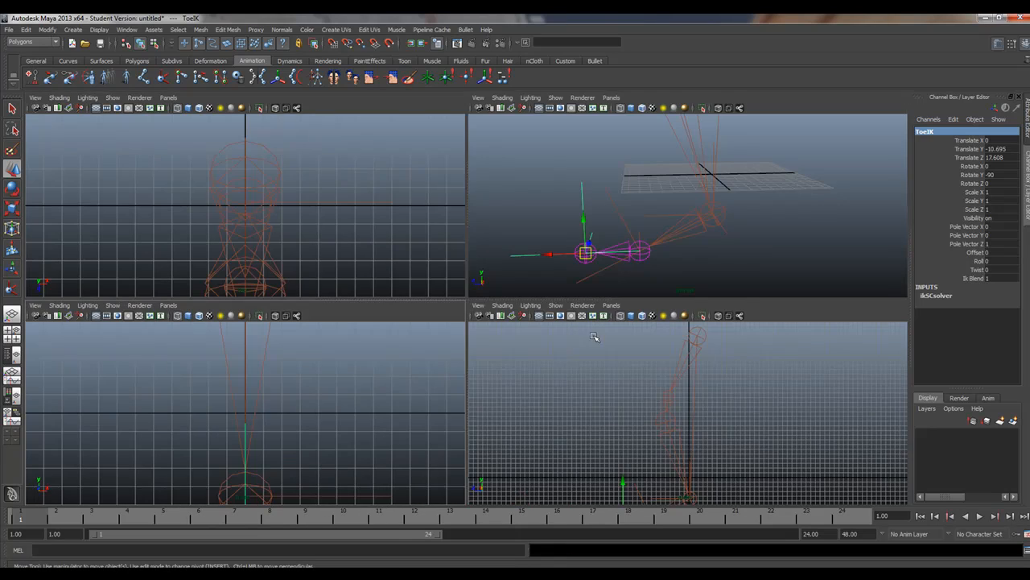
{"action": "key", "text": "space"}
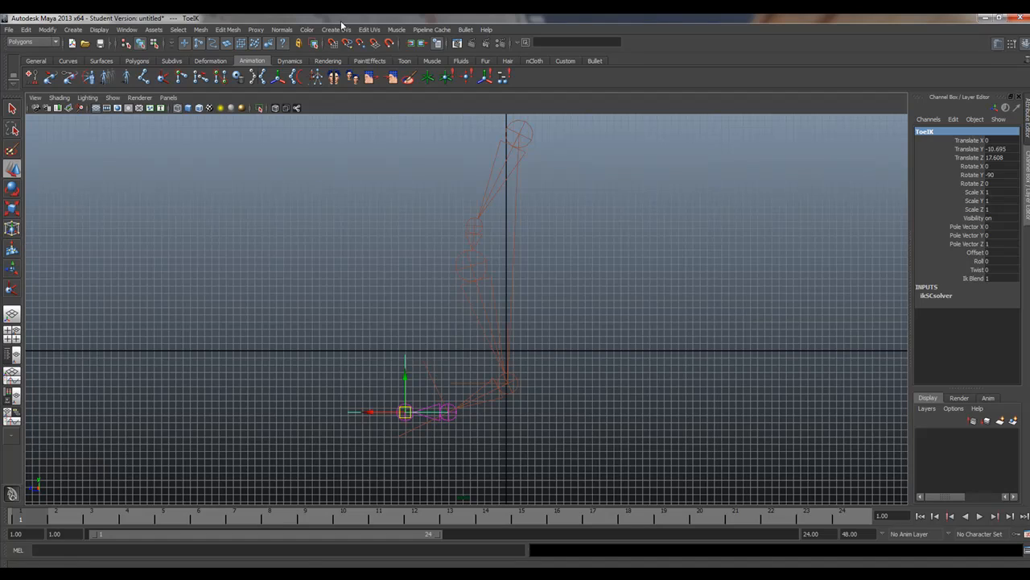
Draw reverse foot joints at the heel, toe, ball and ankle positions
{"action": "left_click", "coordinate": [31, 42]}
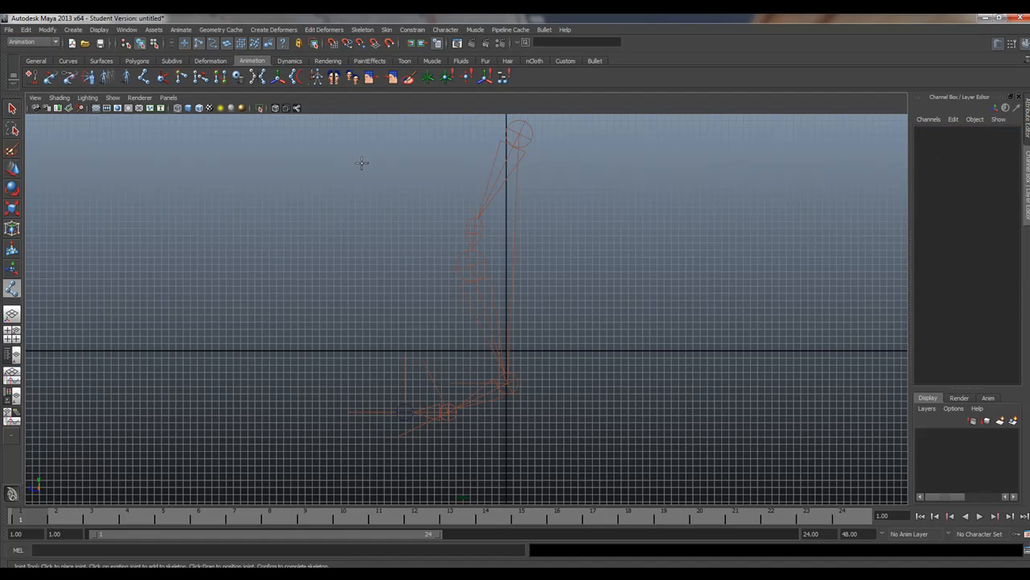
{"action": "mouse_move", "coordinate": [529, 426]}
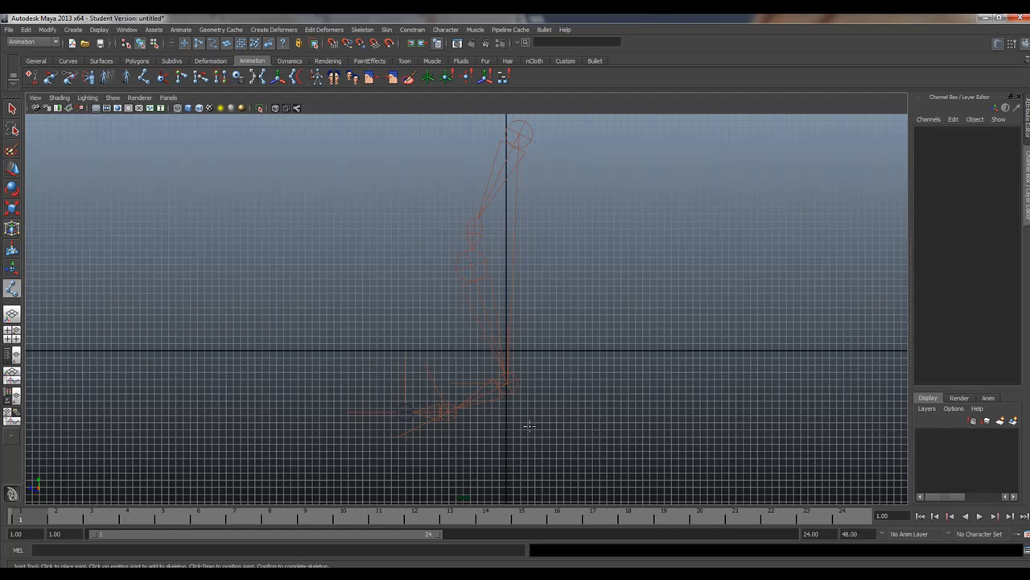
{"action": "mouse_move", "coordinate": [468, 416]}
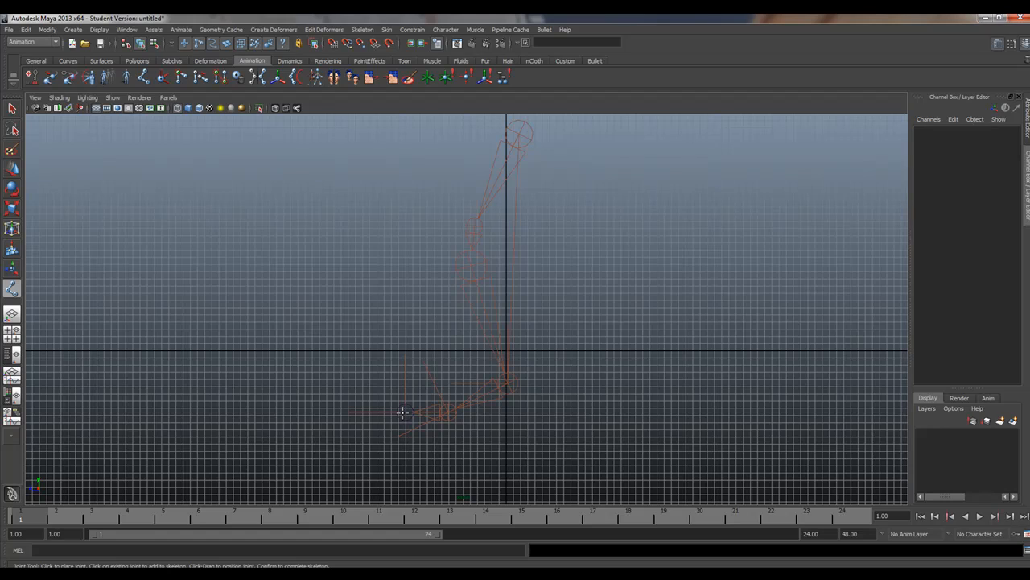
{"action": "mouse_move", "coordinate": [445, 410]}
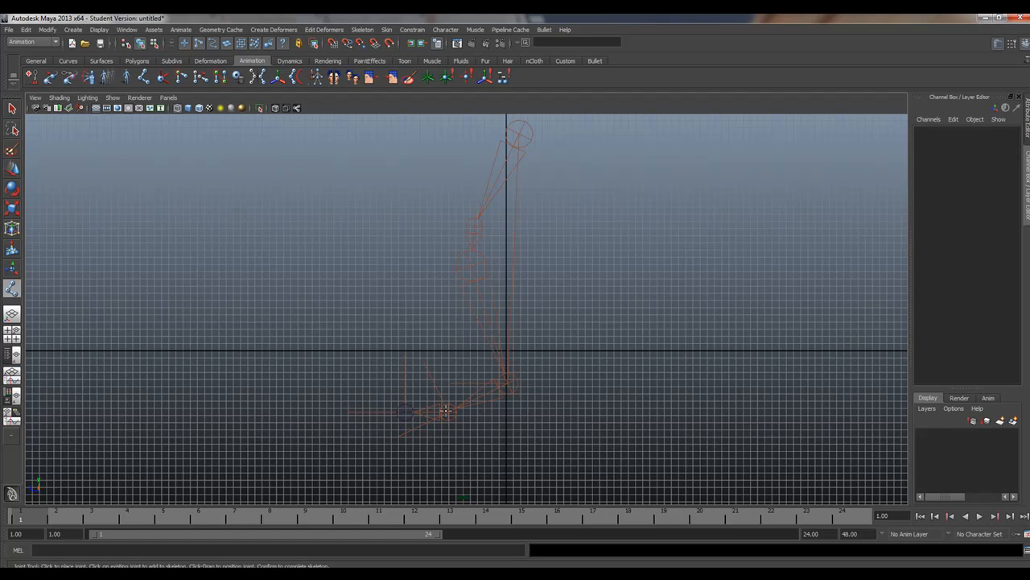
{"action": "mouse_move", "coordinate": [425, 413]}
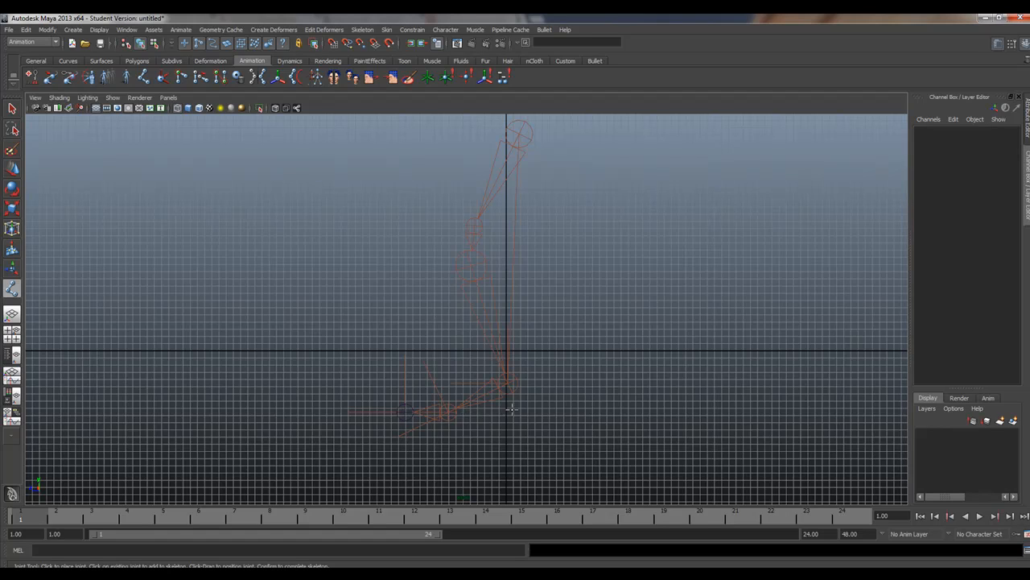
{"action": "mouse_move", "coordinate": [432, 412]}
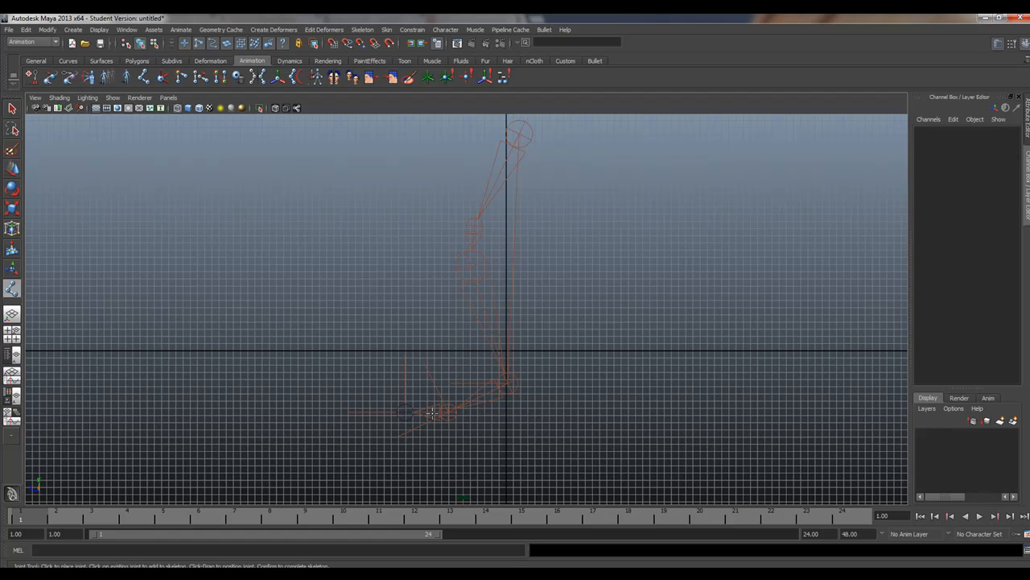
{"action": "mouse_move", "coordinate": [508, 416]}
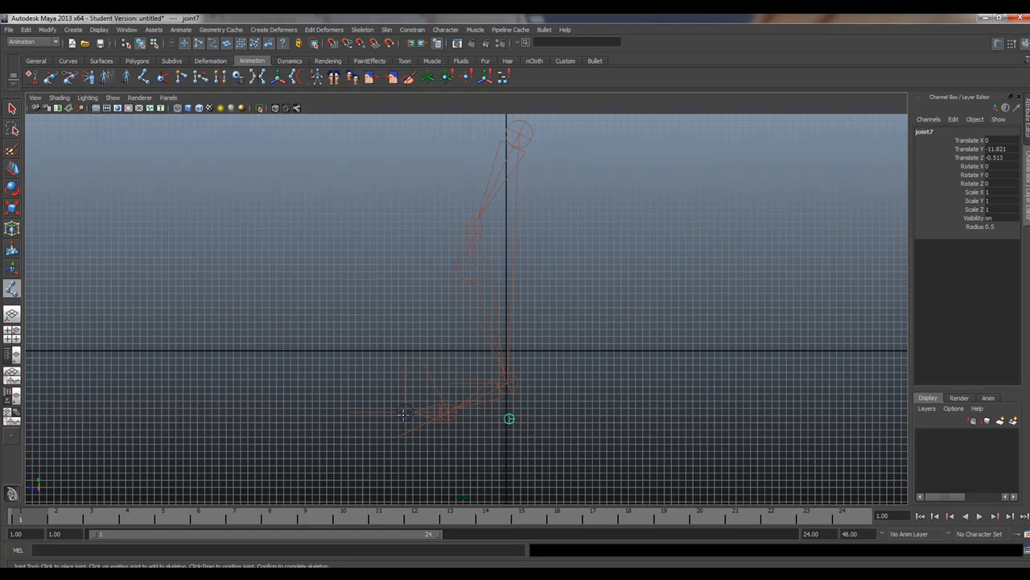
{"action": "mouse_move", "coordinate": [473, 417]}
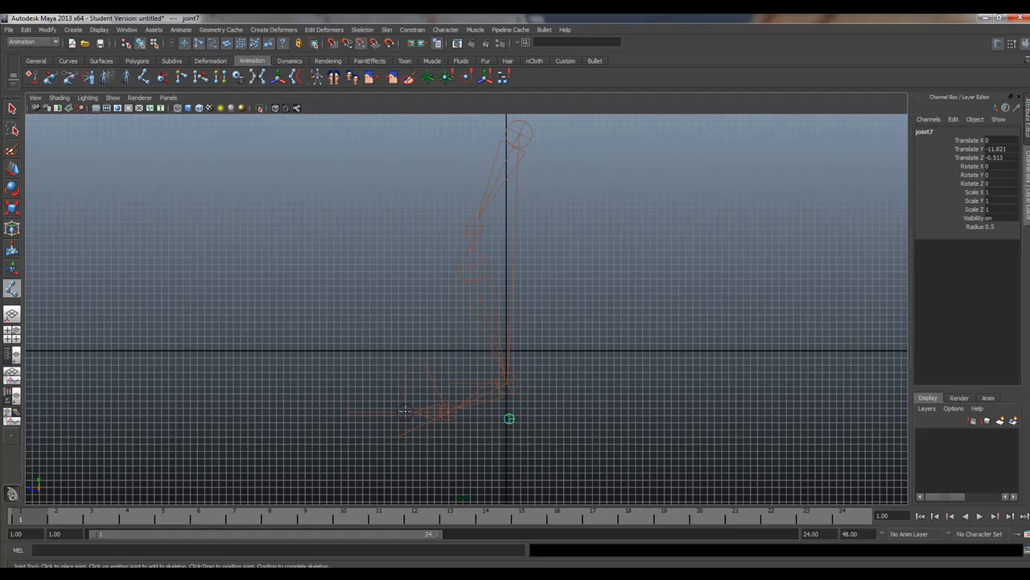
{"action": "left_click", "coordinate": [405, 412]}
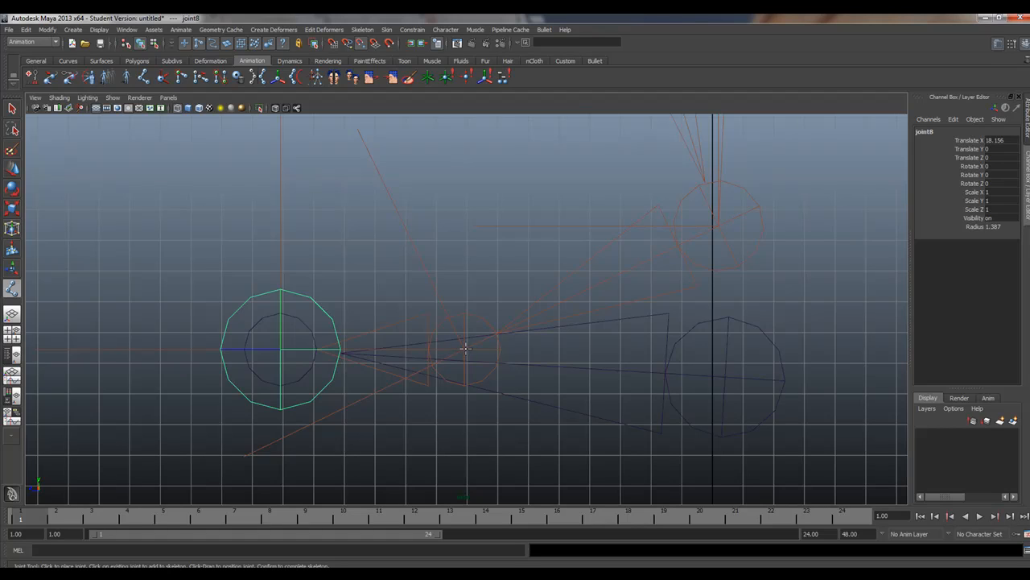
{"action": "mouse_move", "coordinate": [464, 348]}
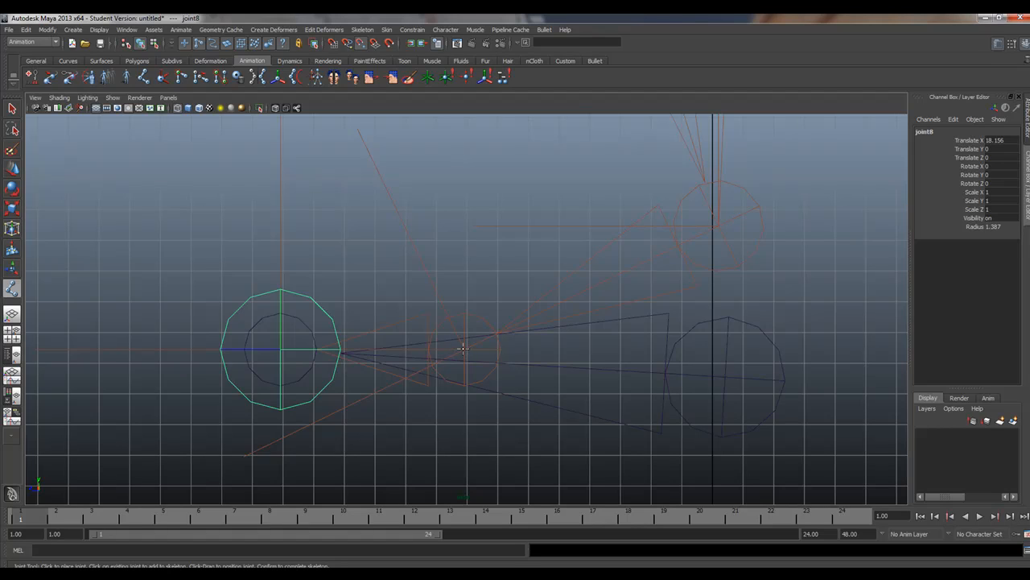
{"action": "left_click", "coordinate": [462, 348]}
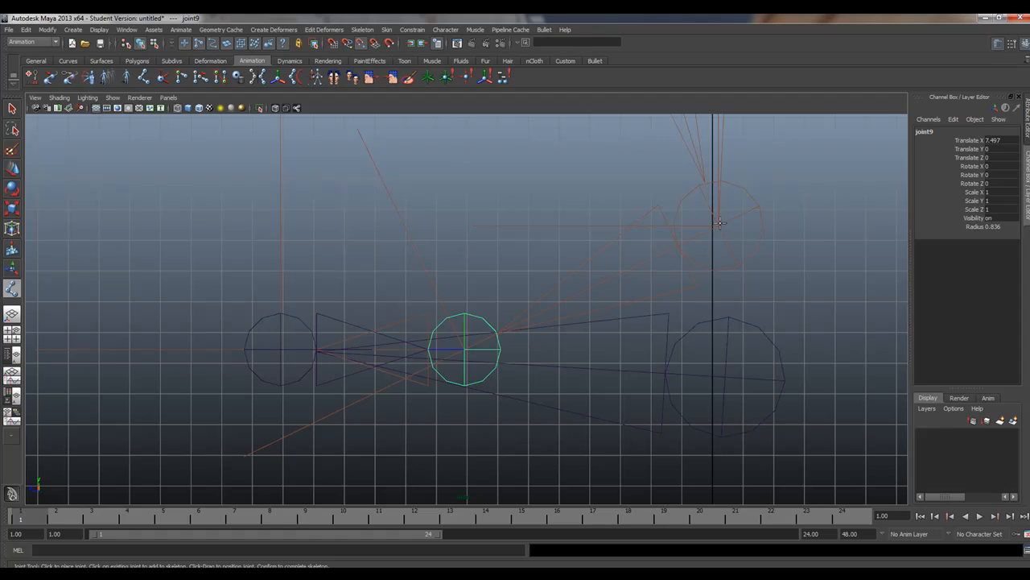
{"action": "left_click", "coordinate": [720, 224]}
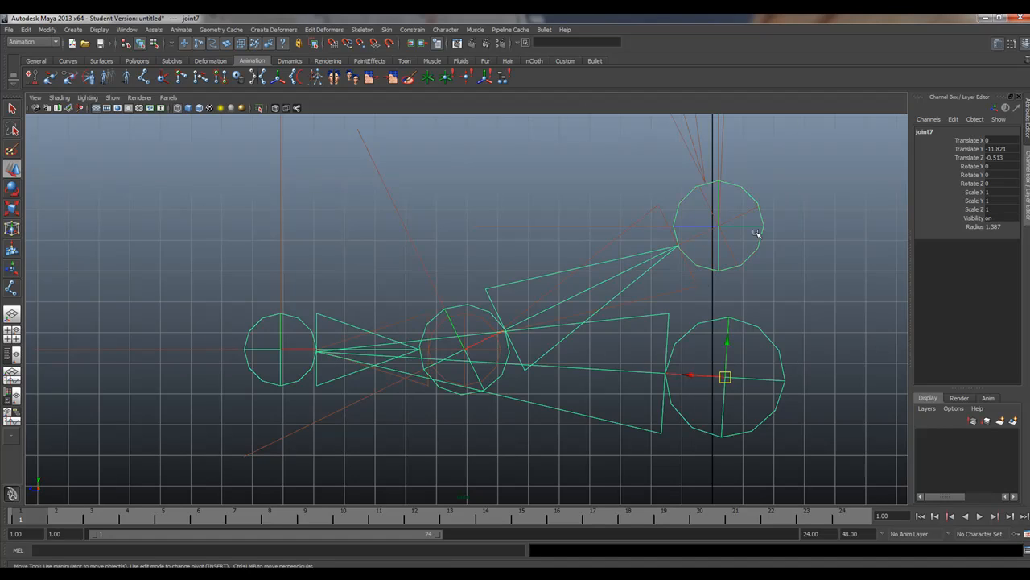
{"action": "mouse_move", "coordinate": [582, 259]}
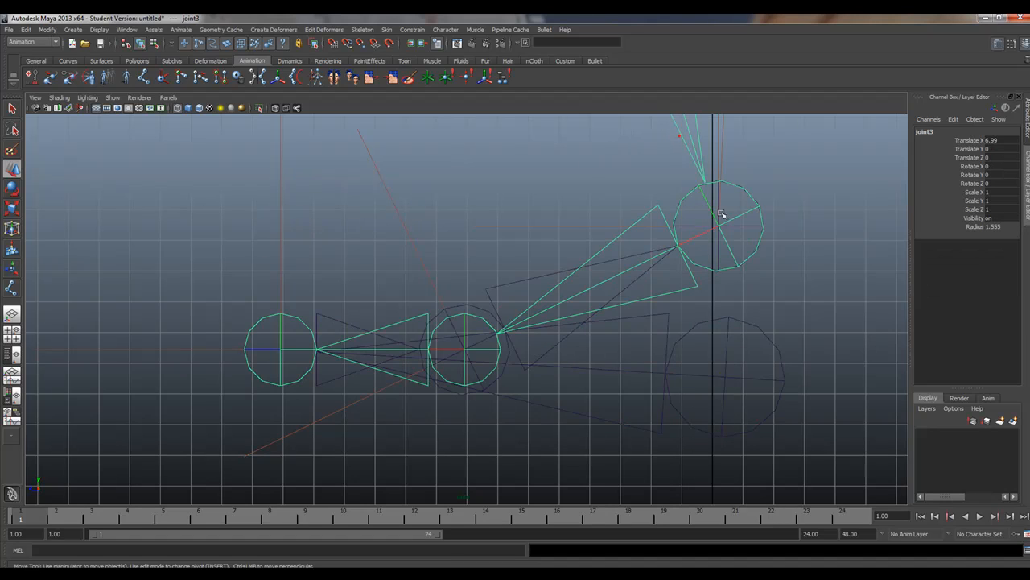
{"action": "mouse_move", "coordinate": [690, 448]}
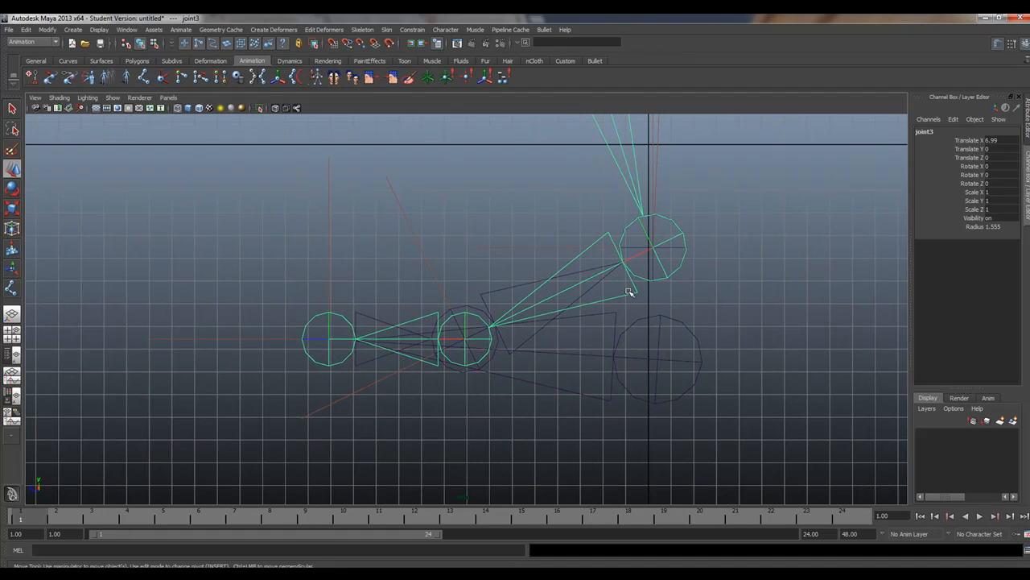
Create display layer layer1 in the Display Layer Editor for the leg skeleton
{"action": "left_click", "coordinate": [1013, 420]}
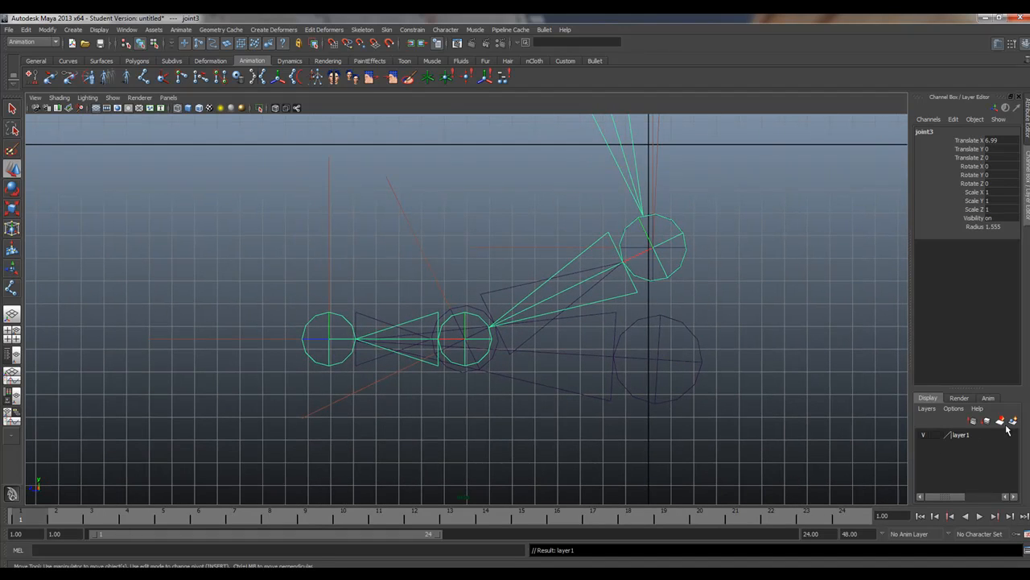
{"action": "mouse_move", "coordinate": [524, 338]}
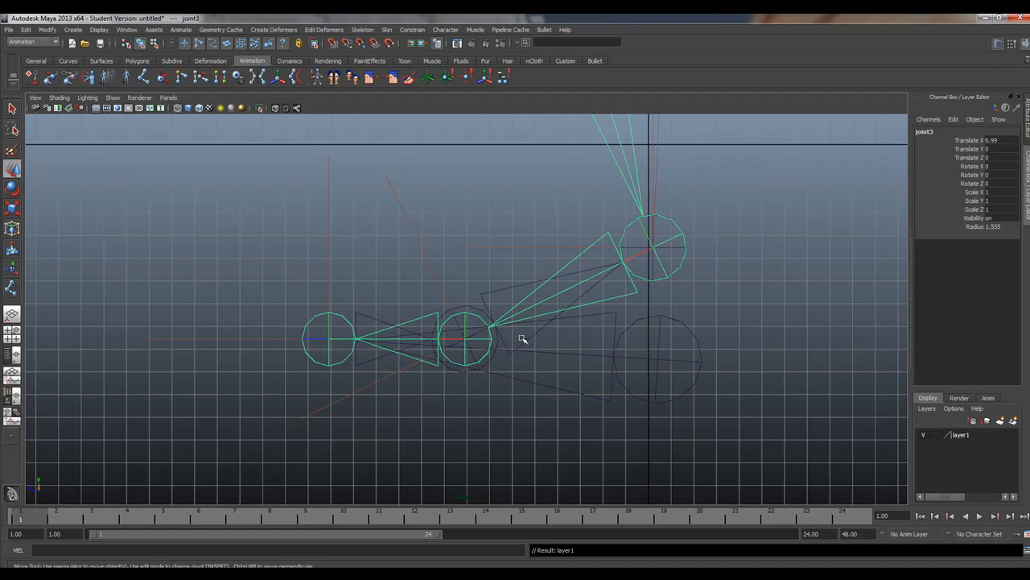
{"action": "mouse_move", "coordinate": [398, 376]}
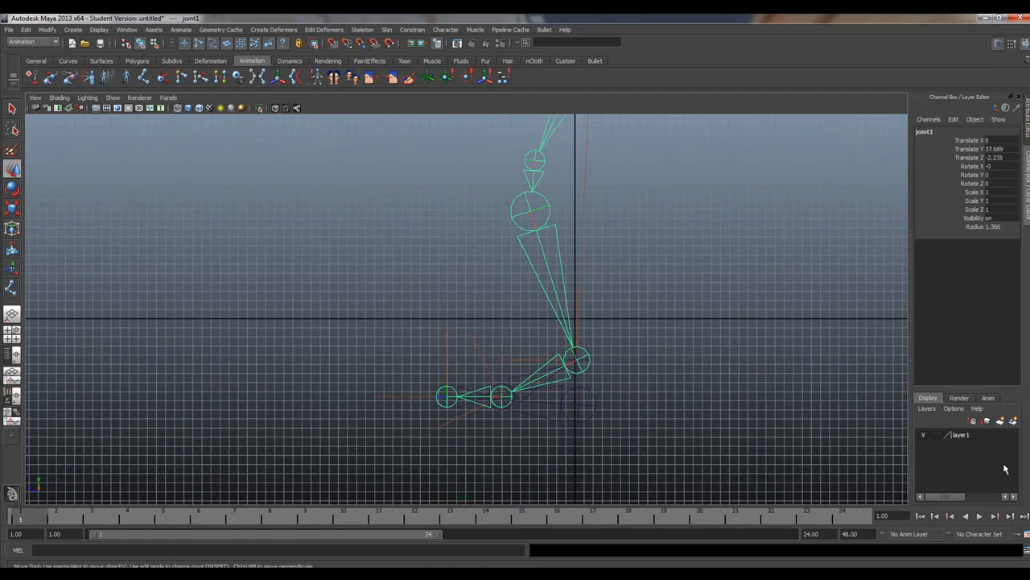
Rename layer1 to mainLeg in its layer settings and save
{"action": "double_click", "coordinate": [960, 435]}
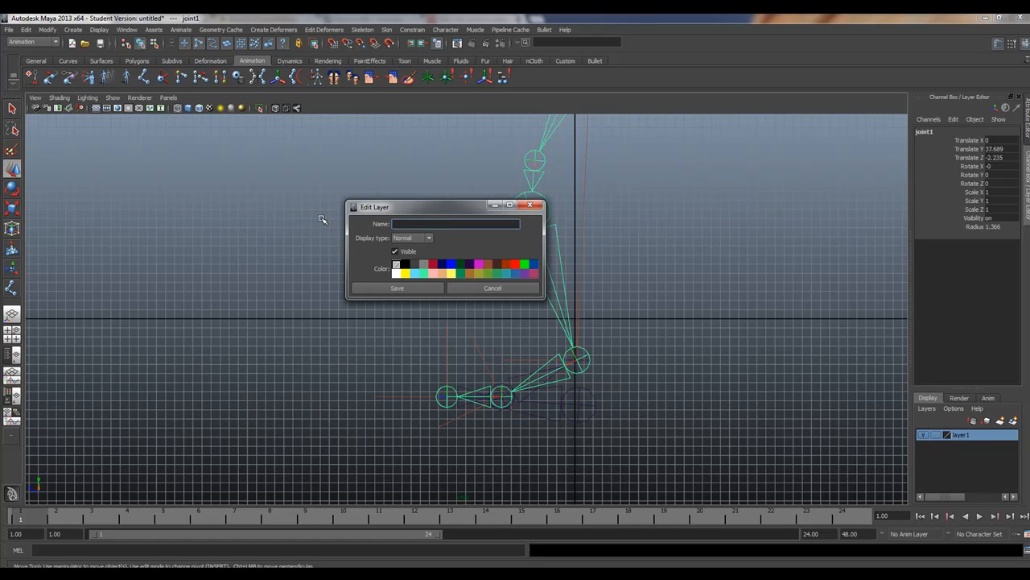
{"action": "type", "text": "mainLeg"}
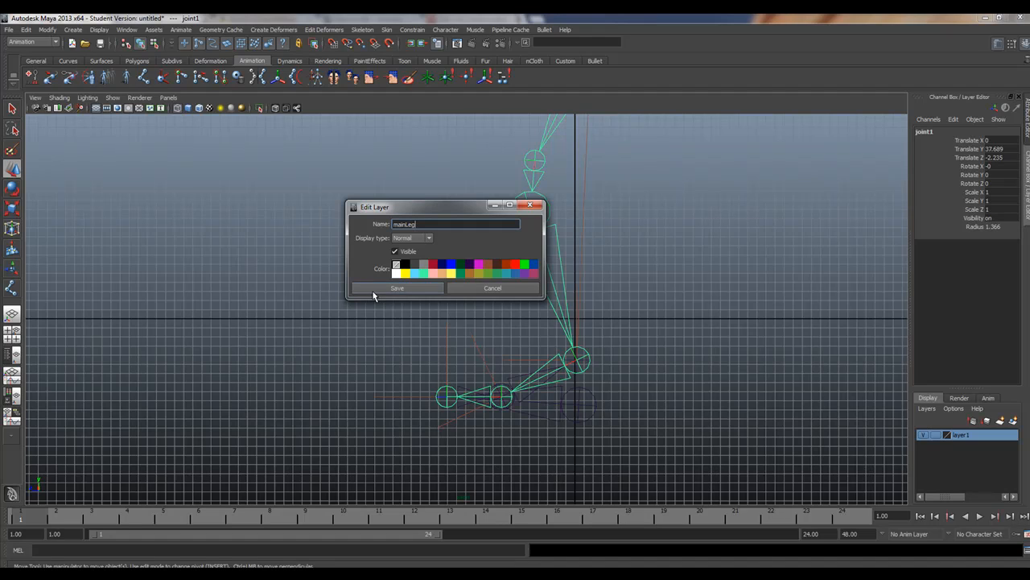
{"action": "left_click", "coordinate": [397, 288]}
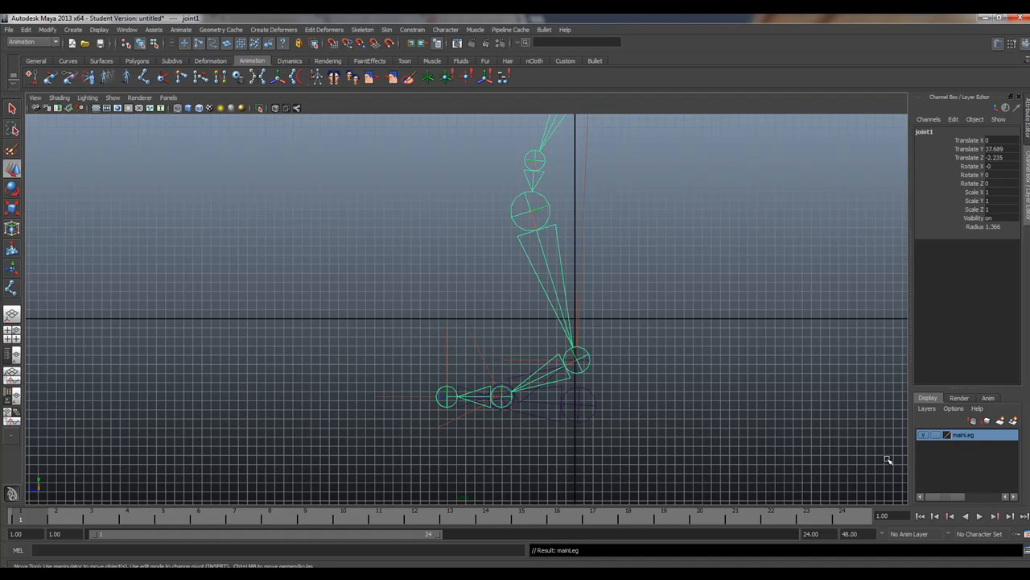
{"action": "mouse_move", "coordinate": [888, 458]}
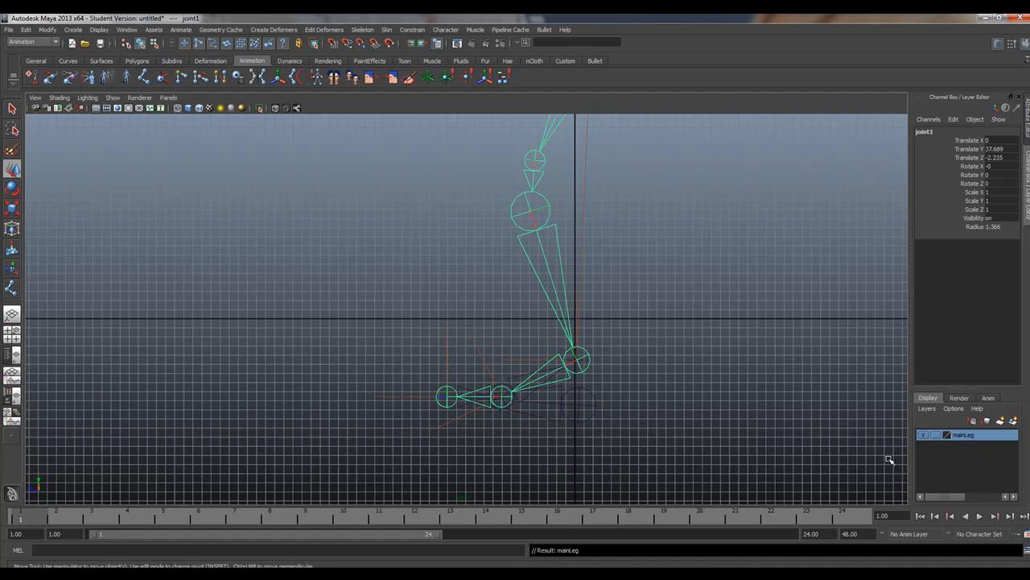
{"action": "mouse_move", "coordinate": [901, 460]}
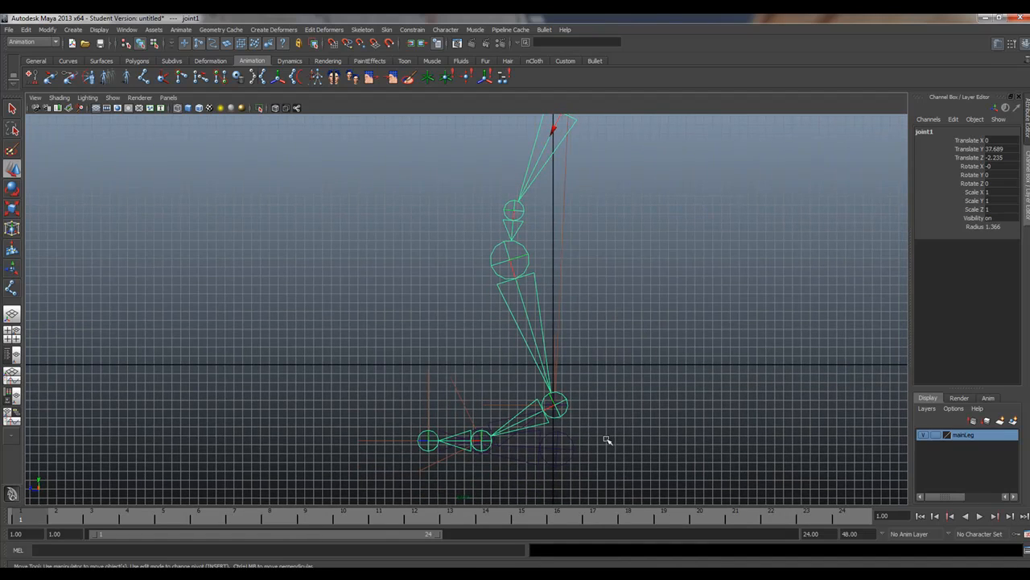
{"action": "mouse_move", "coordinate": [459, 443]}
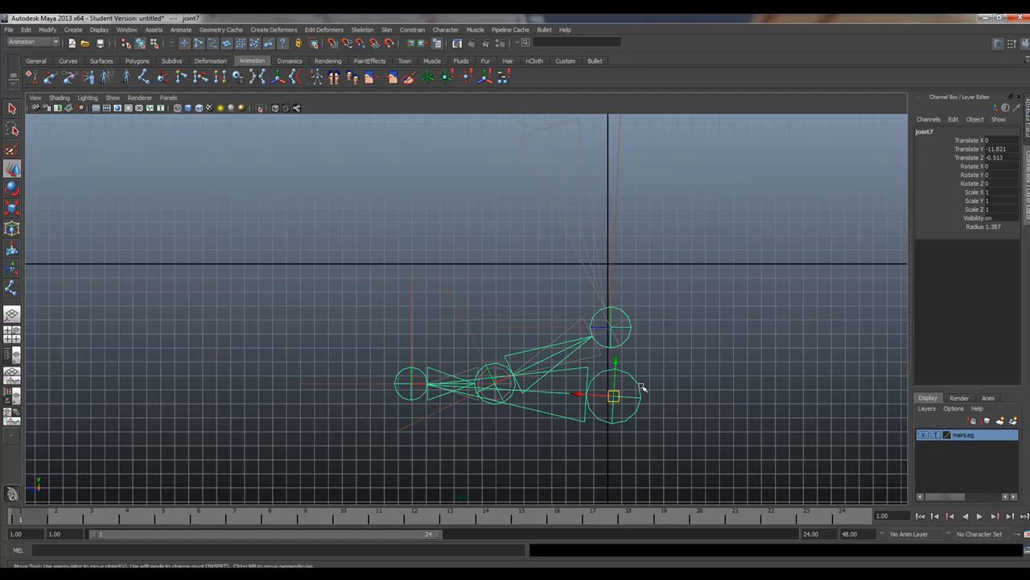
Template mainLeg and name the reverse joints INVSERoot, INVToe, INVHeel and INVAnkle
{"action": "double_click", "coordinate": [924, 131]}
{"action": "type", "text": "INVSERoot"}
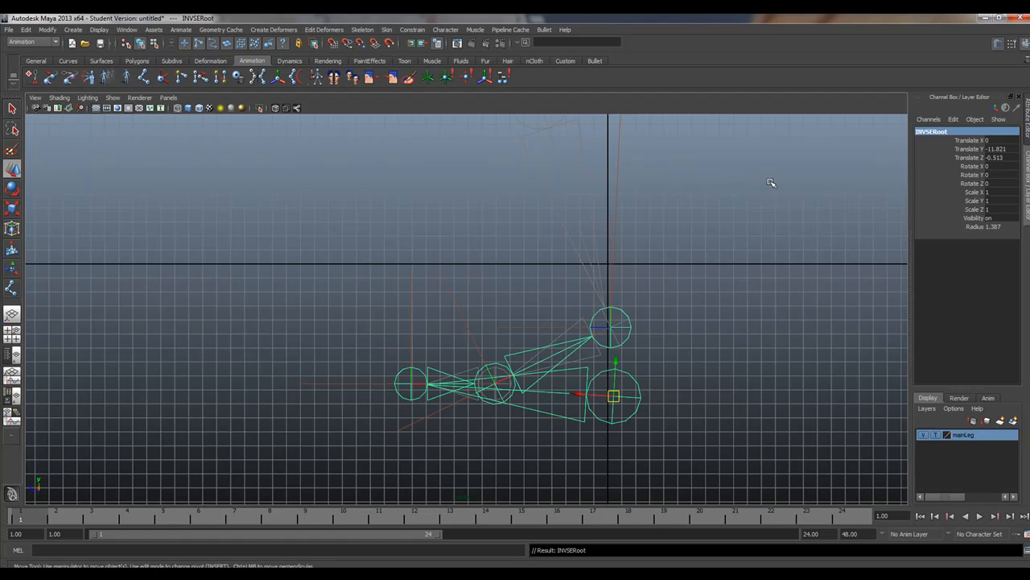
{"action": "mouse_move", "coordinate": [823, 135]}
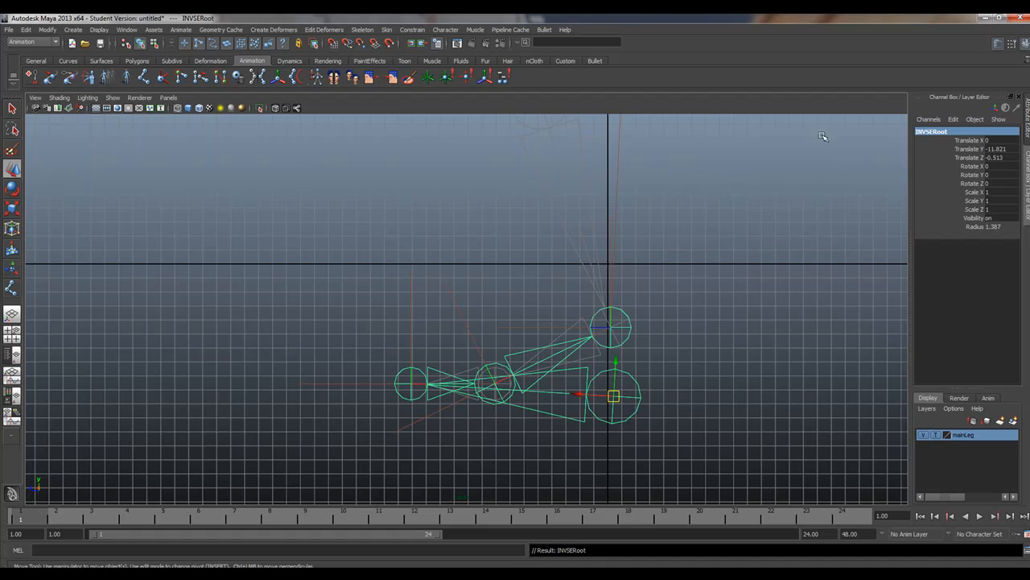
{"action": "mouse_move", "coordinate": [486, 365]}
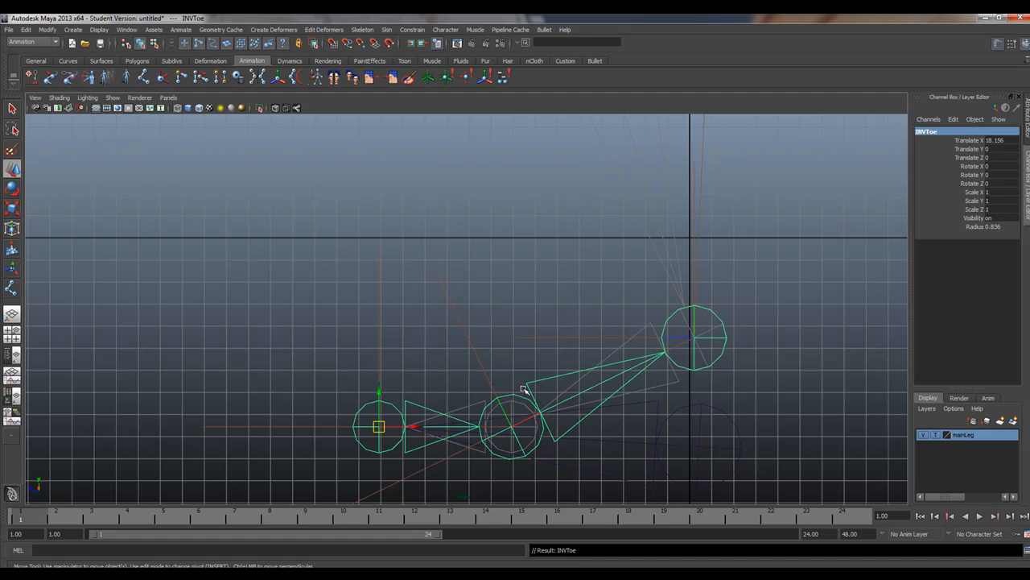
{"action": "left_click", "coordinate": [511, 427]}
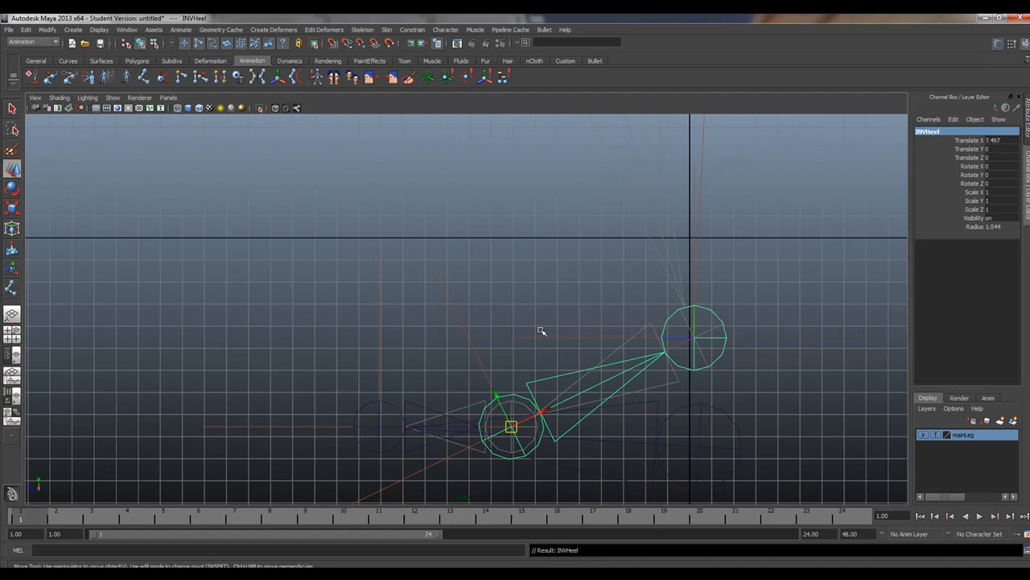
{"action": "left_click", "coordinate": [694, 336]}
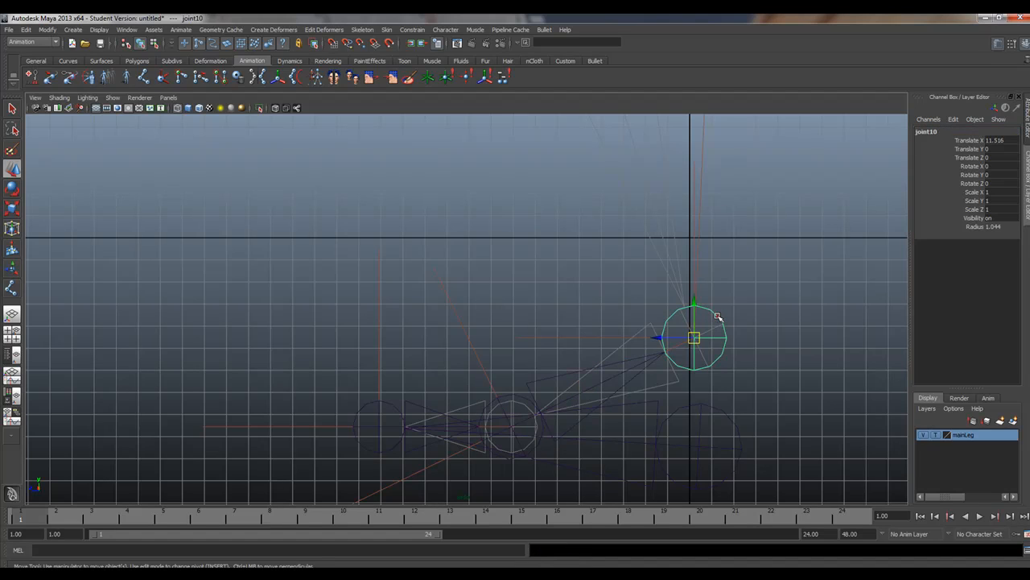
{"action": "double_click", "coordinate": [926, 131]}
{"action": "type", "text": "INVAnkle"}
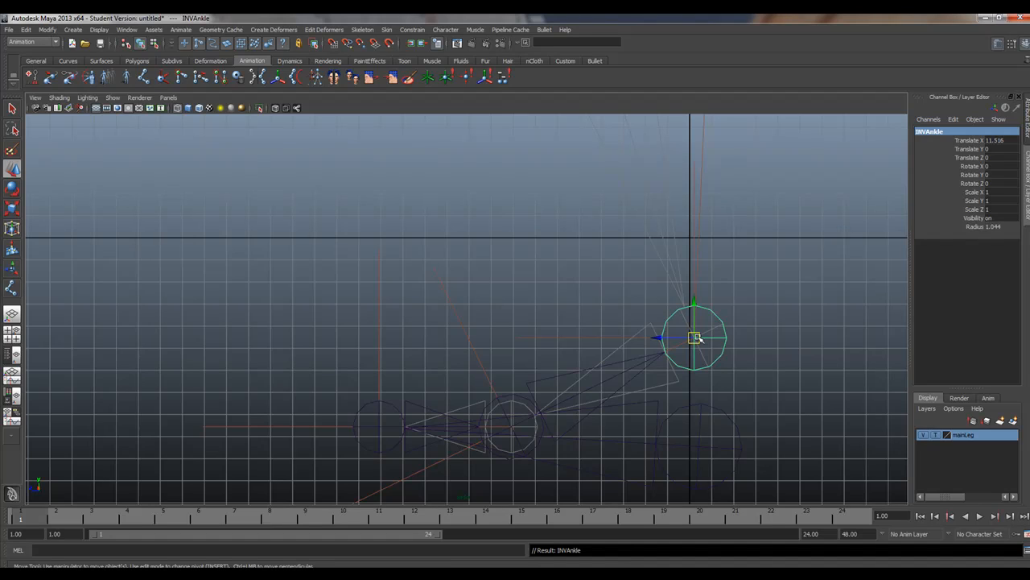
{"action": "mouse_move", "coordinate": [629, 354]}
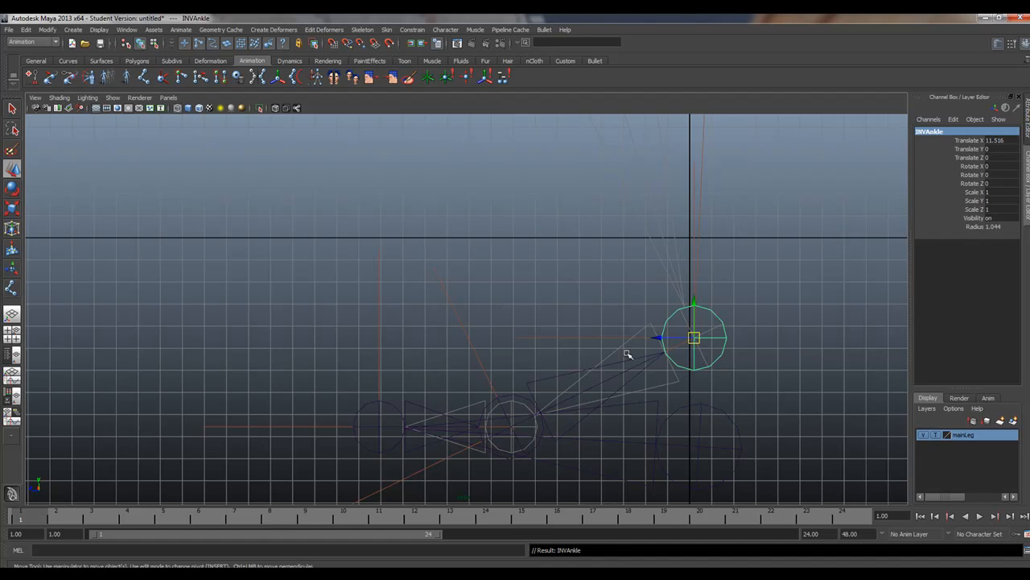
{"action": "mouse_move", "coordinate": [536, 342]}
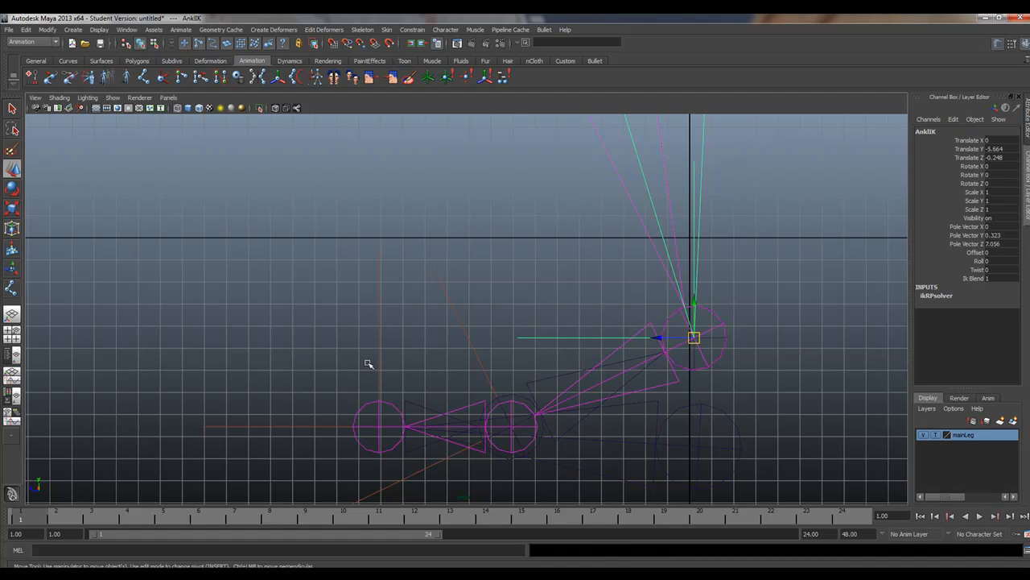
{"action": "mouse_move", "coordinate": [405, 396]}
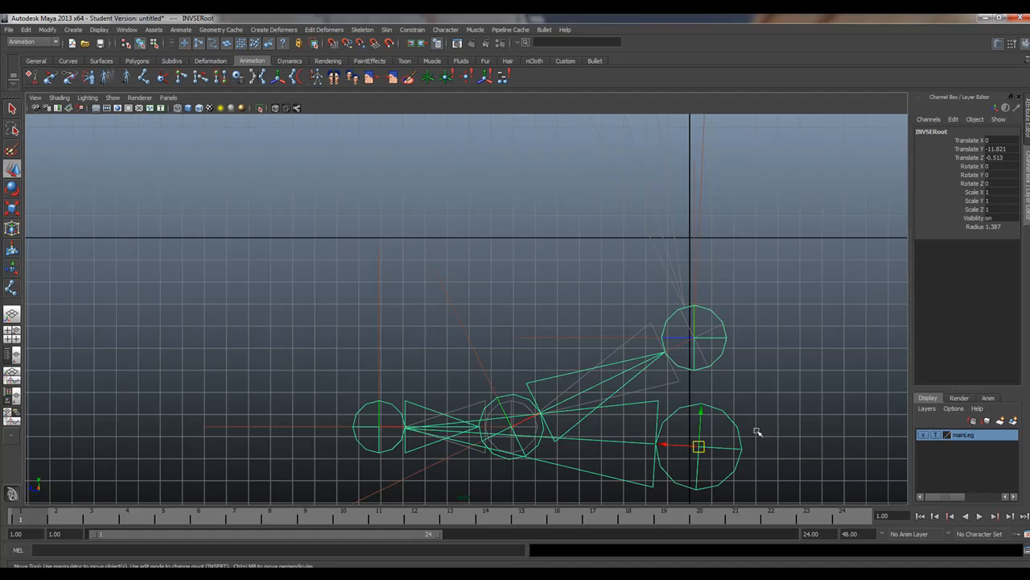
{"action": "mouse_move", "coordinate": [551, 344]}
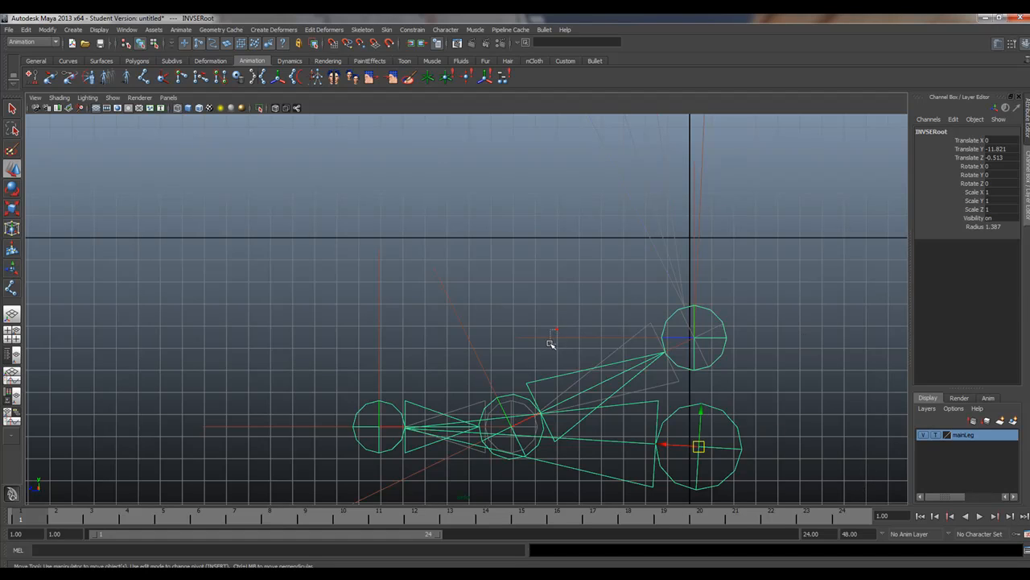
{"action": "left_click", "coordinate": [694, 337]}
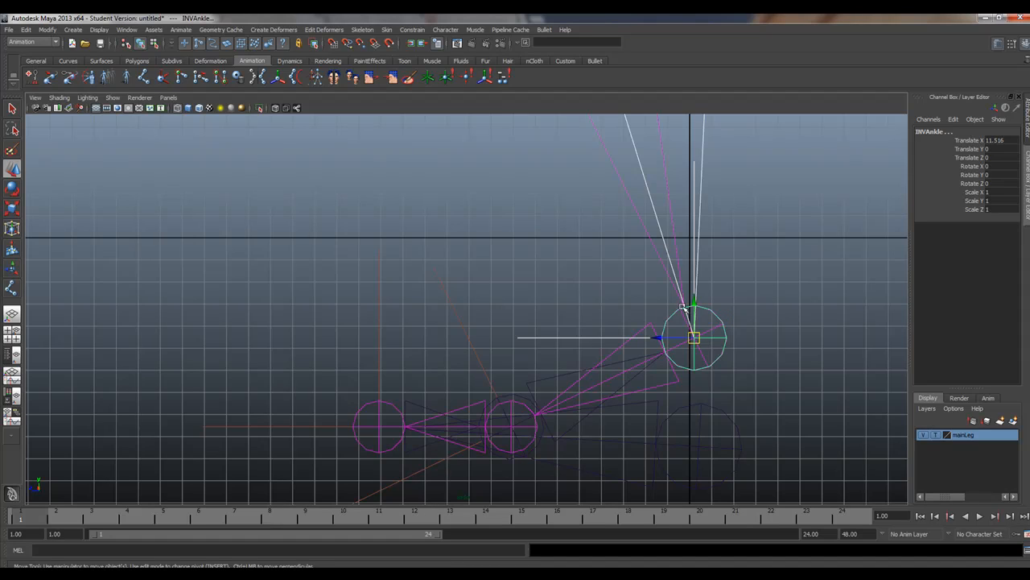
{"action": "mouse_move", "coordinate": [722, 325]}
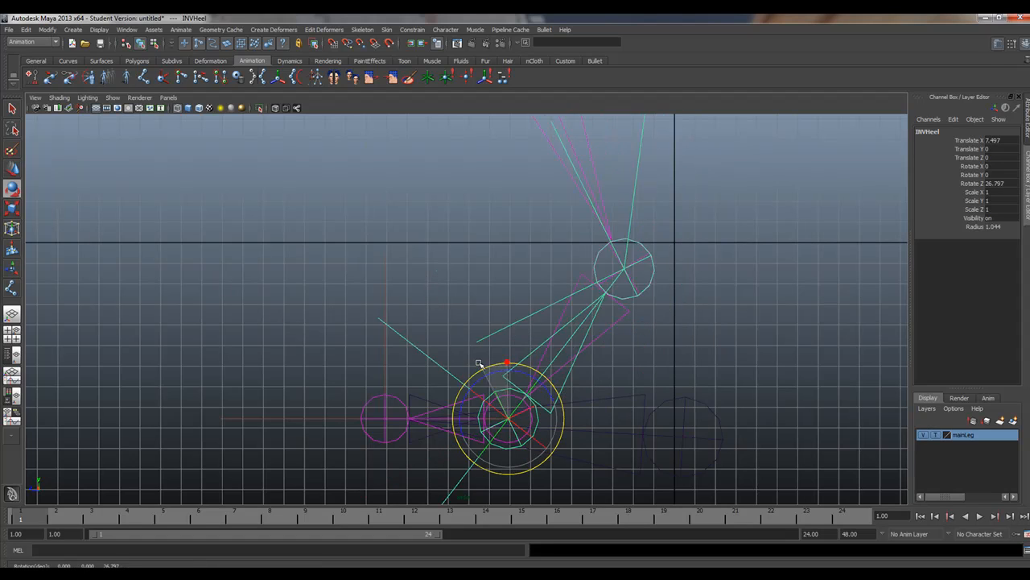
Test-rotate INVHeel and INVToe, then move the inverse root down toward the heel
{"action": "left_click_drag", "start_coordinate": [507, 364], "coordinate": [481, 362]}
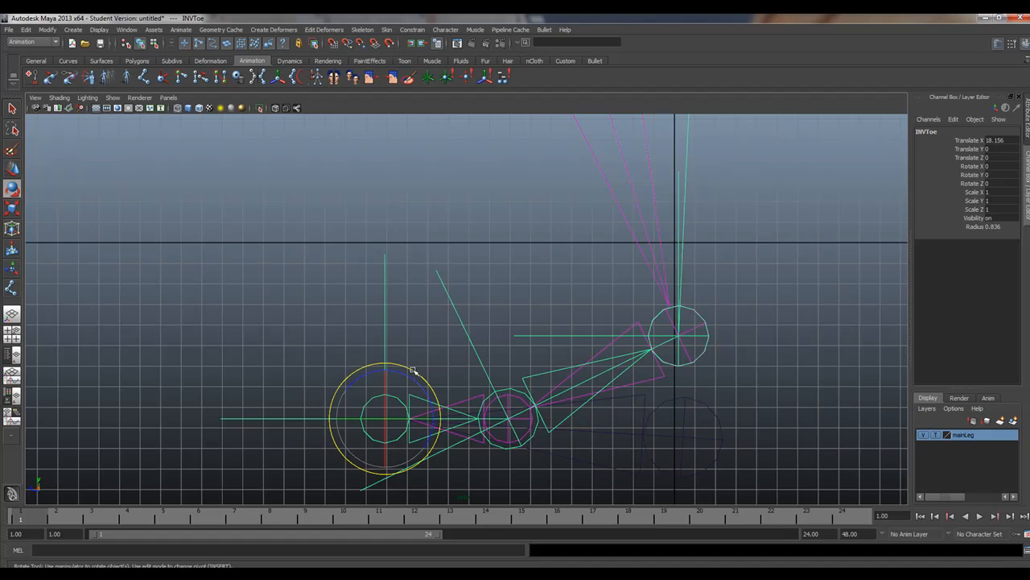
{"action": "left_click_drag", "start_coordinate": [395, 370], "coordinate": [379, 360]}
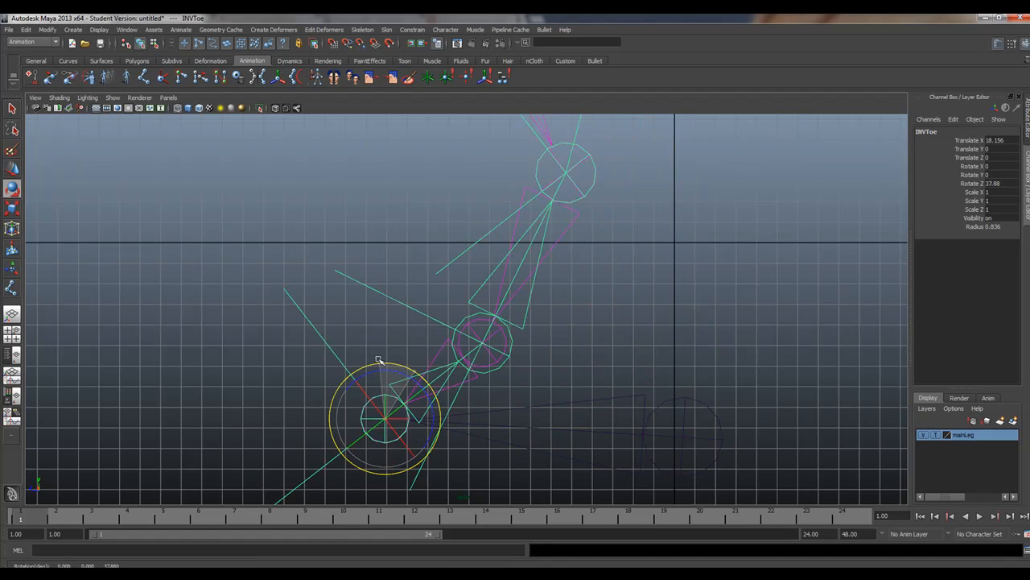
{"action": "left_click_drag", "start_coordinate": [378, 358], "coordinate": [503, 322]}
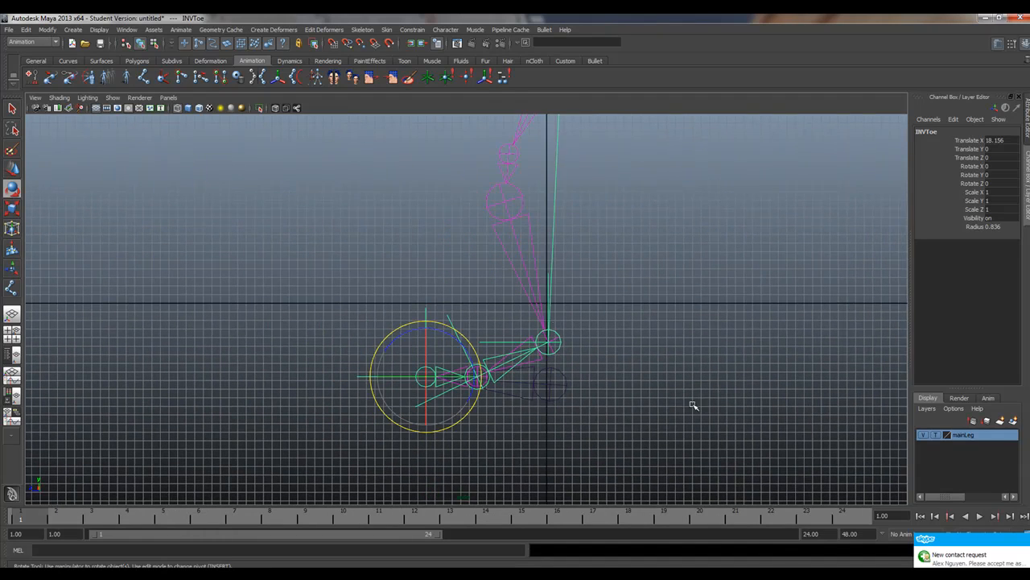
{"action": "mouse_move", "coordinate": [564, 374]}
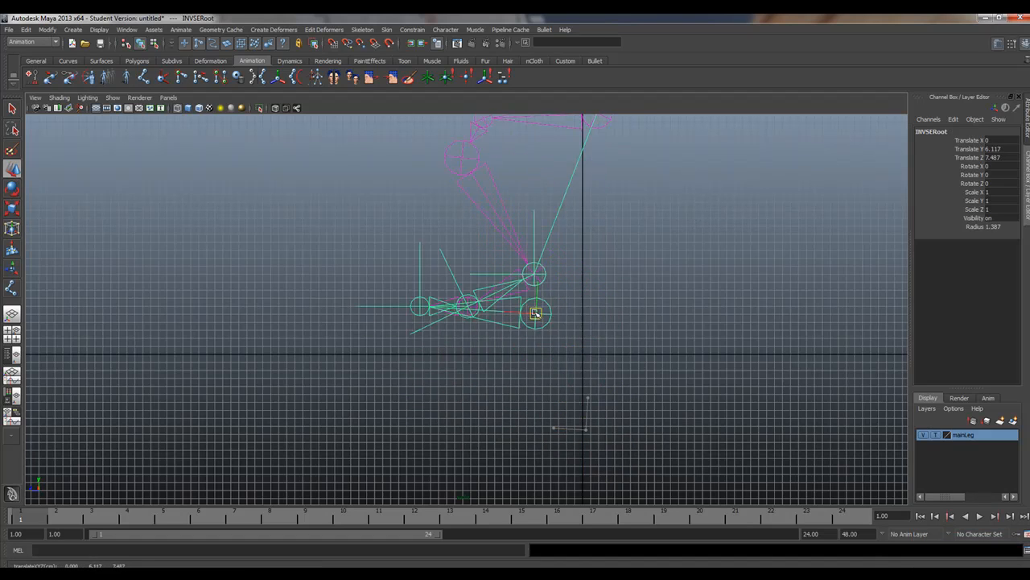
{"action": "left_click_drag", "start_coordinate": [535, 312], "coordinate": [495, 328]}
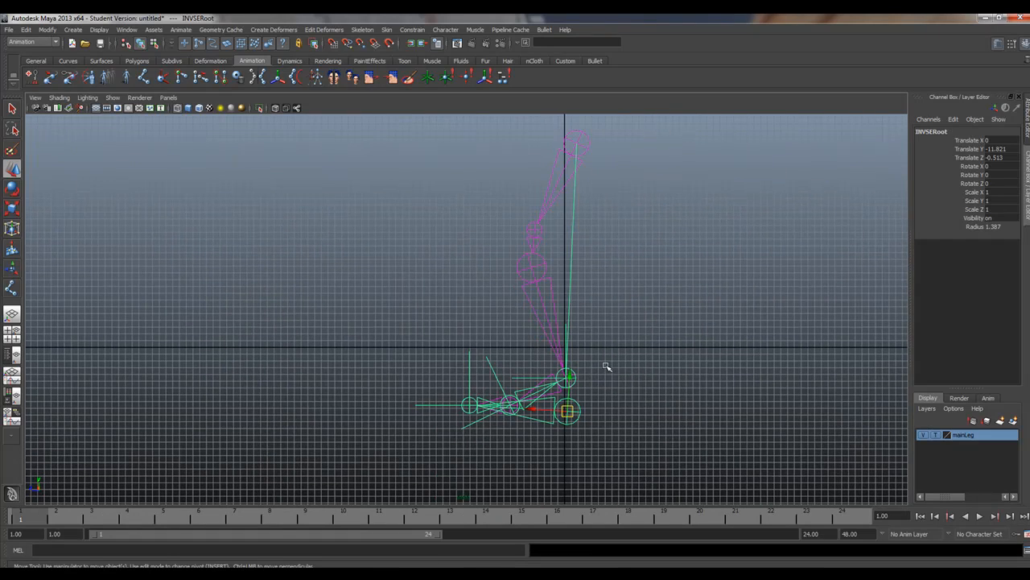
{"action": "mouse_move", "coordinate": [570, 188]}
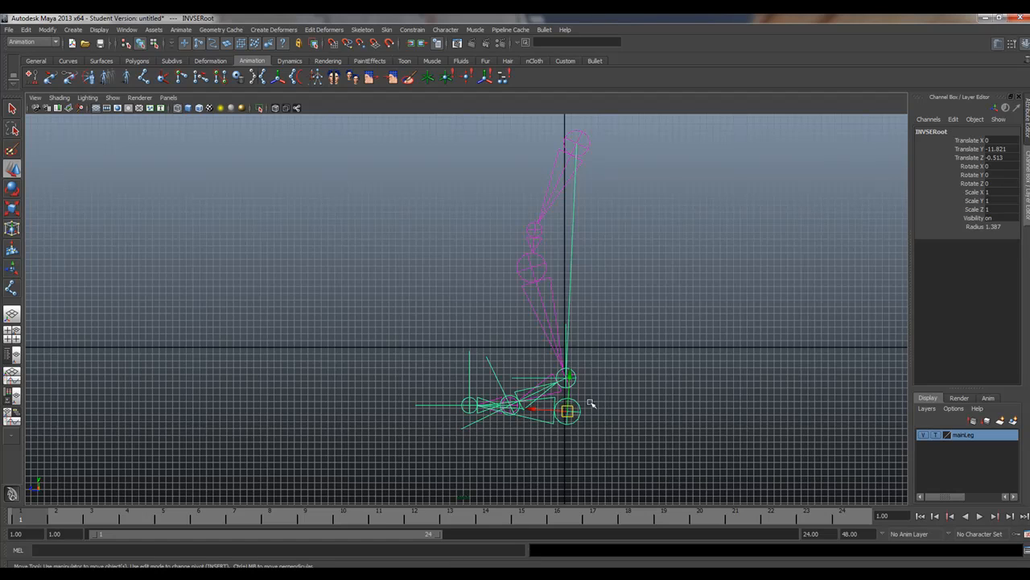
{"action": "mouse_move", "coordinate": [513, 401]}
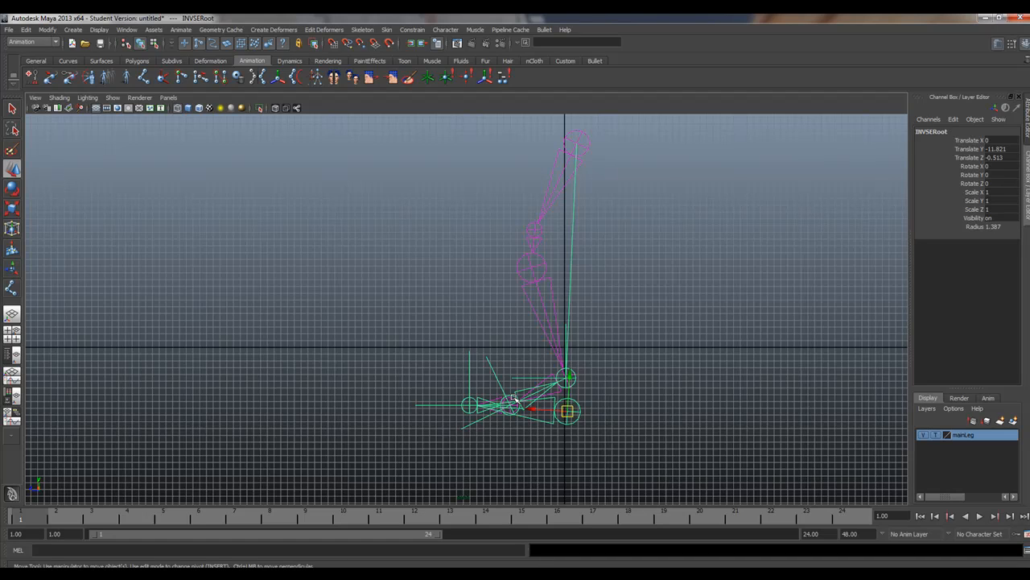
{"action": "mouse_move", "coordinate": [231, 277]}
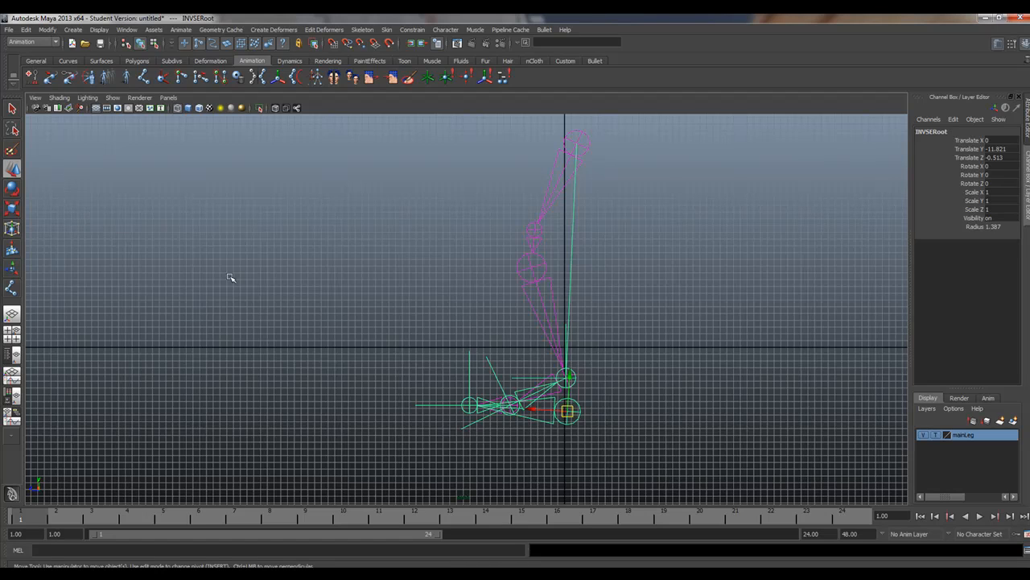
{"action": "mouse_move", "coordinate": [398, 519]}
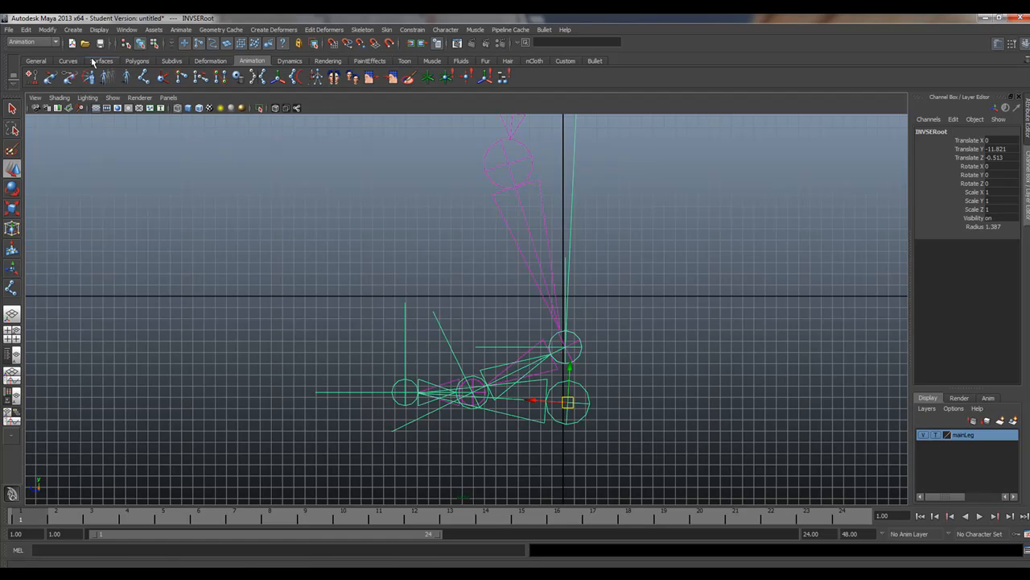
With INVSERoot under the ankle, select the NURBS Circle tool on the Curves shelf
{"action": "left_click", "coordinate": [68, 60]}
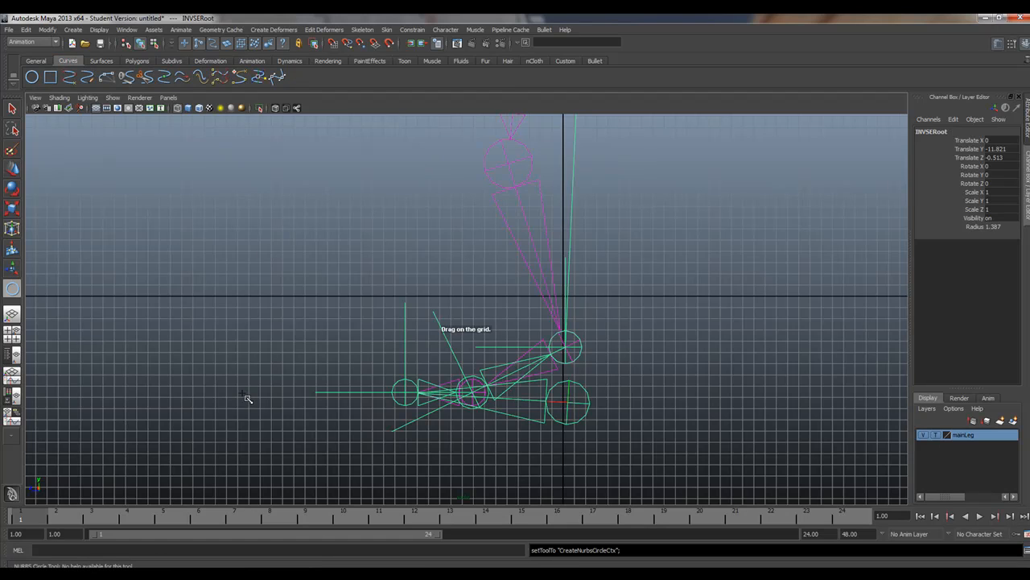
Draw a NURBS circle, move it onto the ball joint and turn it upright
{"action": "left_click_drag", "start_coordinate": [272, 425], "coordinate": [288, 437]}
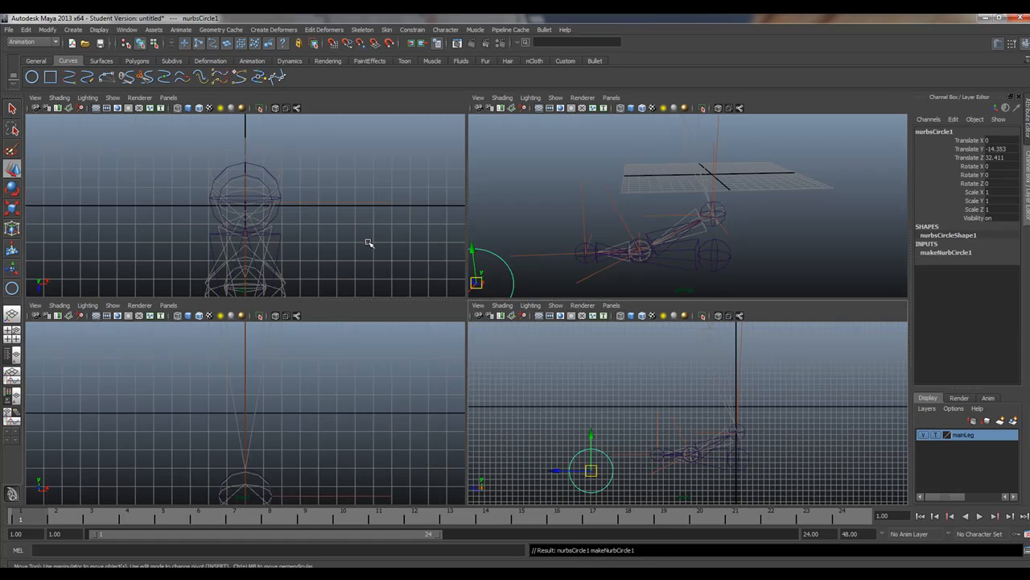
{"action": "mouse_move", "coordinate": [670, 257]}
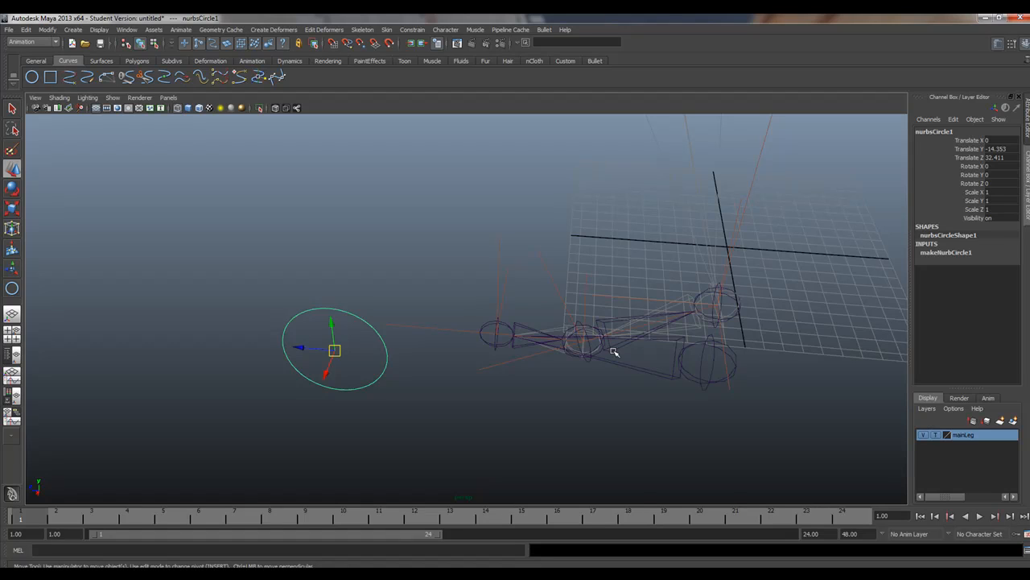
{"action": "left_click_drag", "start_coordinate": [334, 350], "coordinate": [580, 338]}
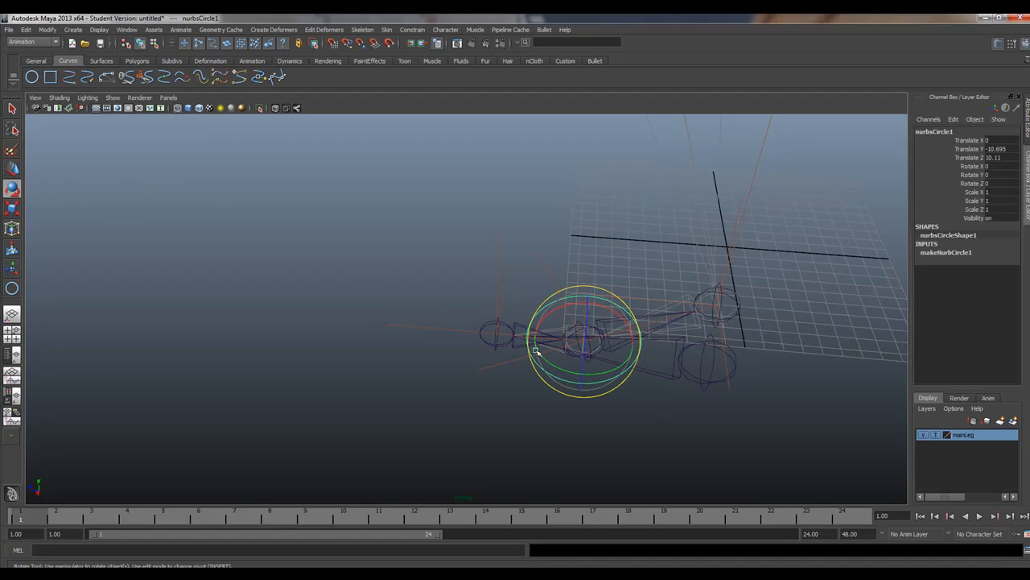
{"action": "left_click_drag", "start_coordinate": [535, 350], "coordinate": [612, 366]}
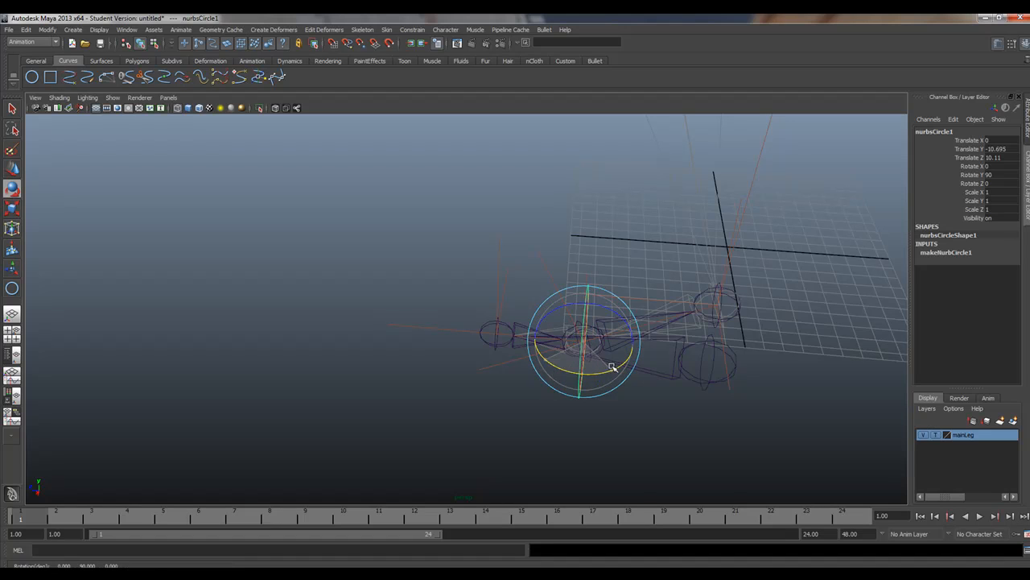
Reset the circle's Y rotation to 90 while checking the foot from the side
{"action": "left_click_drag", "start_coordinate": [612, 366], "coordinate": [427, 314]}
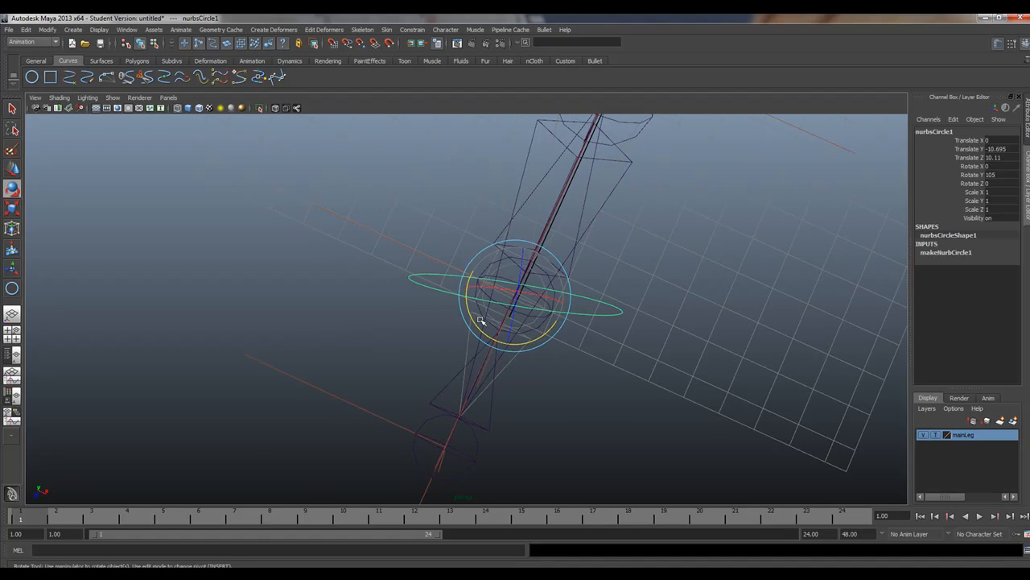
{"action": "left_click_drag", "start_coordinate": [480, 320], "coordinate": [540, 306]}
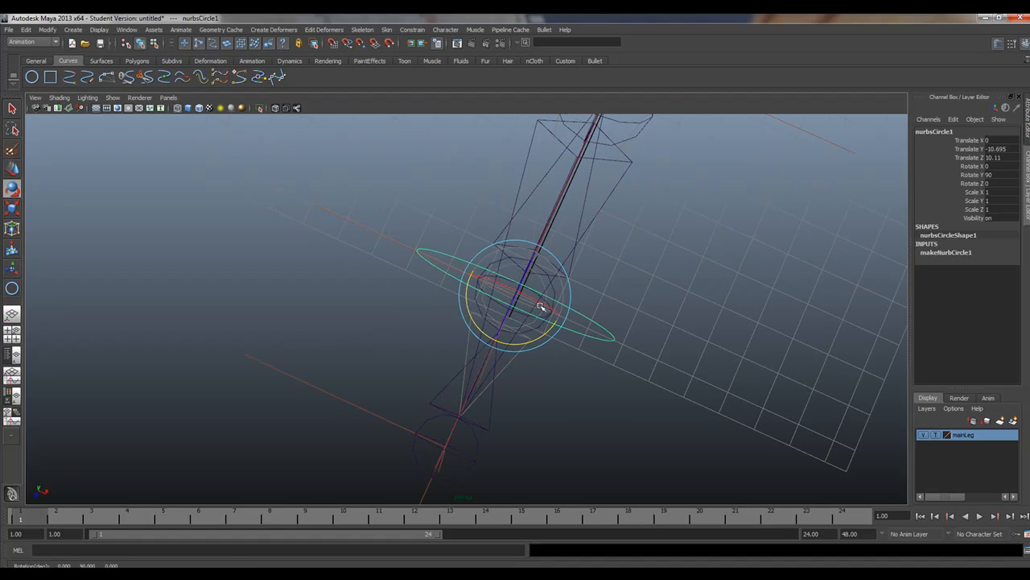
{"action": "left_click_drag", "start_coordinate": [541, 305], "coordinate": [571, 205]}
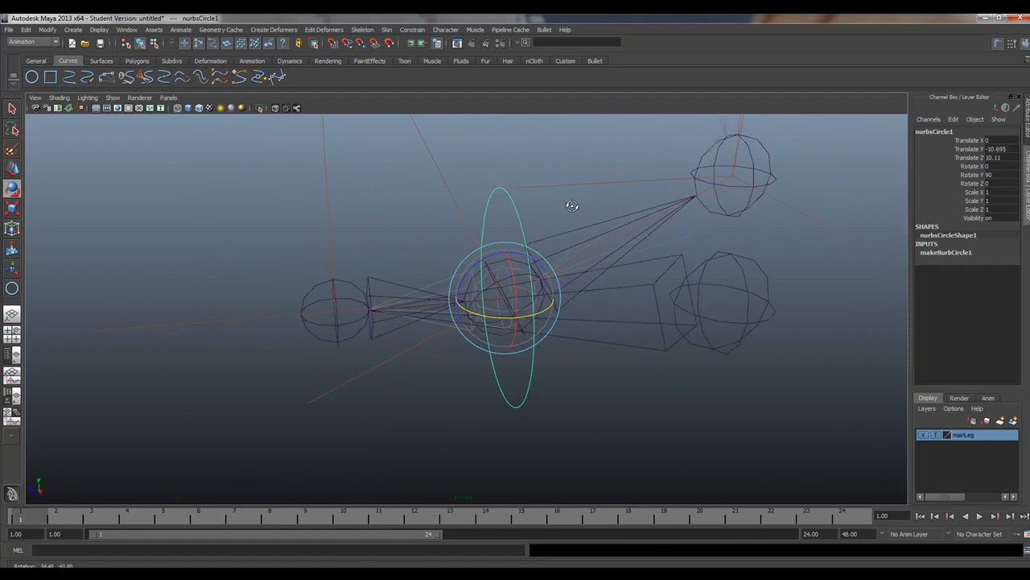
{"action": "left_click_drag", "start_coordinate": [571, 206], "coordinate": [550, 280]}
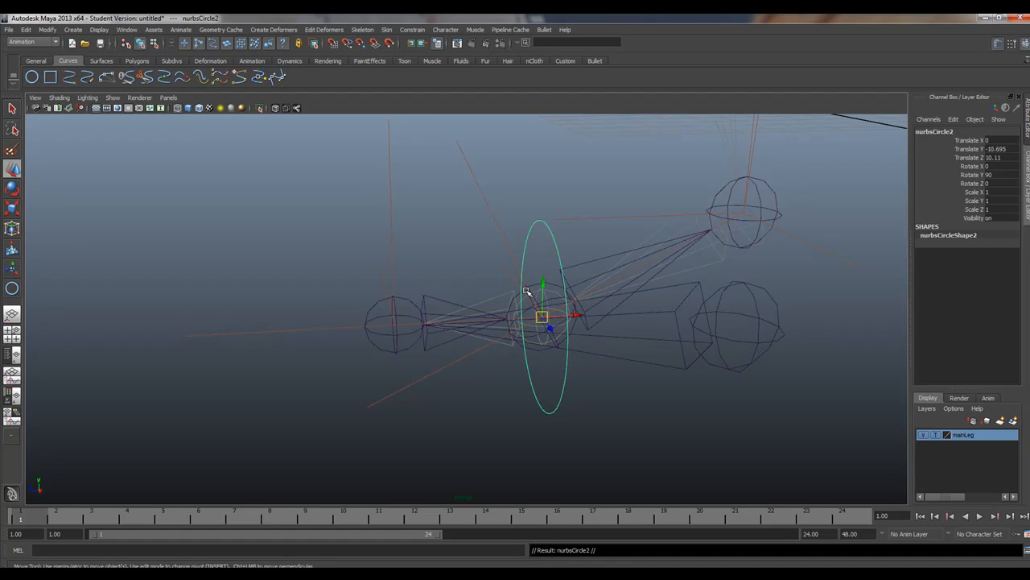
Move the duplicate nurbsCircle2 onto the toe tip
{"action": "left_click_drag", "start_coordinate": [539, 314], "coordinate": [395, 324]}
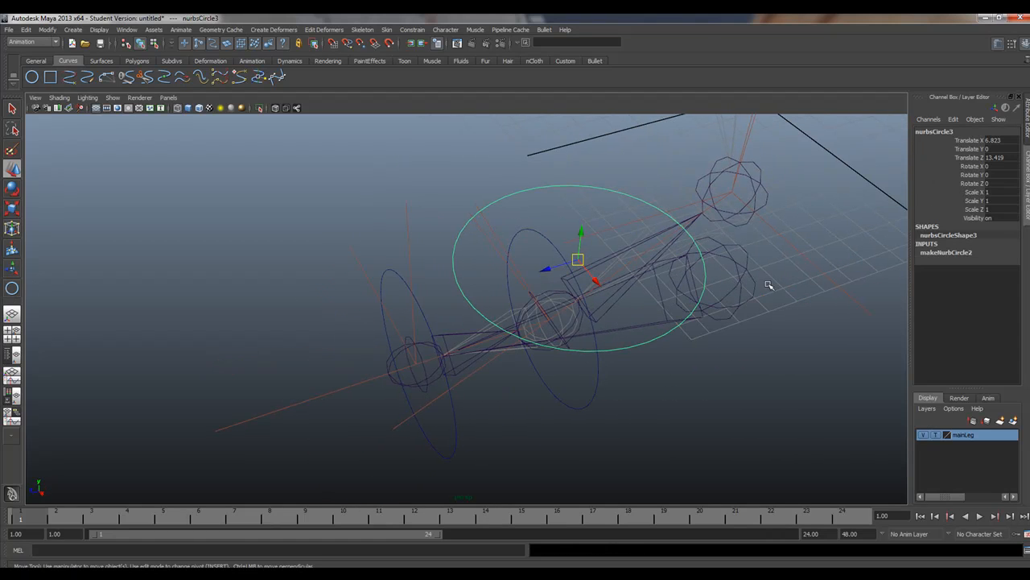
Place nurbsCircle3 under the foot, scale it to about 1.95, and reshape its CVs into a foot outline
{"action": "left_click_drag", "start_coordinate": [578, 259], "coordinate": [549, 321]}
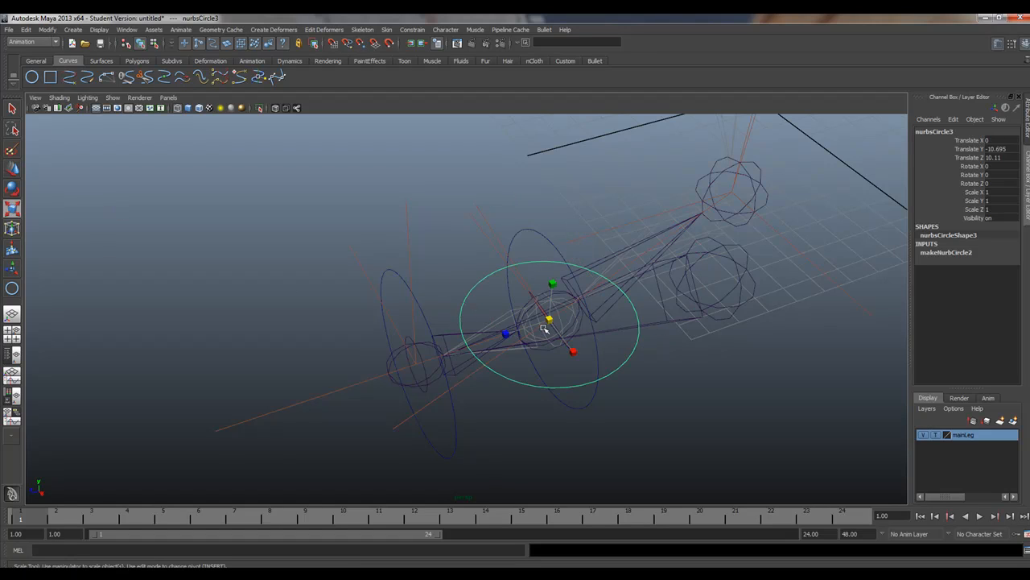
{"action": "left_click_drag", "start_coordinate": [545, 328], "coordinate": [594, 457]}
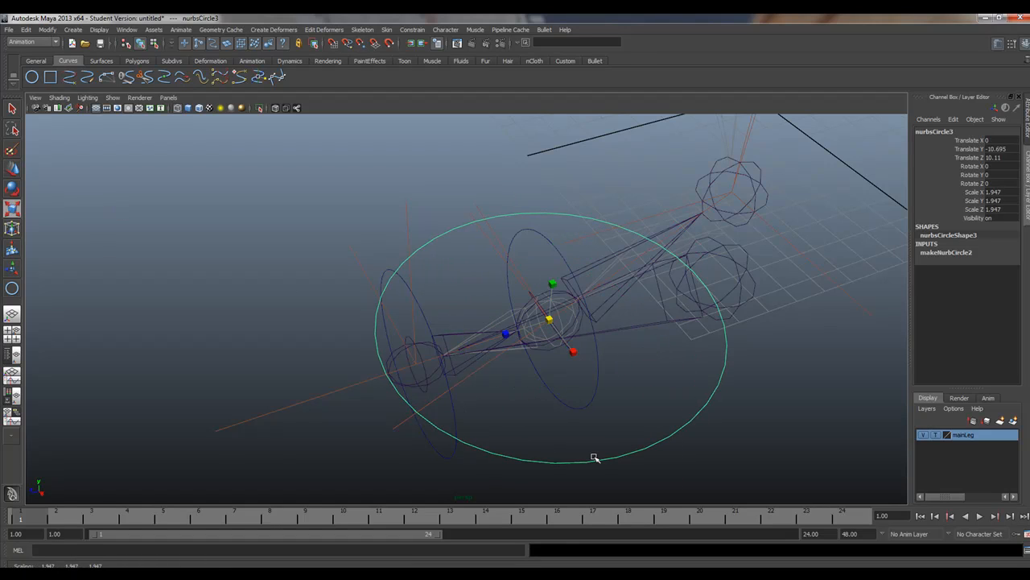
{"action": "right_click", "coordinate": [594, 455]}
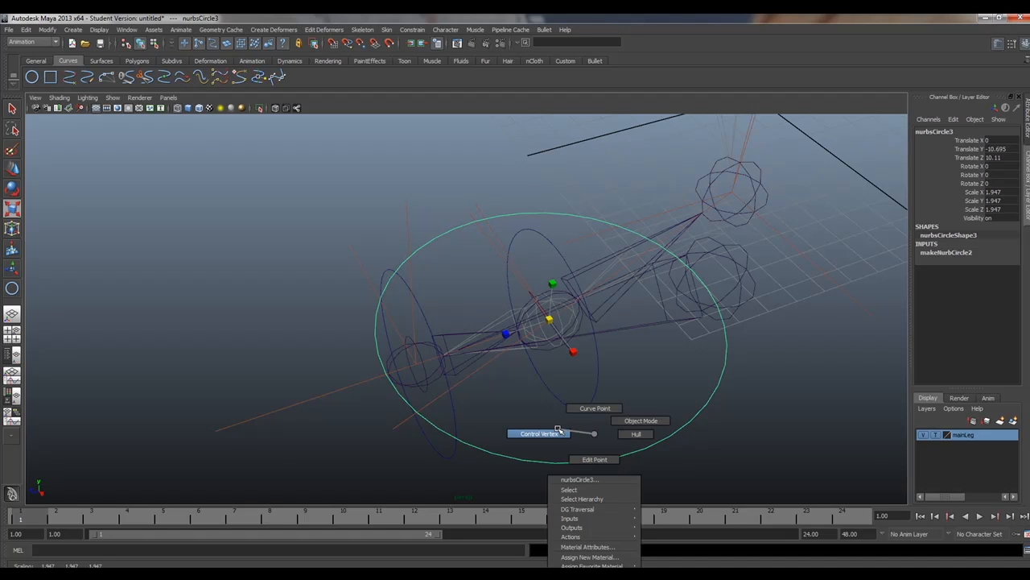
{"action": "left_click", "coordinate": [540, 433]}
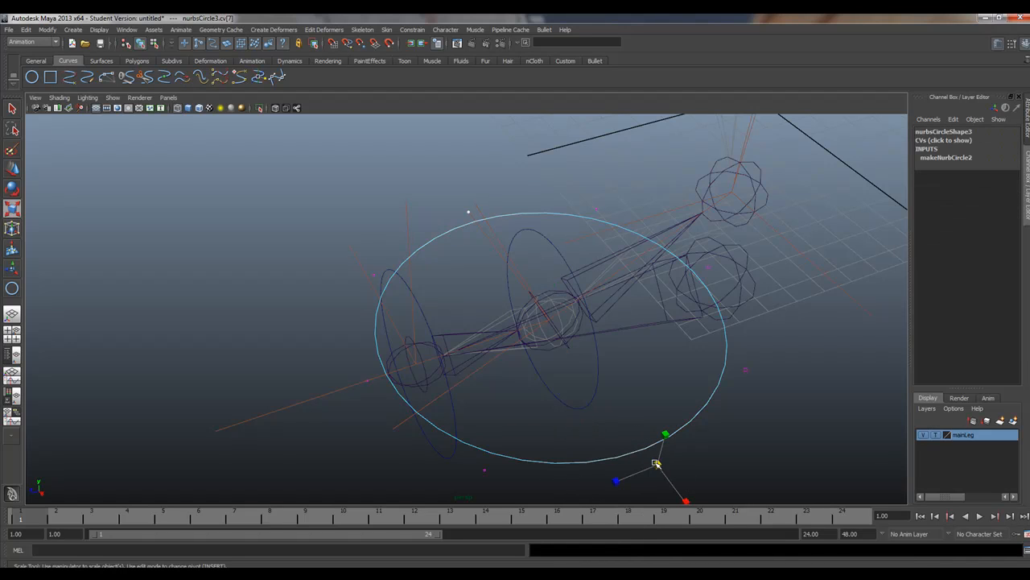
{"action": "left_click_drag", "start_coordinate": [656, 463], "coordinate": [612, 402]}
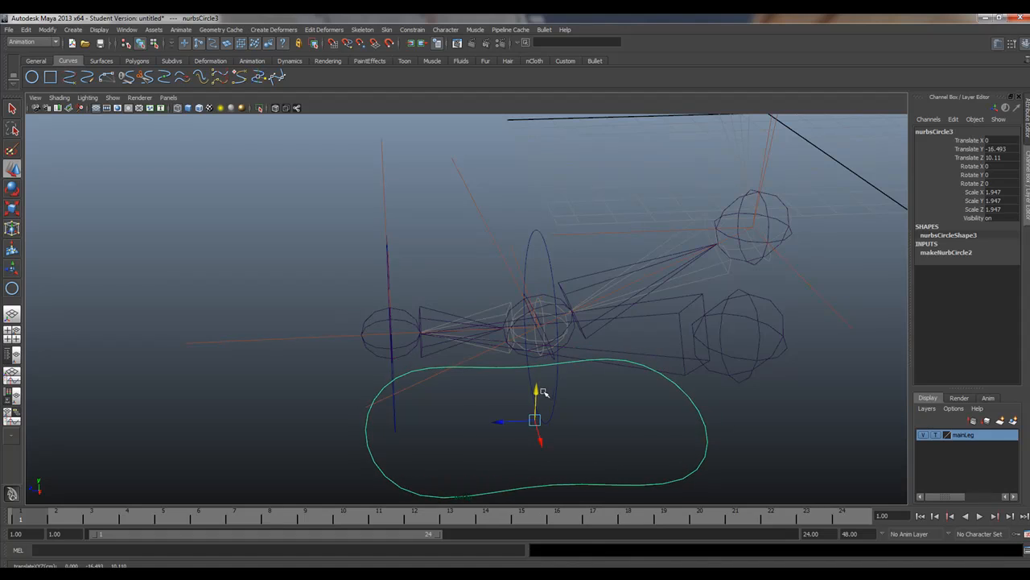
{"action": "left_click_drag", "start_coordinate": [543, 393], "coordinate": [660, 338]}
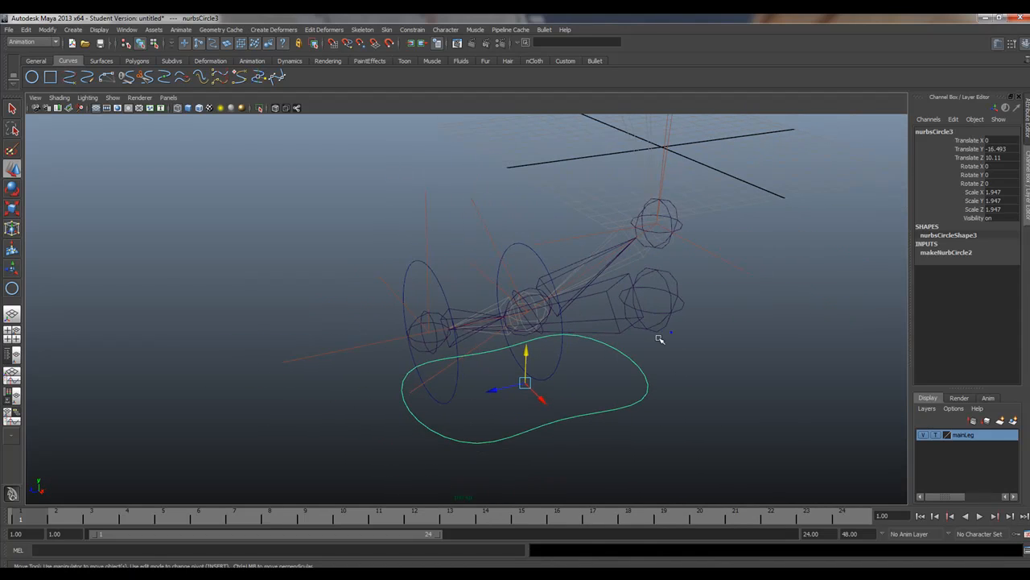
{"action": "mouse_move", "coordinate": [556, 234]}
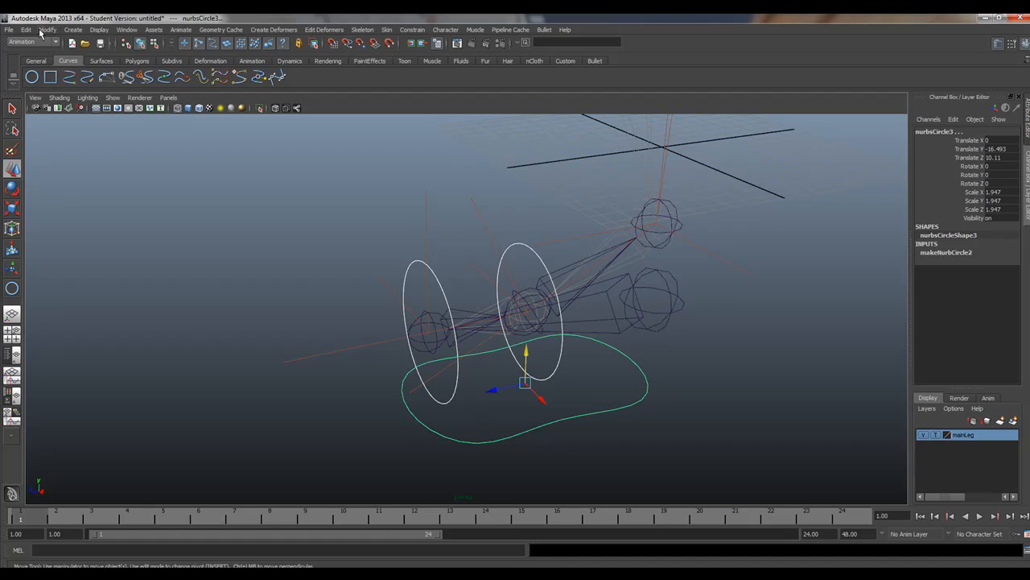
Freeze nurbsCircle3's transformations and rename it MainfootCNT
{"action": "left_click", "coordinate": [46, 30]}
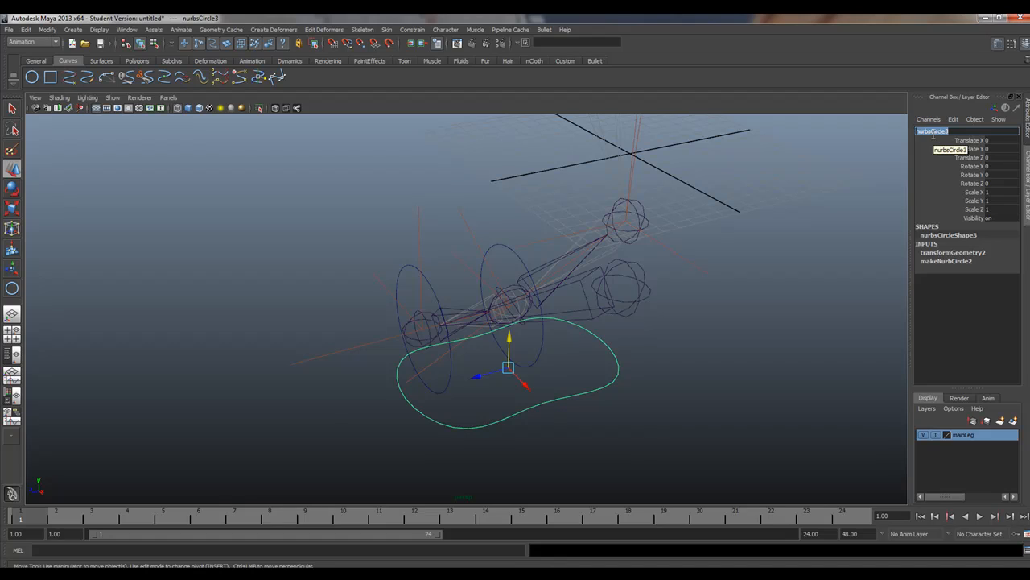
{"action": "type", "text": "MainfootCNT"}
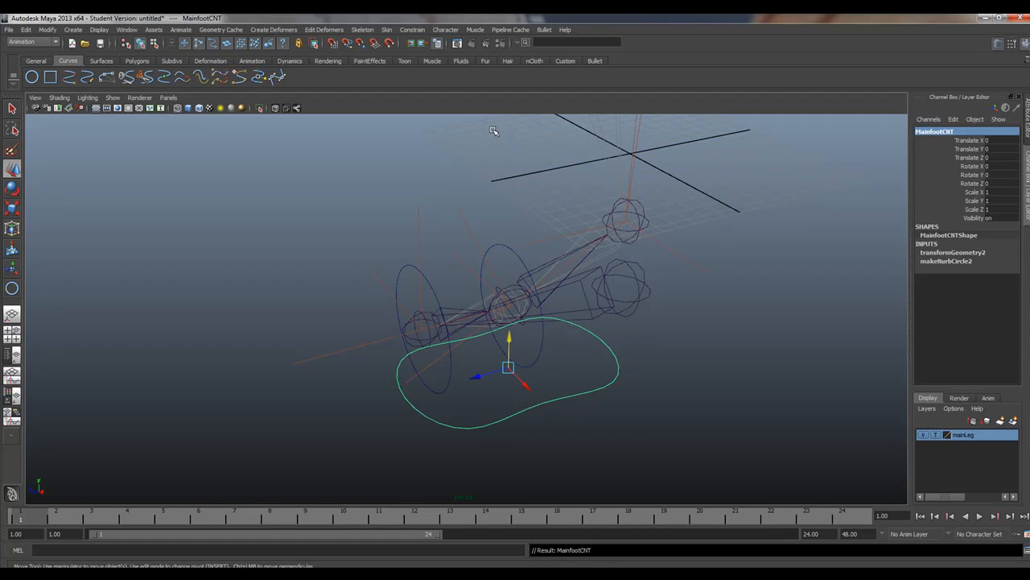
{"action": "mouse_move", "coordinate": [326, 299]}
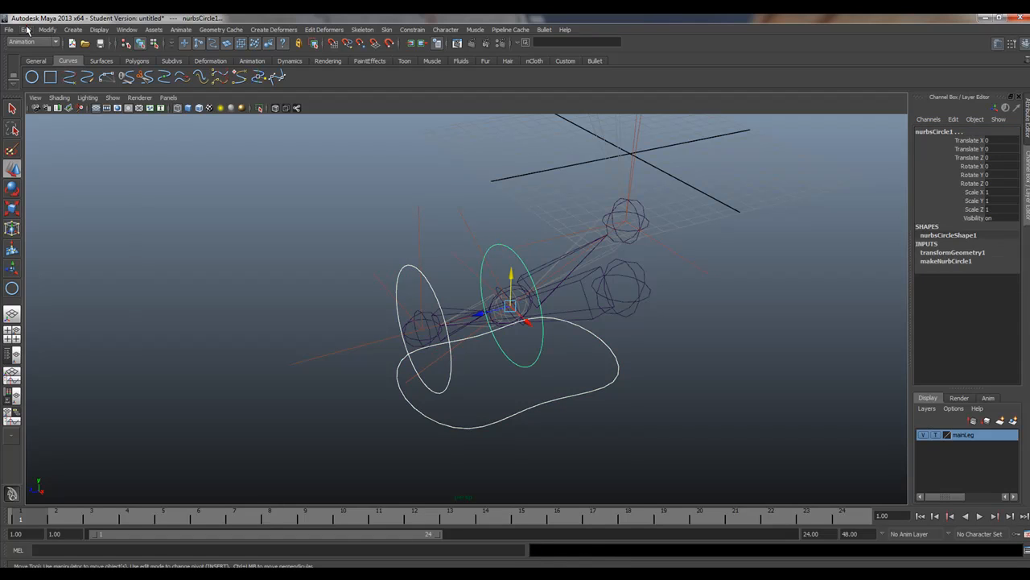
Delete nurbsCircle1's non-deformer history with Edit > Delete by Type
{"action": "left_click", "coordinate": [26, 29]}
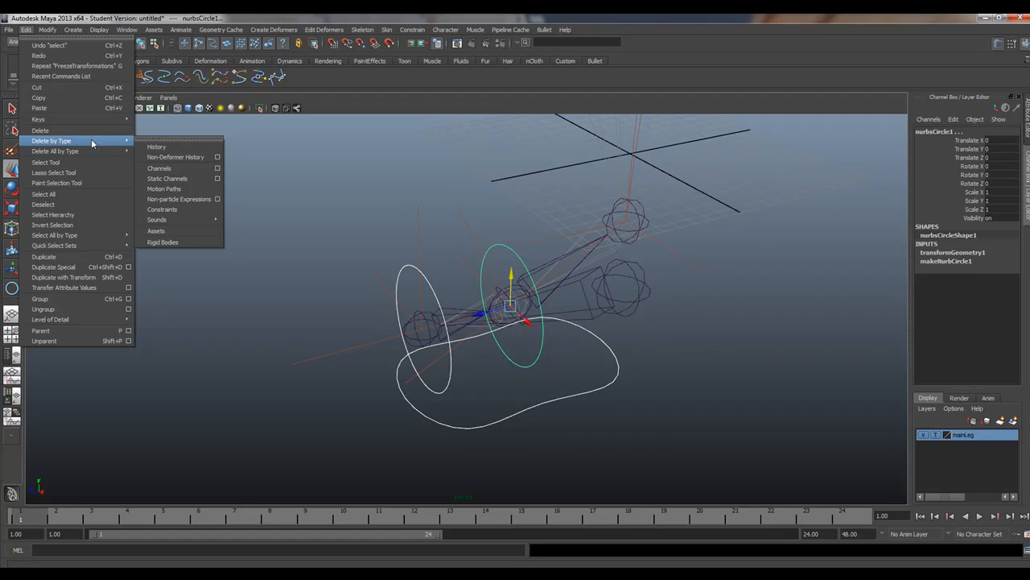
{"action": "mouse_move", "coordinate": [156, 146]}
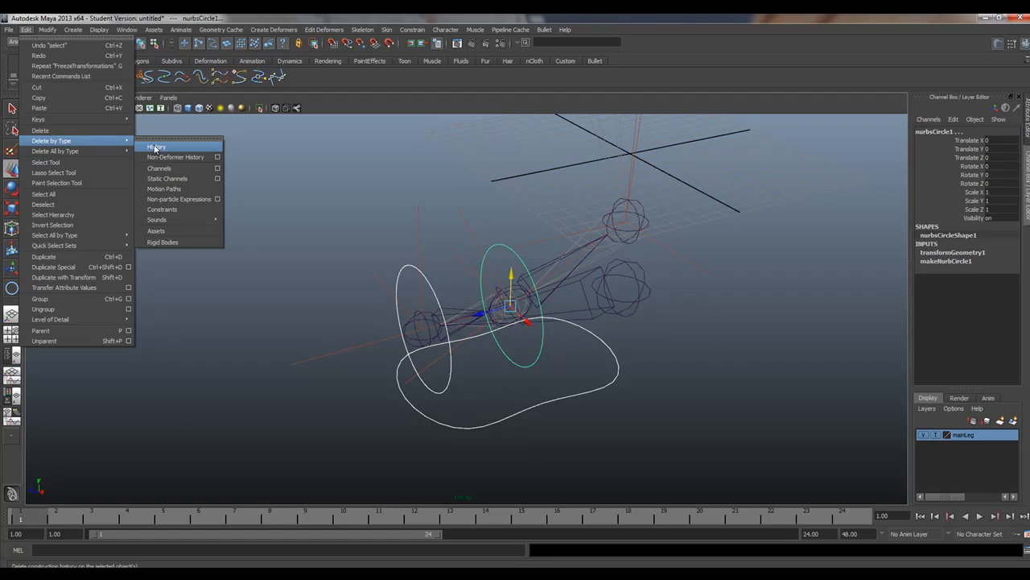
{"action": "mouse_move", "coordinate": [55, 150]}
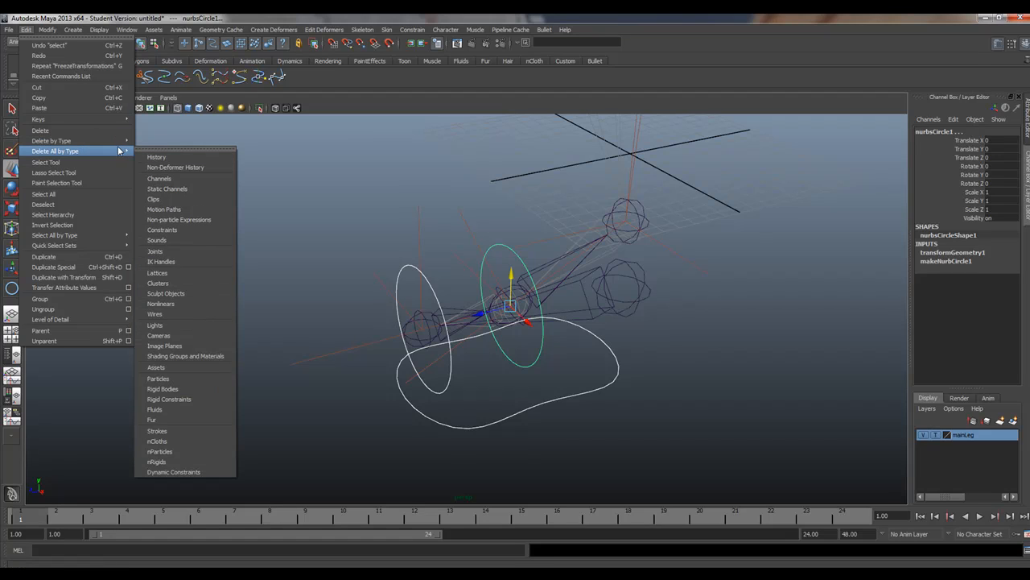
{"action": "mouse_move", "coordinate": [176, 167]}
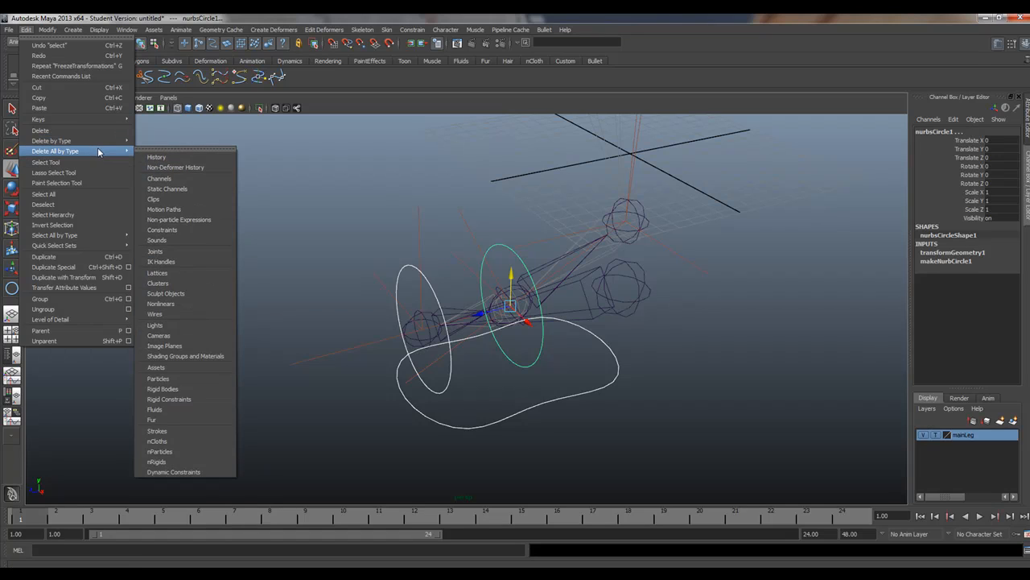
{"action": "mouse_move", "coordinate": [156, 157]}
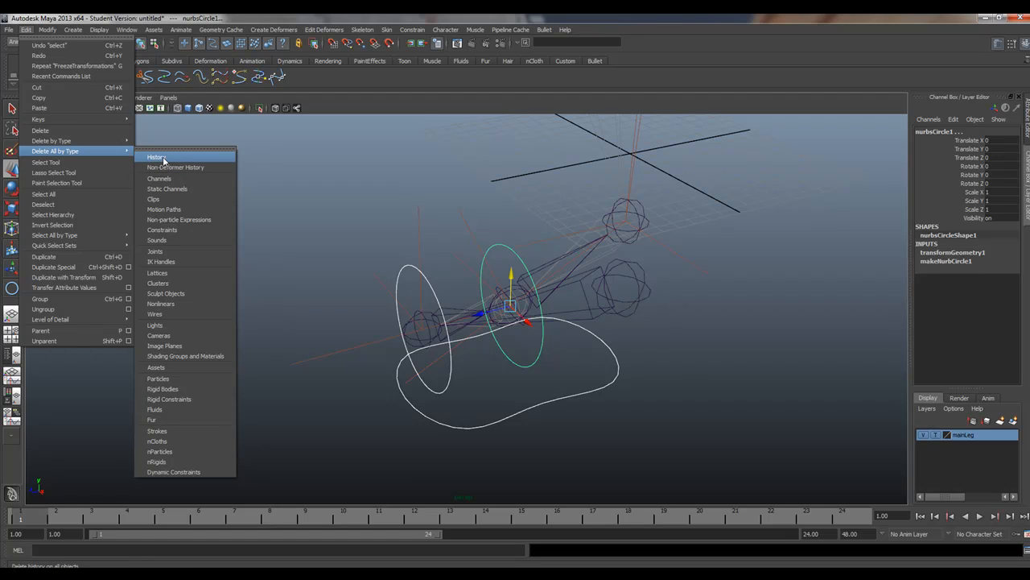
{"action": "mouse_move", "coordinate": [50, 140]}
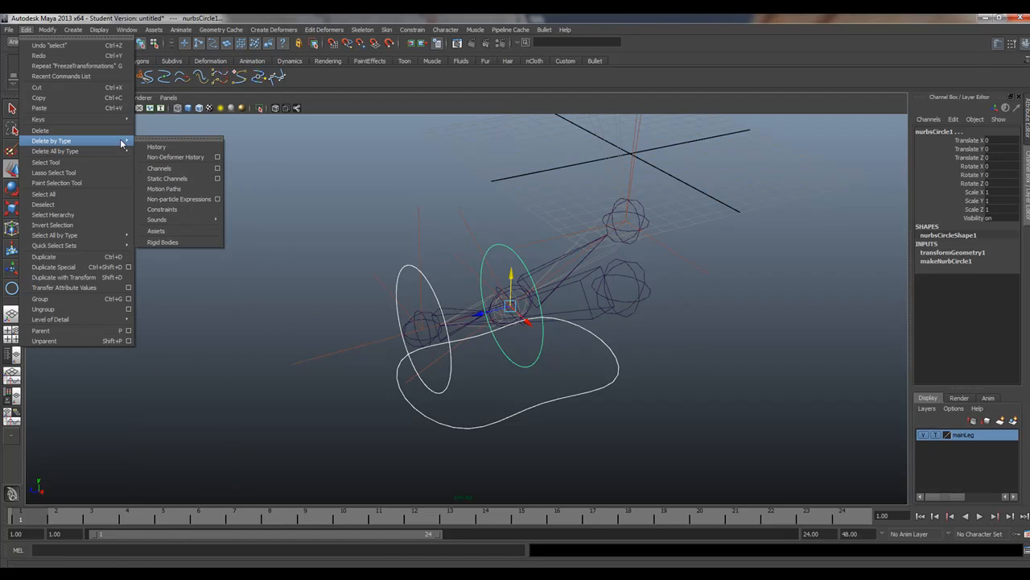
{"action": "mouse_move", "coordinate": [156, 146]}
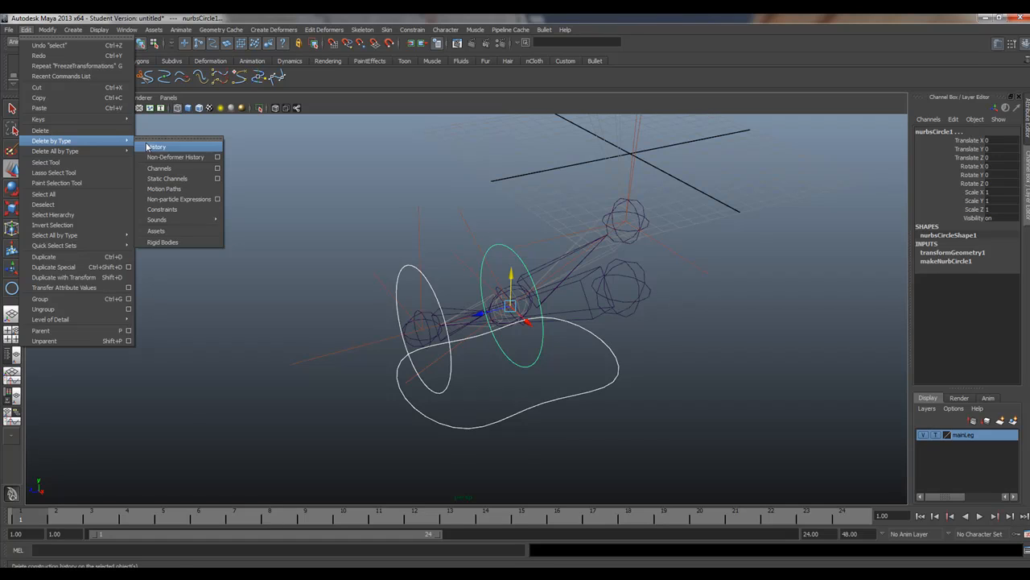
{"action": "mouse_move", "coordinate": [174, 156]}
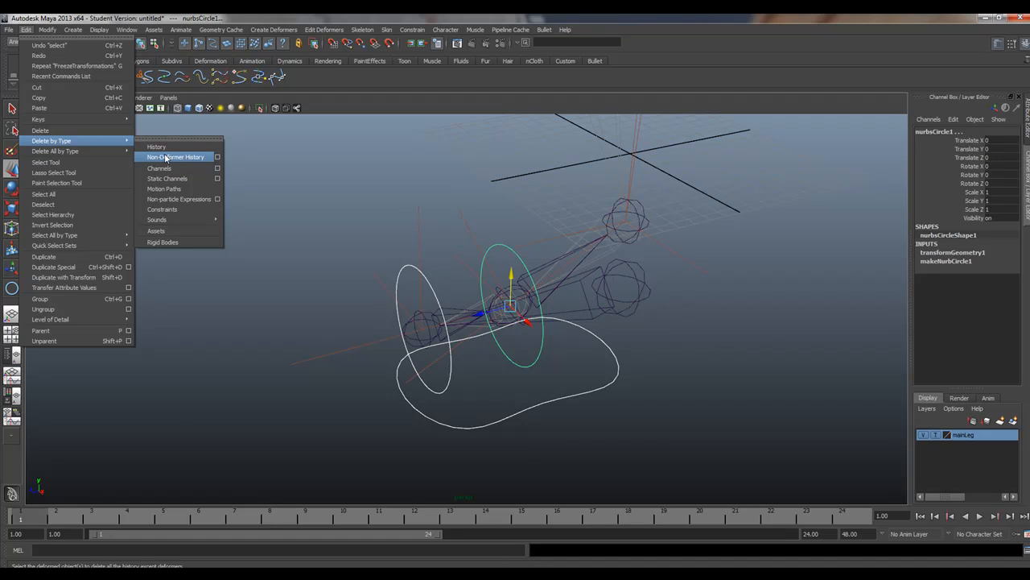
{"action": "left_click", "coordinate": [175, 156]}
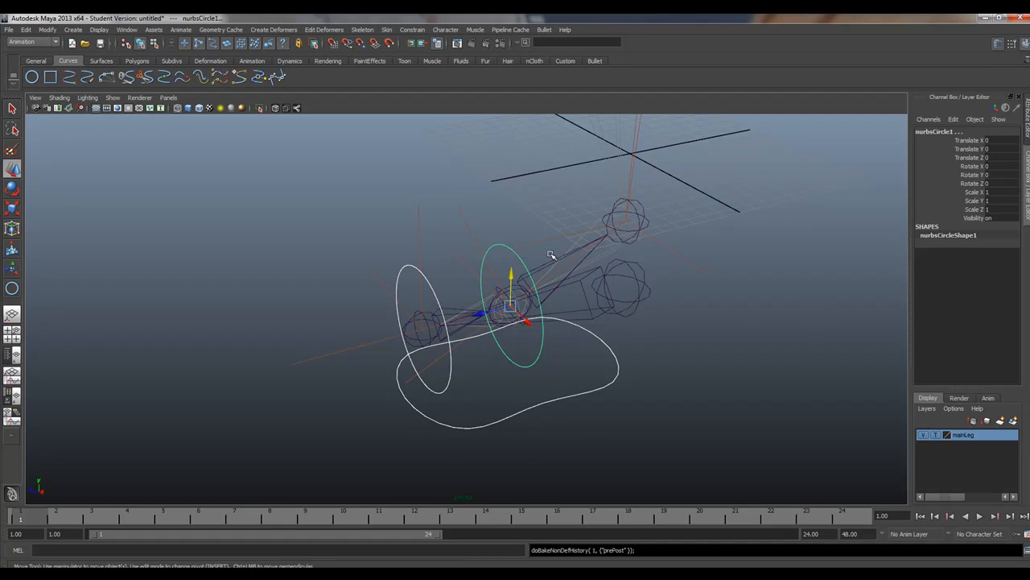
{"action": "mouse_move", "coordinate": [667, 314]}
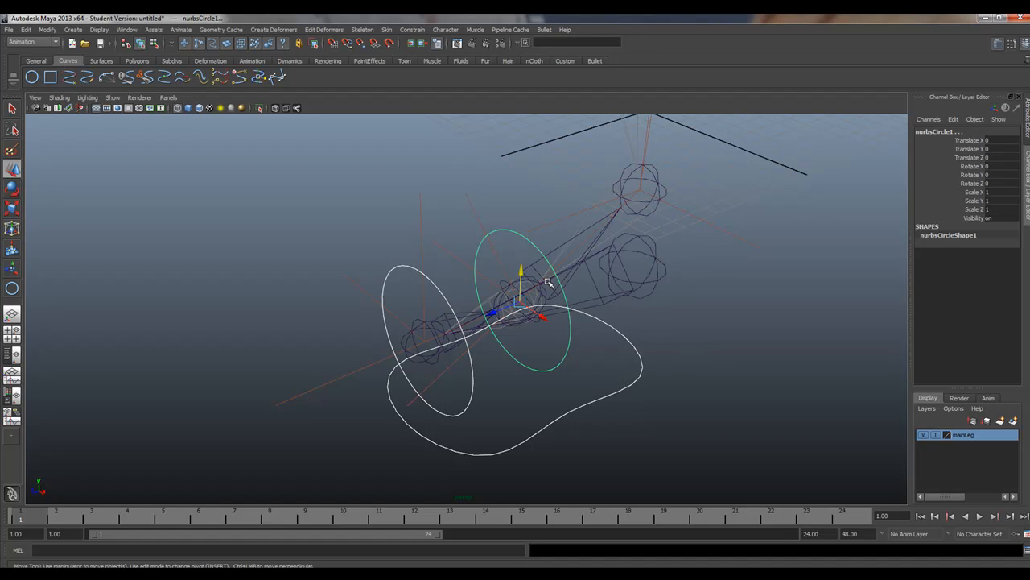
{"action": "mouse_move", "coordinate": [529, 265]}
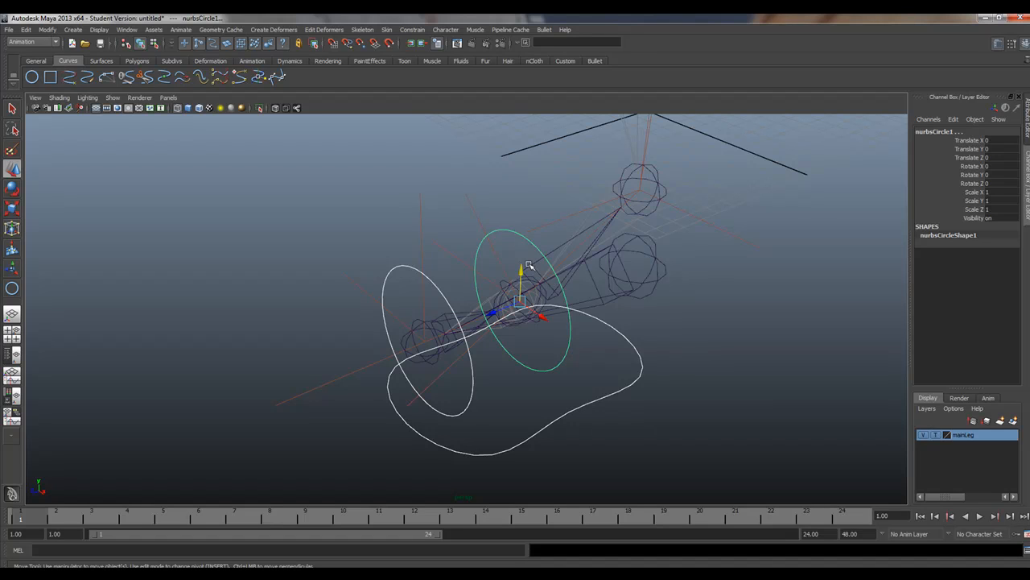
{"action": "left_click_drag", "start_coordinate": [528, 266], "coordinate": [695, 290]}
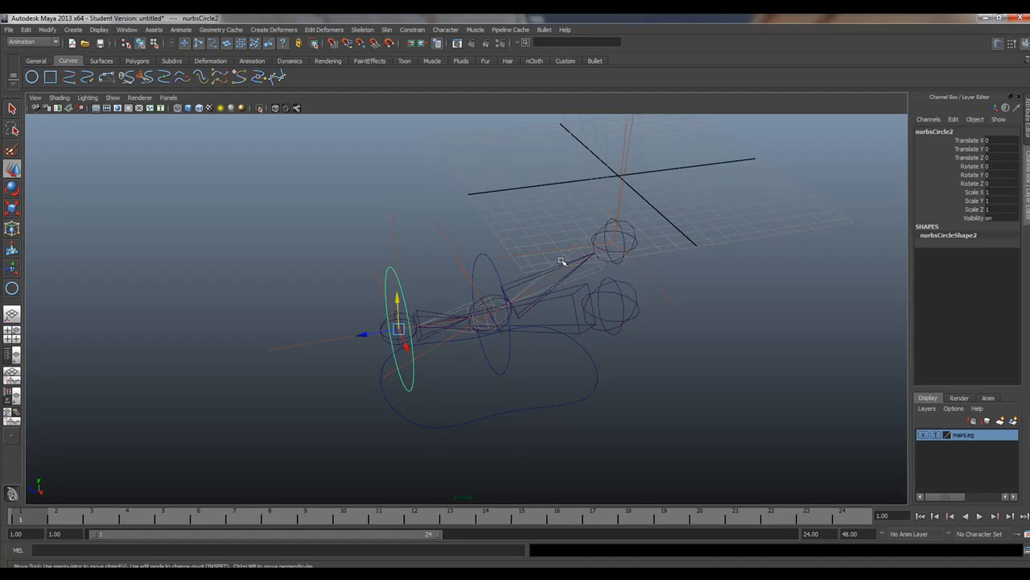
{"action": "mouse_move", "coordinate": [478, 252]}
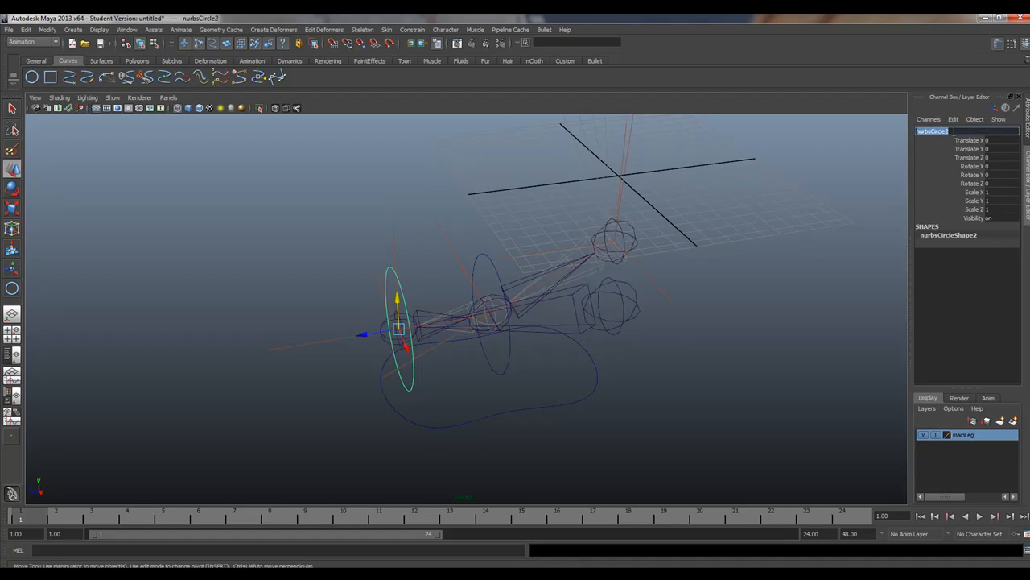
Rename nurbsCircle2 to FootINVCNTRL in the Channel Box
{"action": "type", "text": "Foot"}
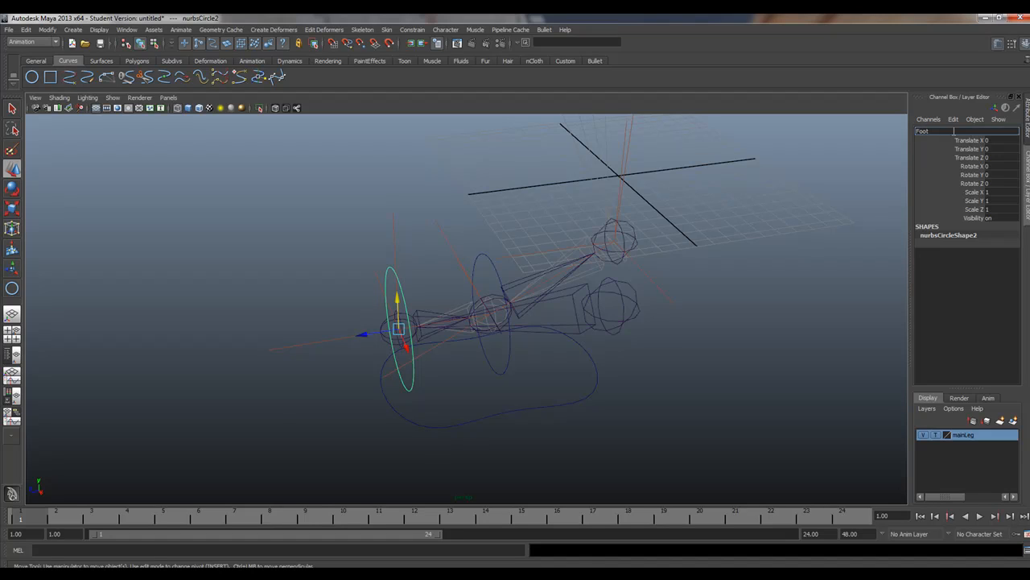
{"action": "type", "text": "INVON"}
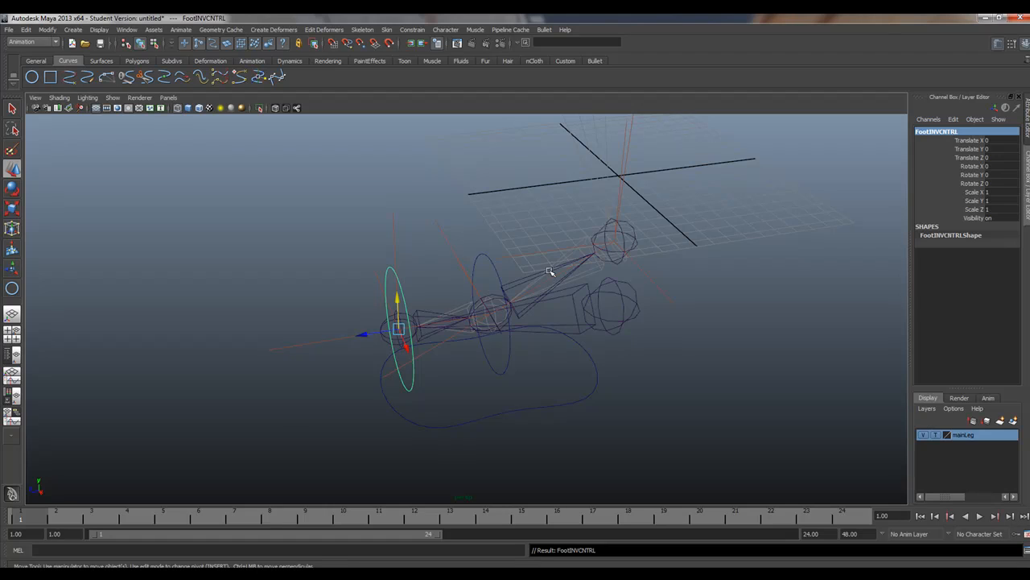
{"action": "mouse_move", "coordinate": [487, 365]}
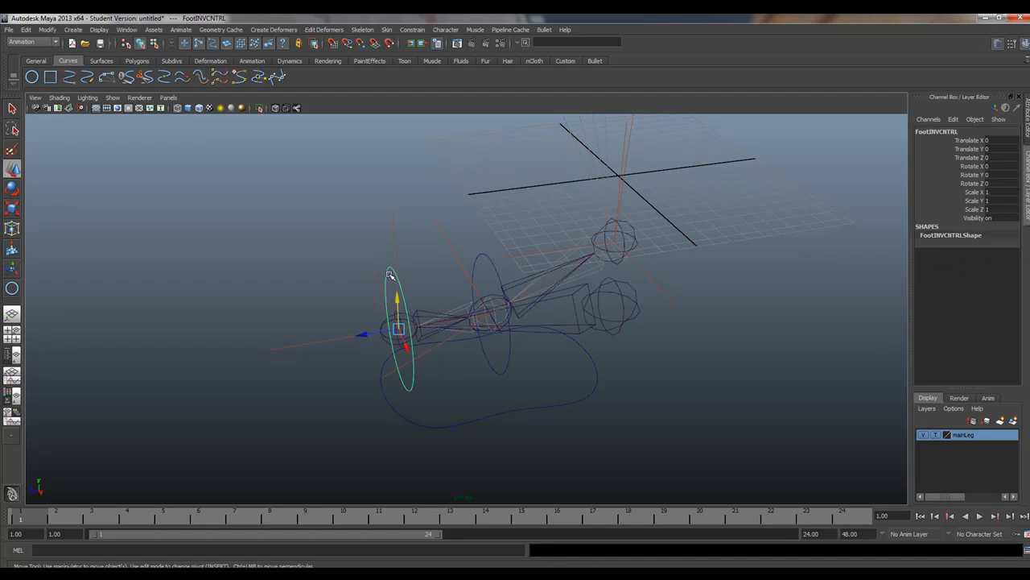
{"action": "mouse_move", "coordinate": [394, 277]}
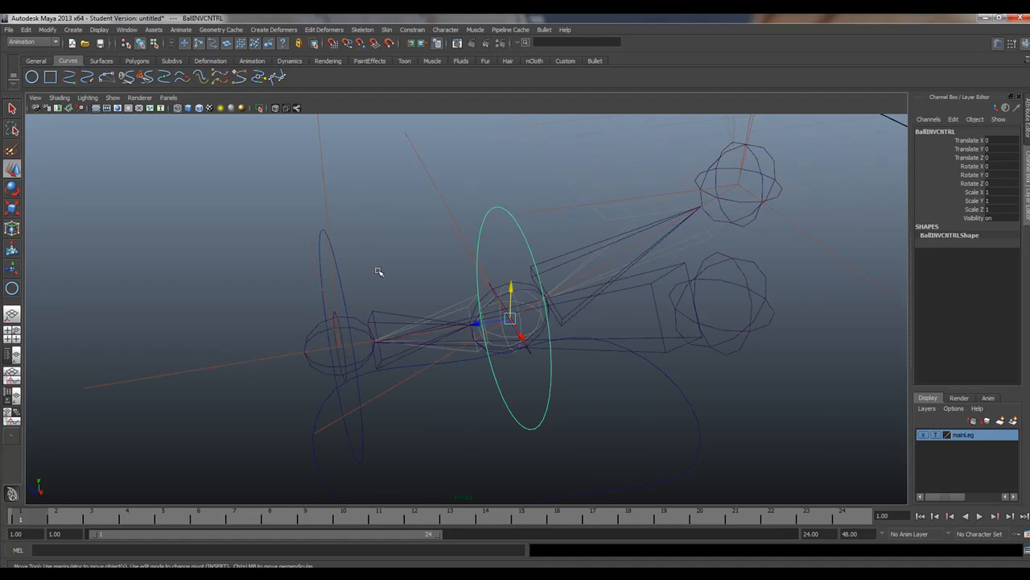
Rename the ball circle BallINVCNTRL, add FootINVCNTRL to the selection, and orbit around the rig
{"action": "left_click", "coordinate": [320, 236]}
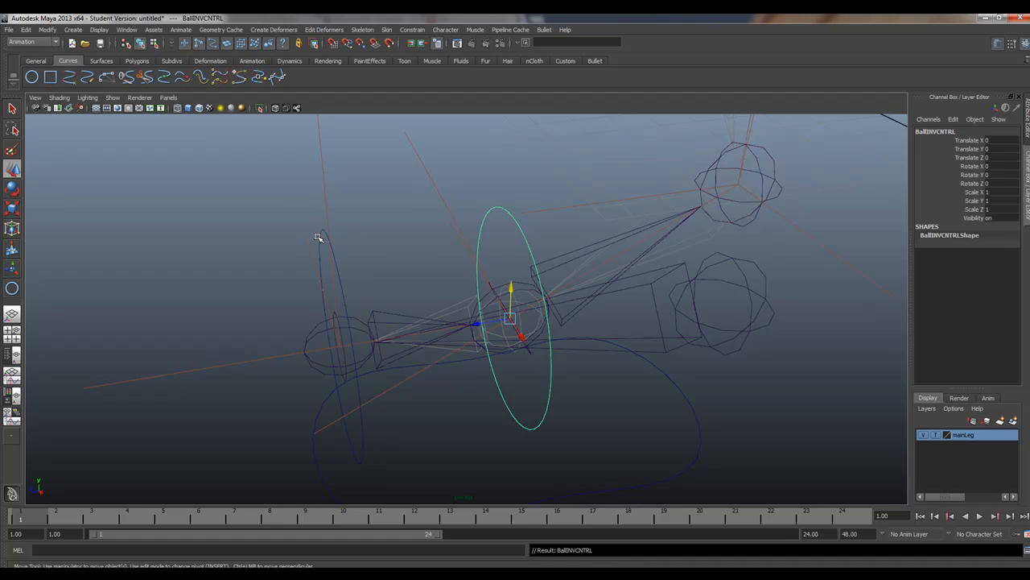
{"action": "left_click", "coordinate": [339, 346]}
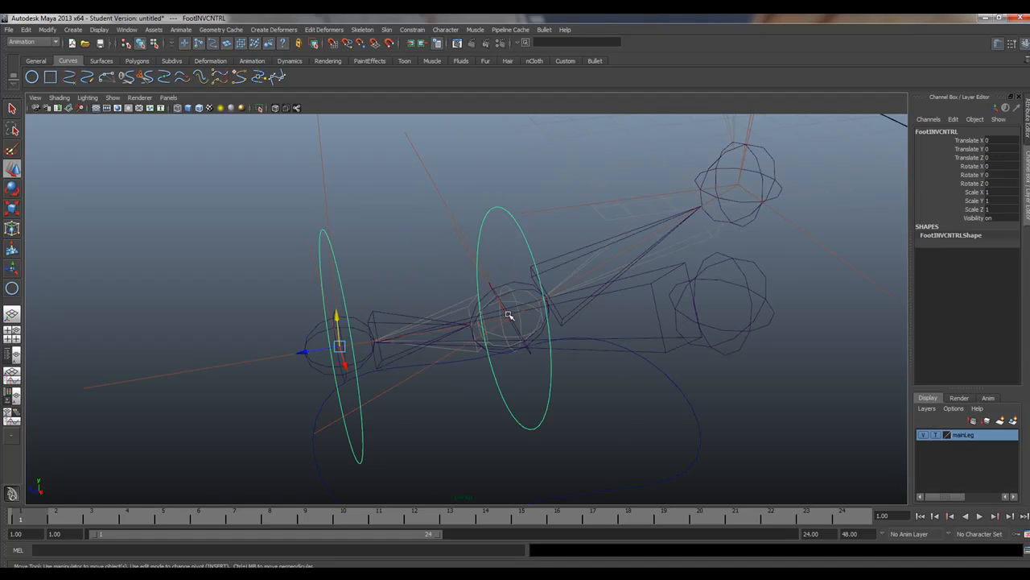
{"action": "mouse_move", "coordinate": [257, 365]}
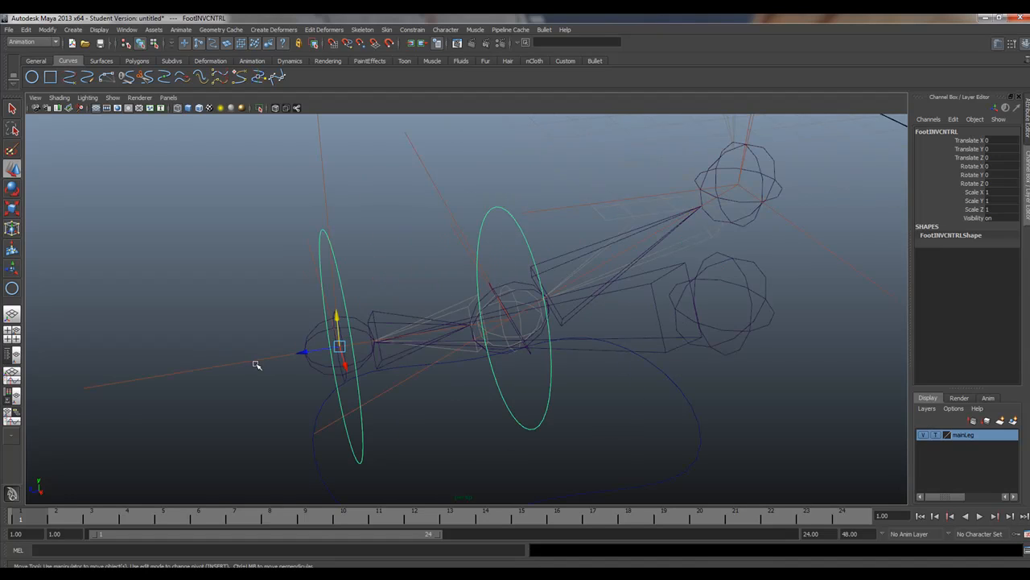
{"action": "left_click_drag", "start_coordinate": [258, 365], "coordinate": [309, 365]}
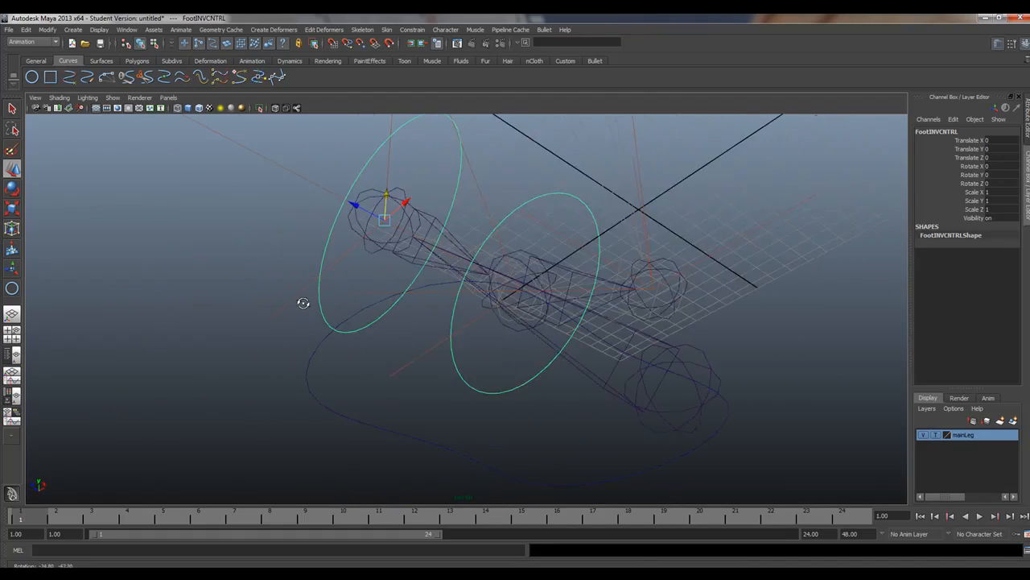
{"action": "left_click_drag", "start_coordinate": [303, 303], "coordinate": [267, 344]}
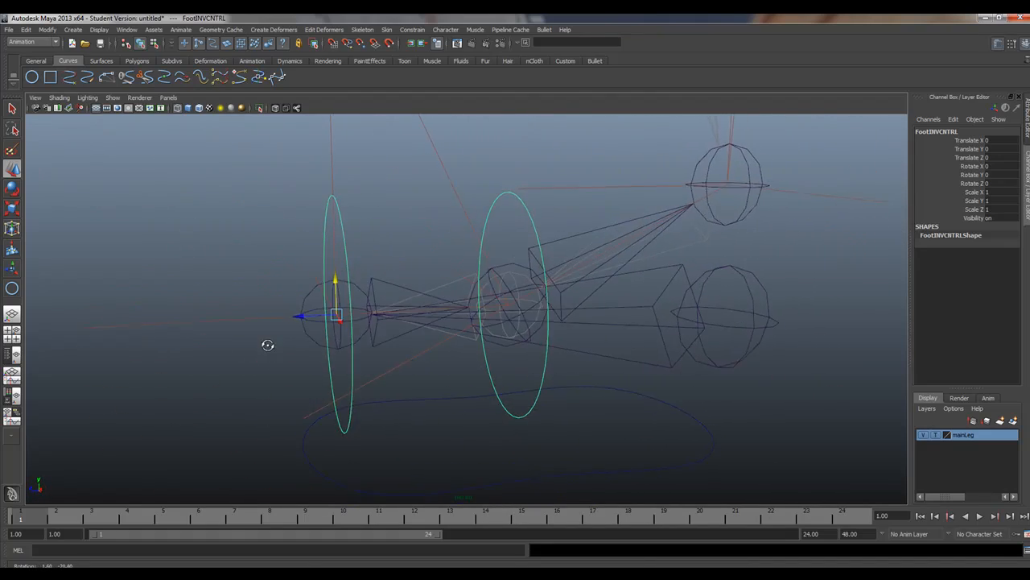
{"action": "left_click_drag", "start_coordinate": [268, 344], "coordinate": [479, 308]}
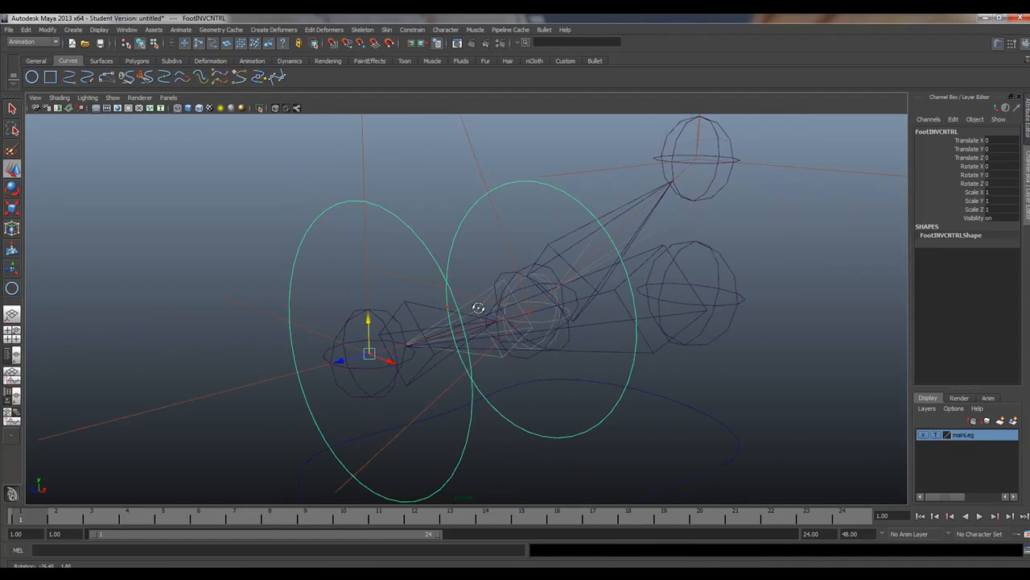
{"action": "left_click", "coordinate": [412, 30]}
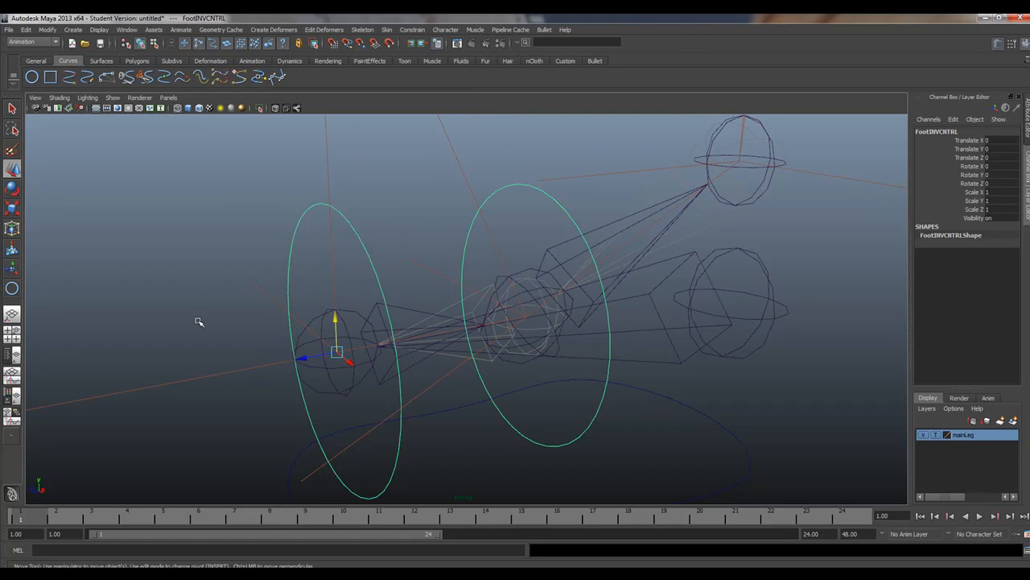
{"action": "mouse_move", "coordinate": [512, 159]}
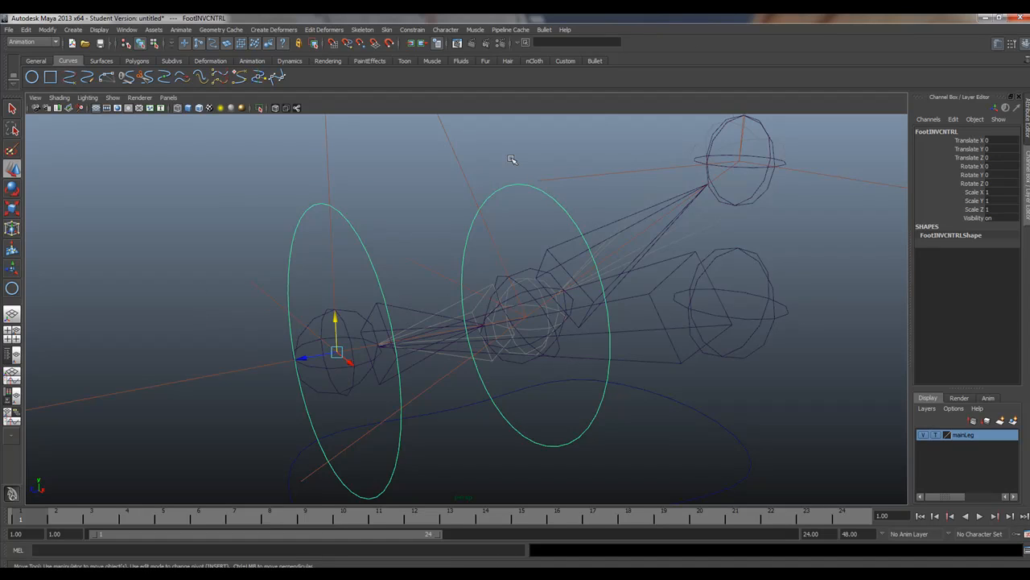
{"action": "mouse_move", "coordinate": [503, 186]}
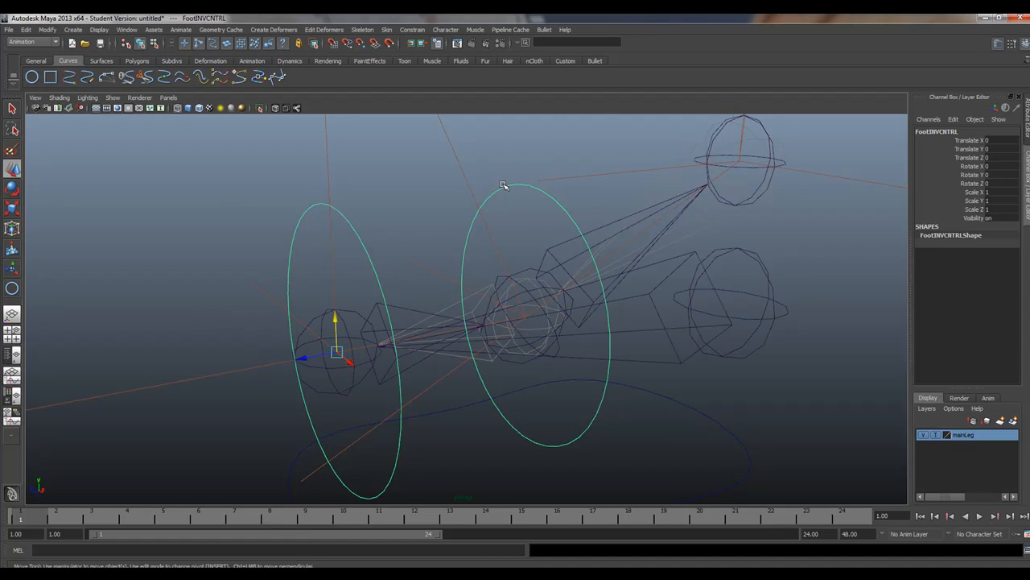
{"action": "mouse_move", "coordinate": [531, 144]}
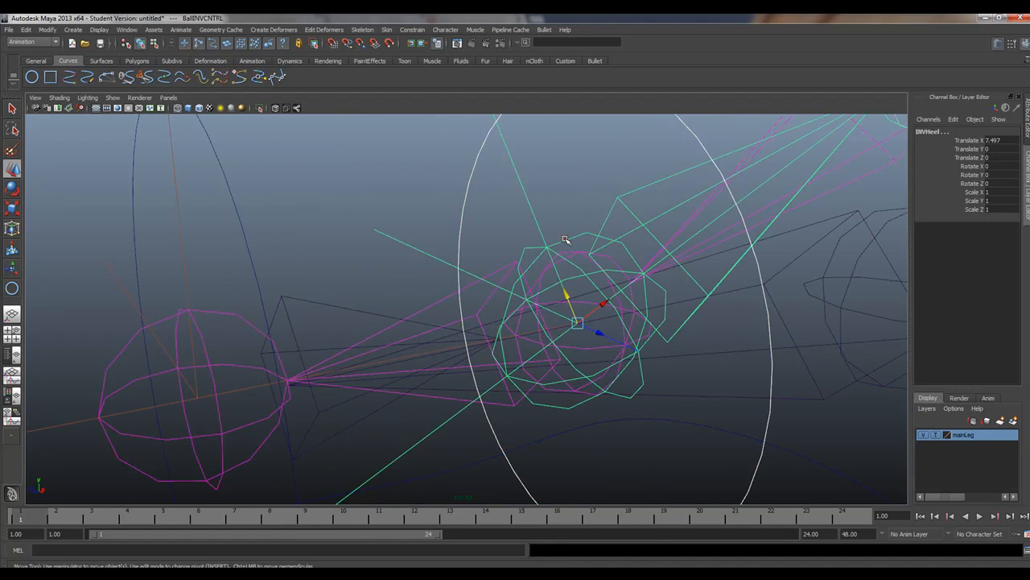
{"action": "left_click", "coordinate": [411, 30]}
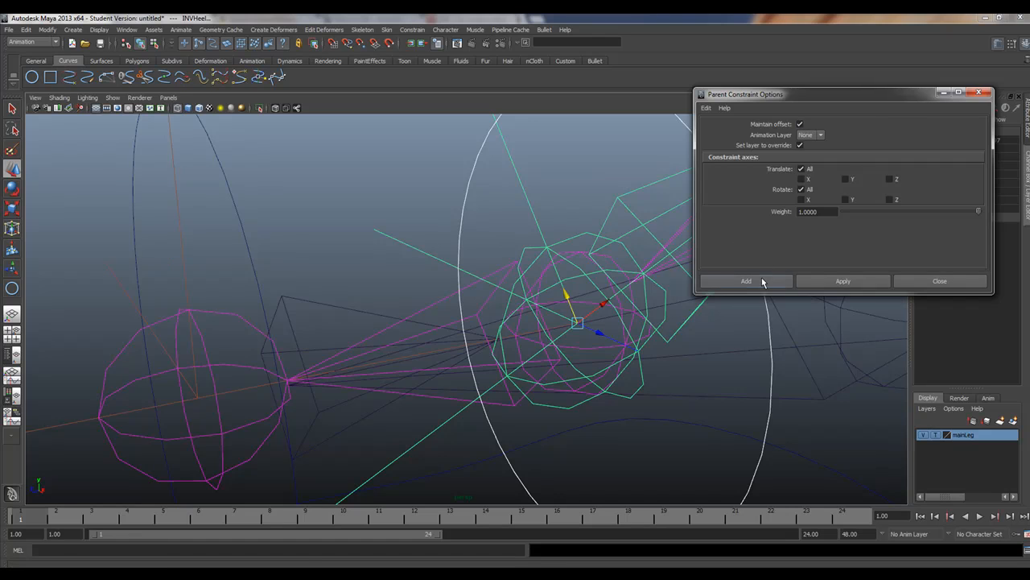
{"action": "left_click", "coordinate": [744, 281]}
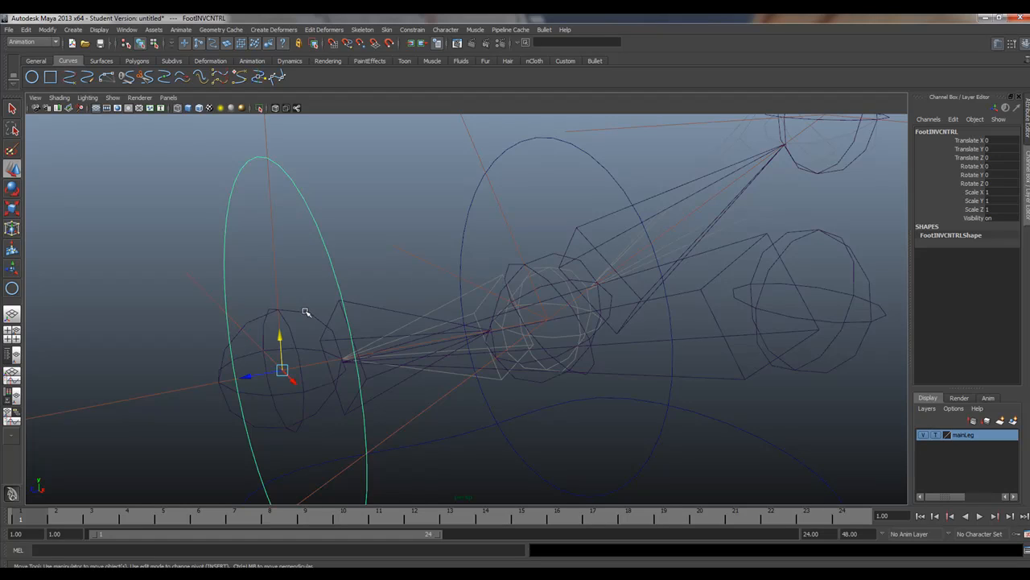
{"action": "mouse_move", "coordinate": [304, 309]}
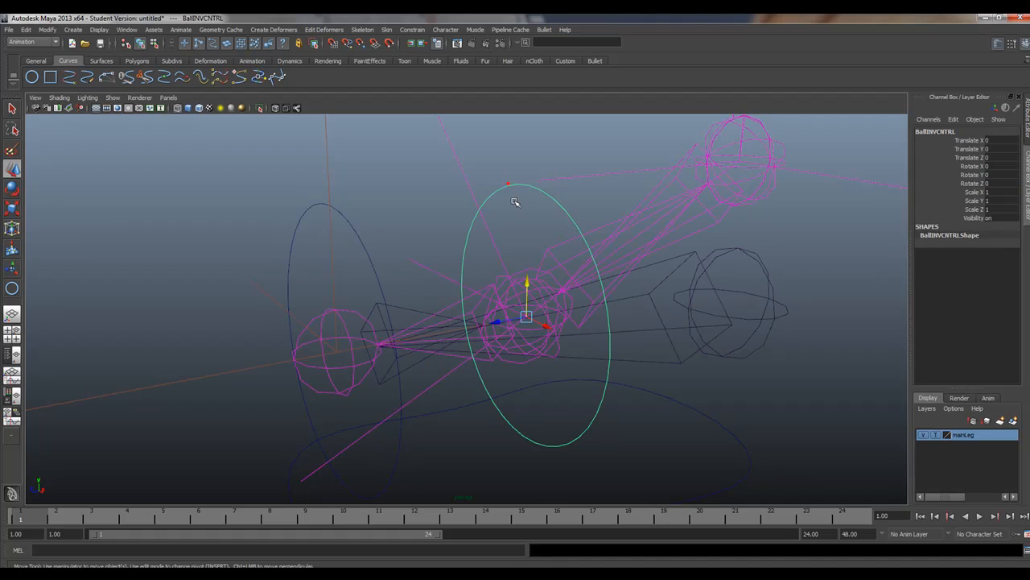
{"action": "left_click", "coordinate": [318, 354]}
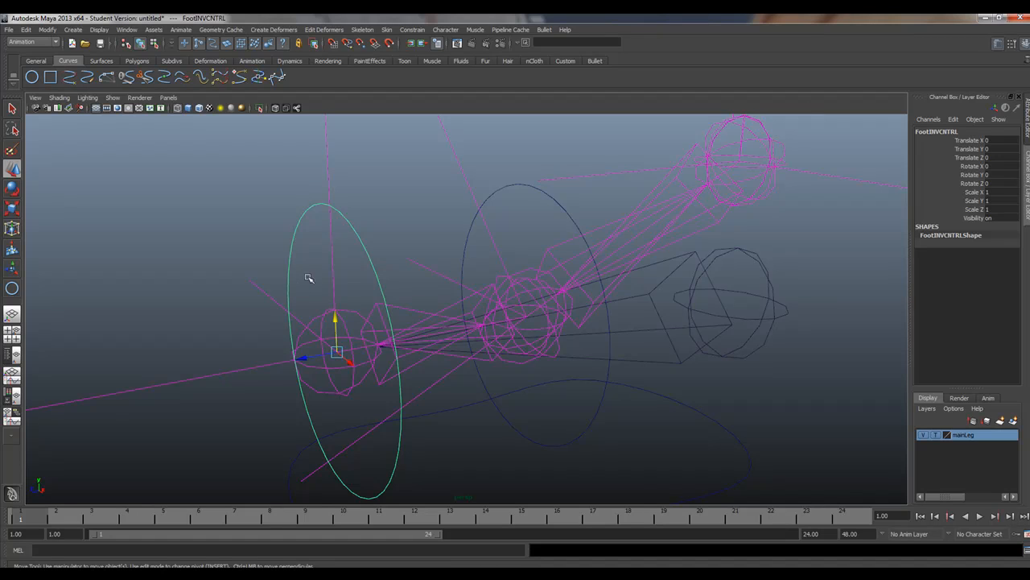
{"action": "mouse_move", "coordinate": [371, 280]}
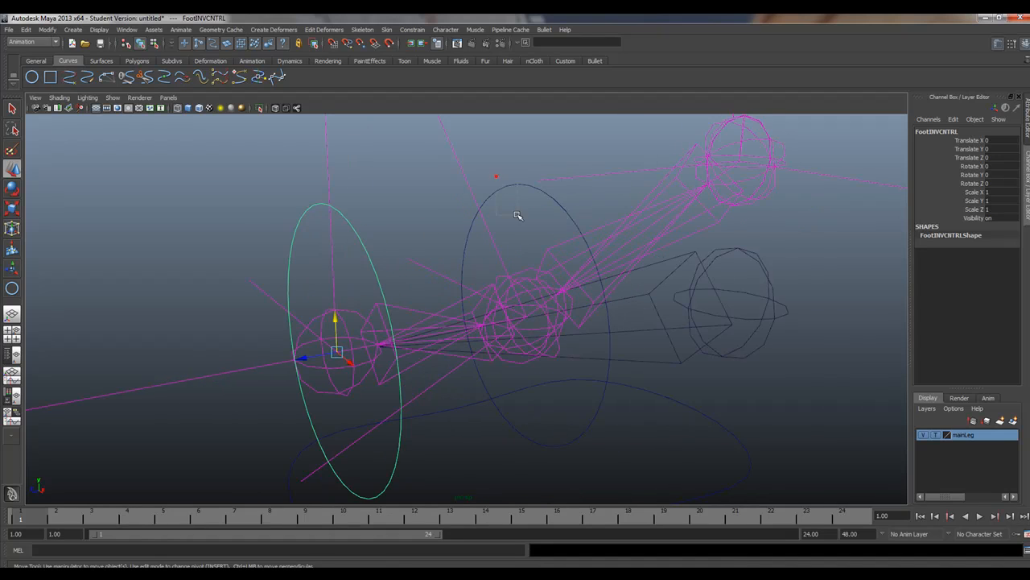
Rotate FootINVCNTRL and BallINVCNTRL to confirm the foot joints follow them
{"action": "left_click", "coordinate": [531, 274]}
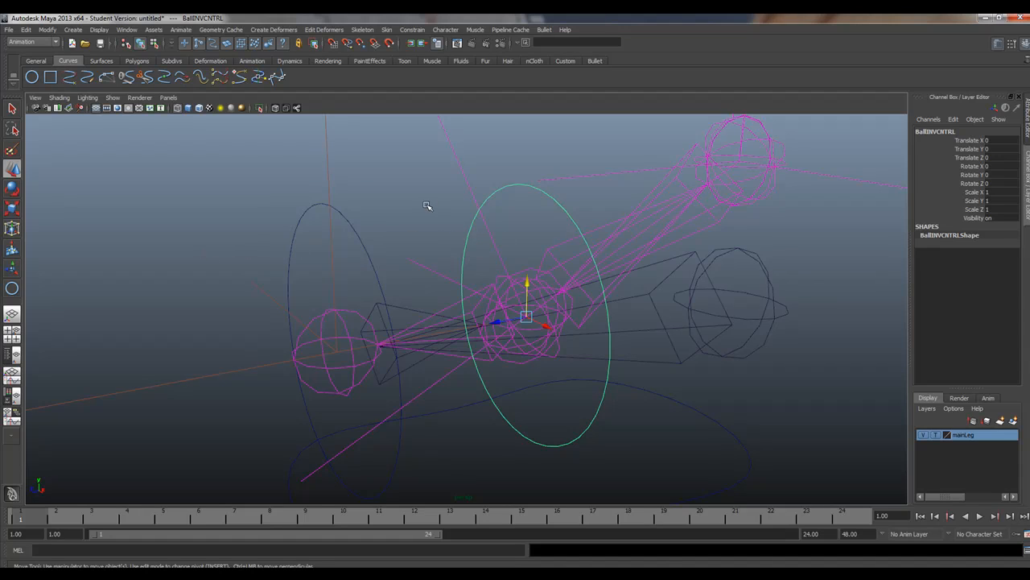
{"action": "mouse_move", "coordinate": [358, 205]}
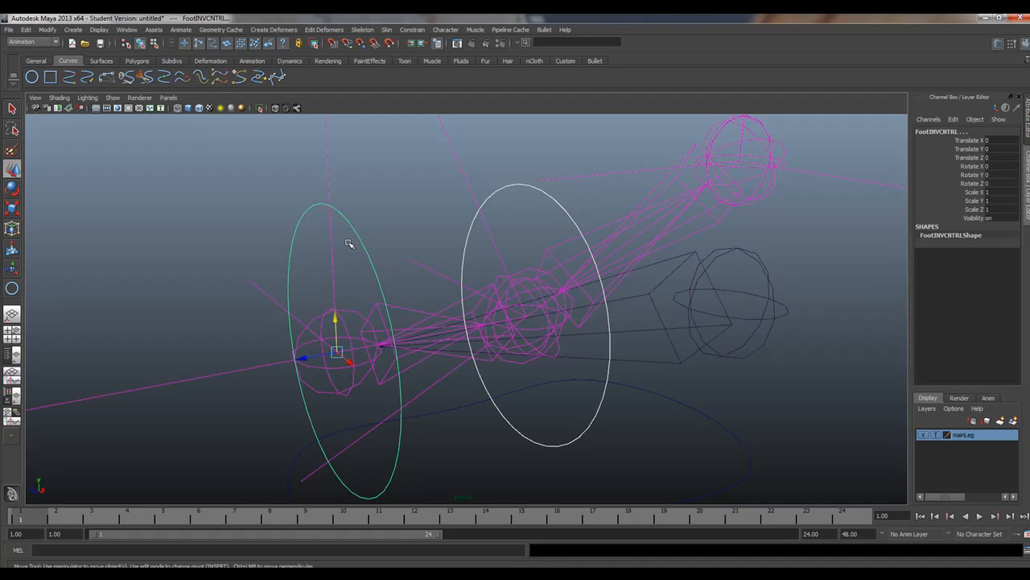
{"action": "mouse_move", "coordinate": [345, 225]}
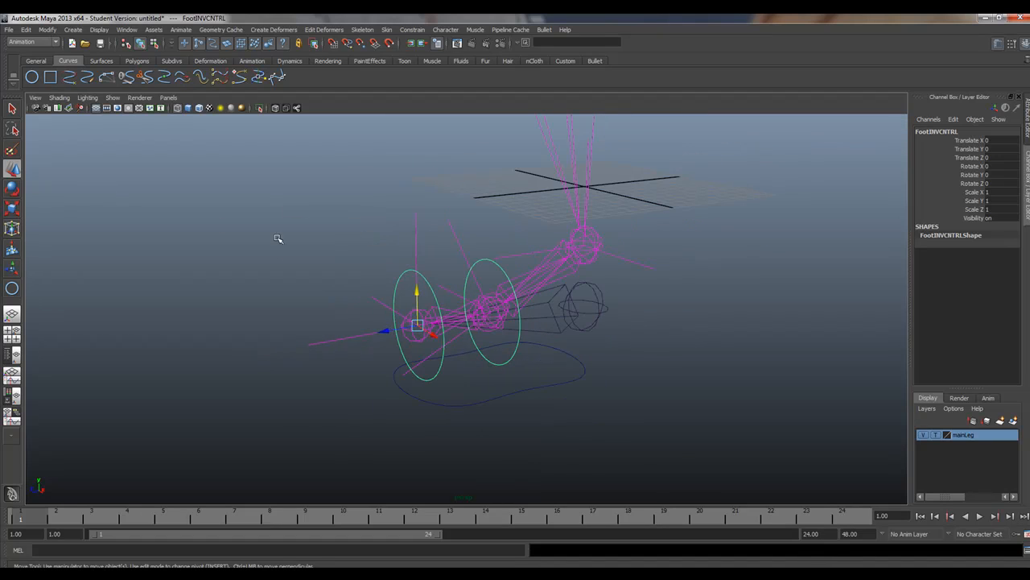
{"action": "left_click_drag", "start_coordinate": [416, 302], "coordinate": [395, 288]}
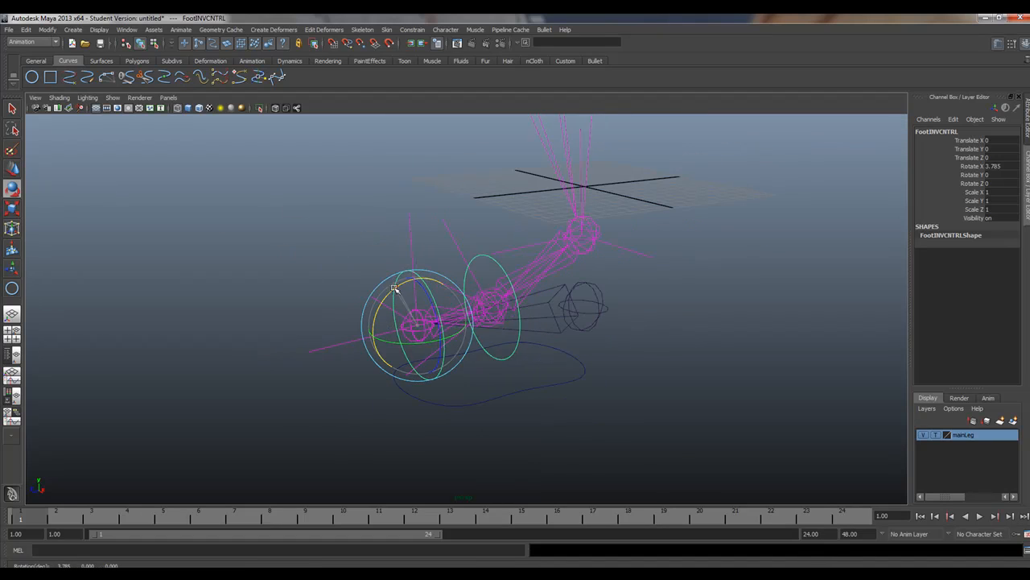
{"action": "left_click_drag", "start_coordinate": [395, 287], "coordinate": [458, 236]}
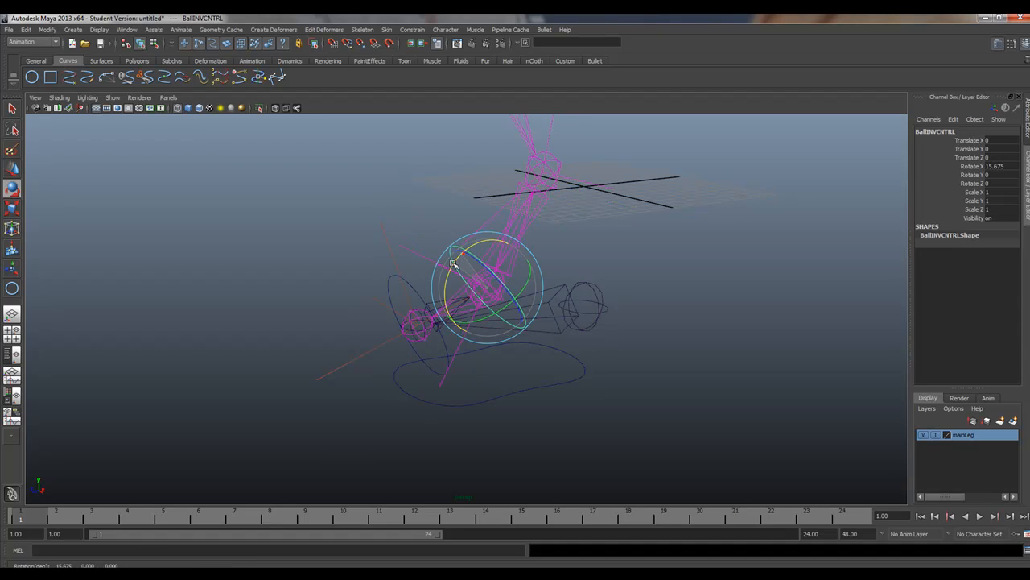
{"action": "left_click_drag", "start_coordinate": [455, 264], "coordinate": [528, 390]}
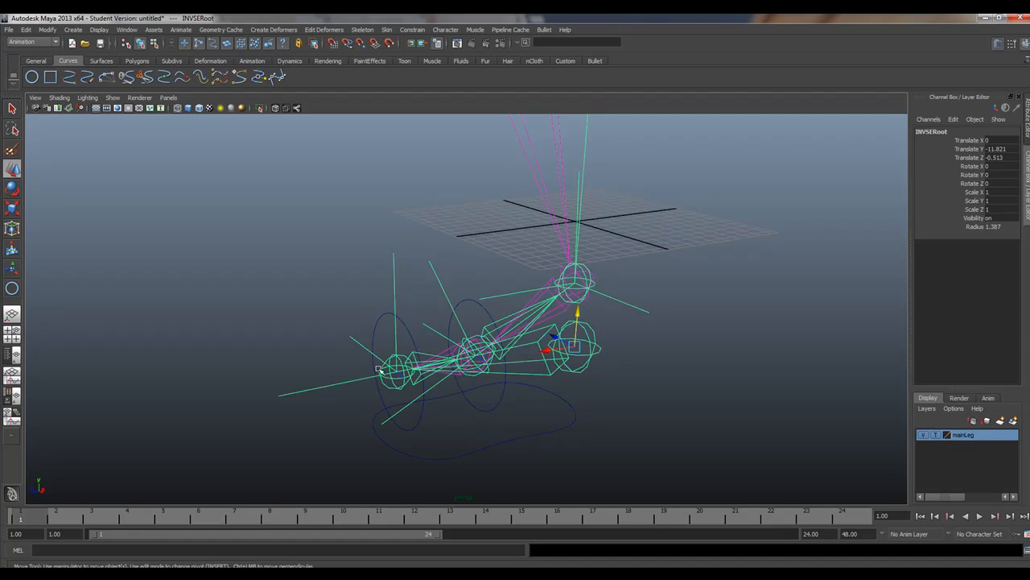
{"action": "mouse_move", "coordinate": [563, 305]}
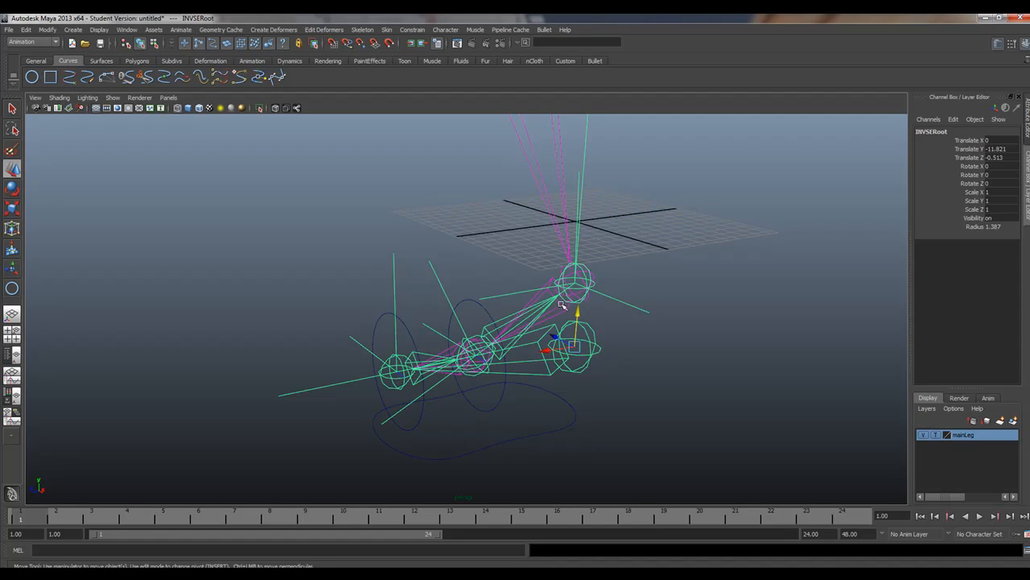
{"action": "left_click_drag", "start_coordinate": [563, 306], "coordinate": [624, 266]}
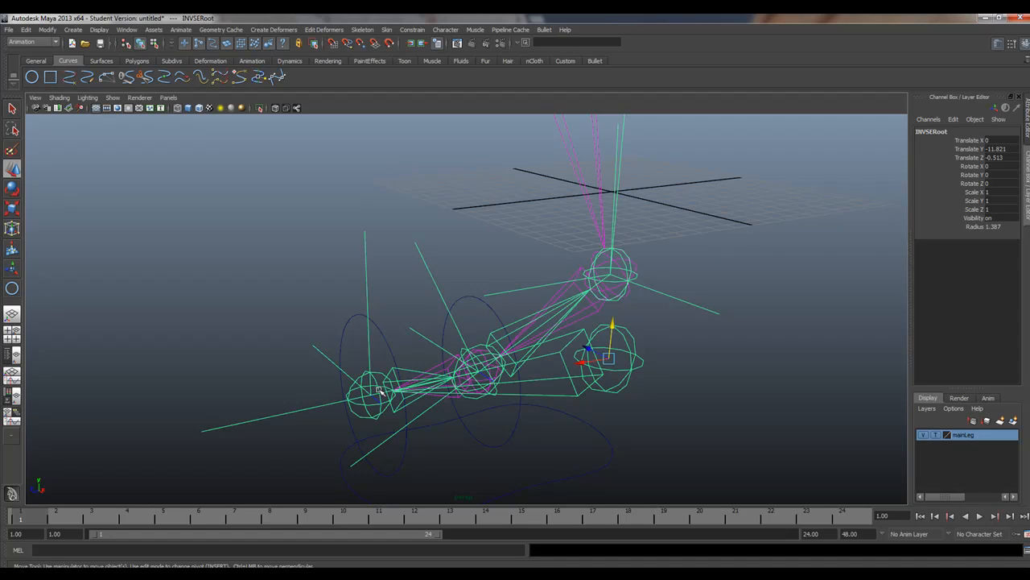
{"action": "mouse_move", "coordinate": [494, 364]}
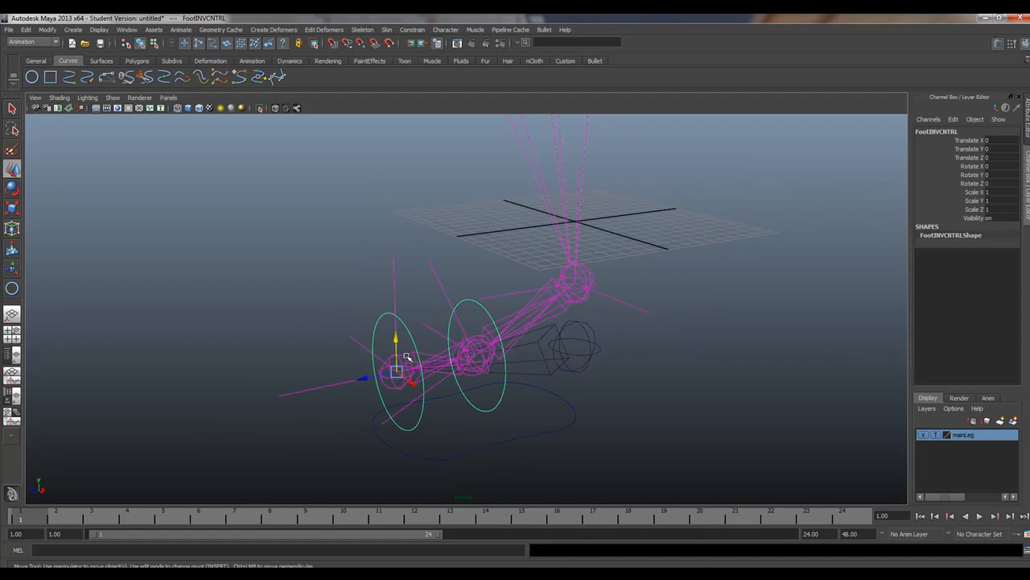
{"action": "left_click", "coordinate": [475, 417]}
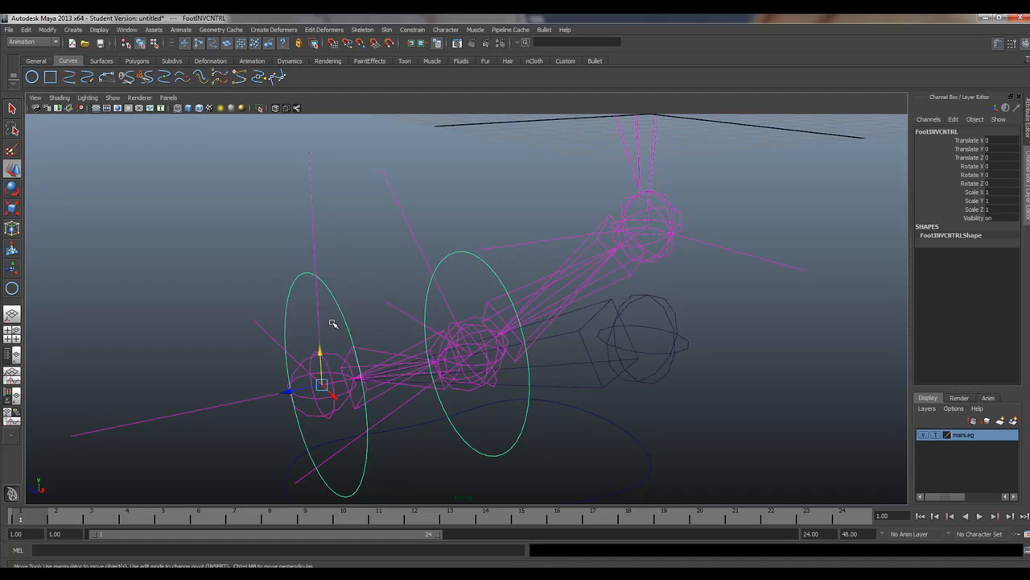
{"action": "mouse_move", "coordinate": [692, 339]}
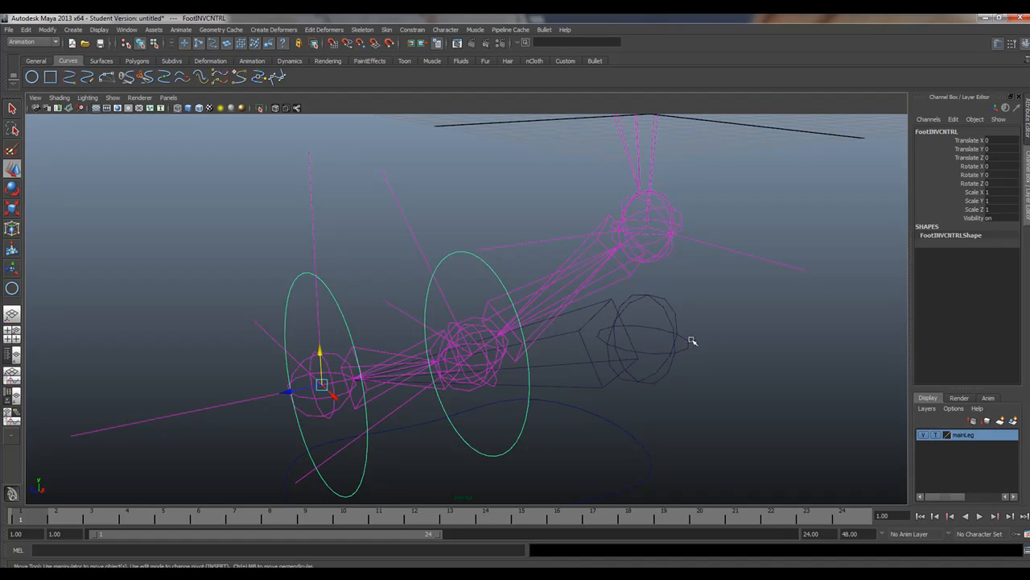
{"action": "mouse_move", "coordinate": [310, 372]}
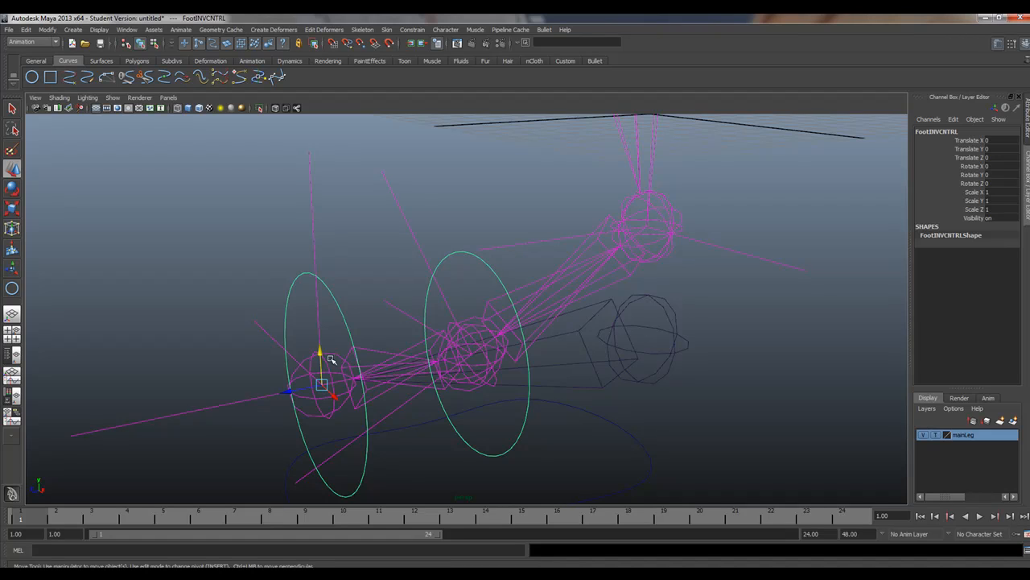
{"action": "mouse_move", "coordinate": [468, 256]}
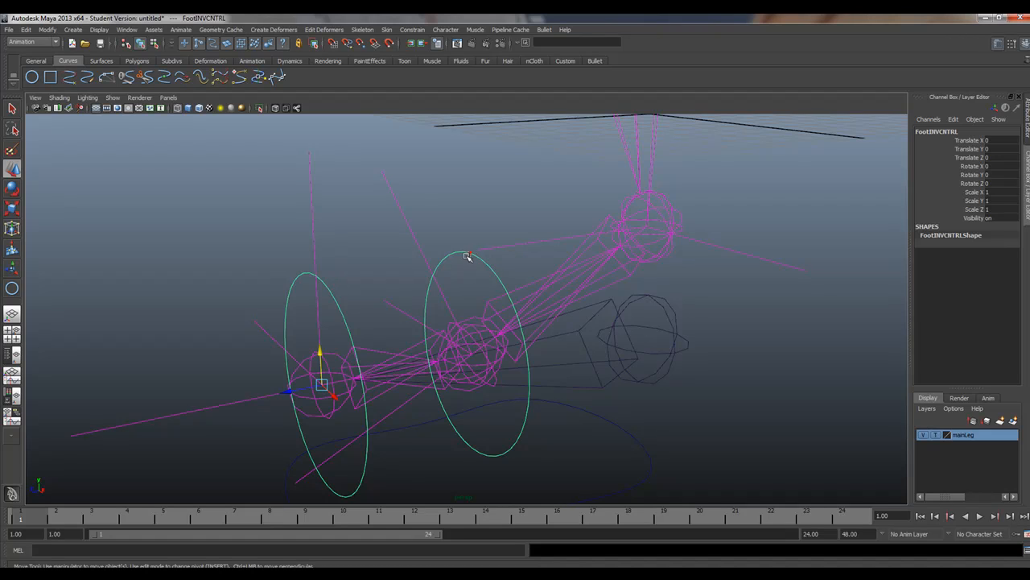
{"action": "mouse_move", "coordinate": [396, 305]}
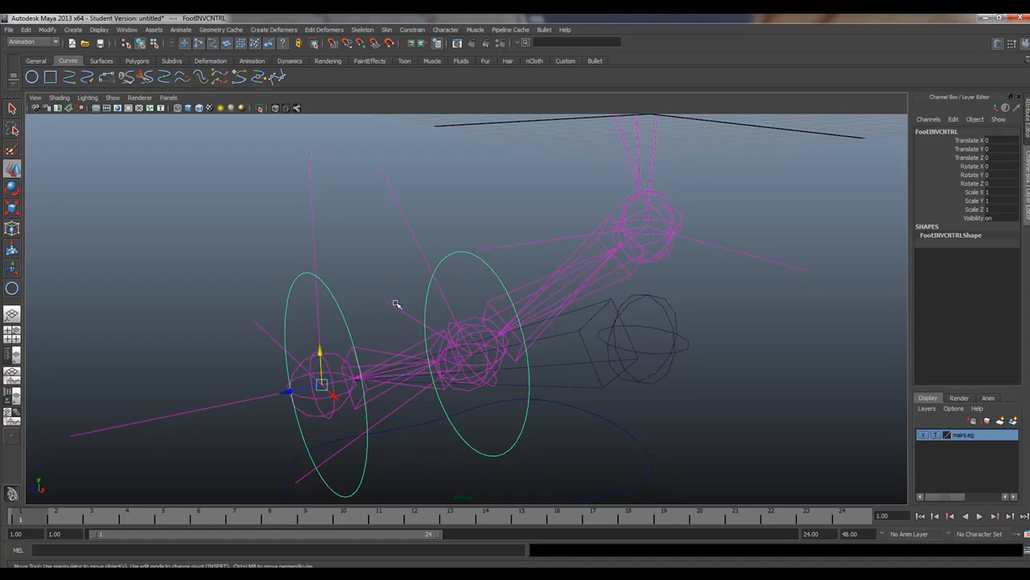
{"action": "mouse_move", "coordinate": [388, 340]}
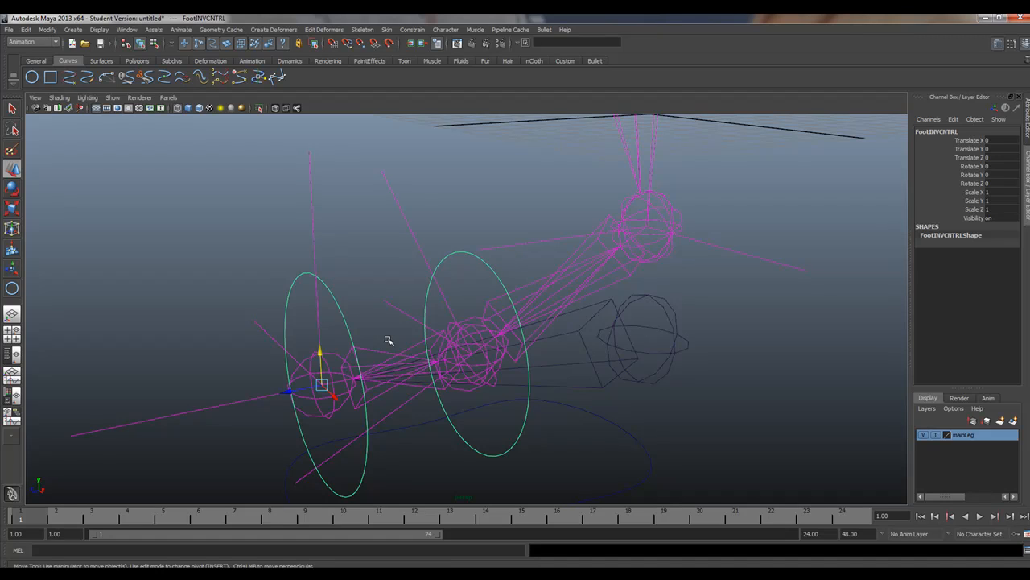
{"action": "mouse_move", "coordinate": [982, 256]}
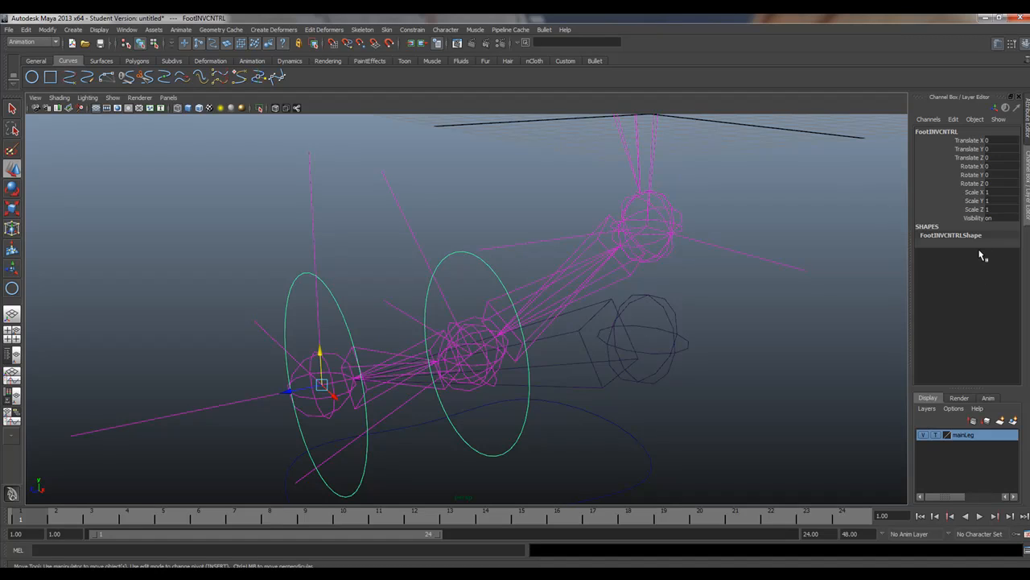
{"action": "mouse_move", "coordinate": [368, 323]}
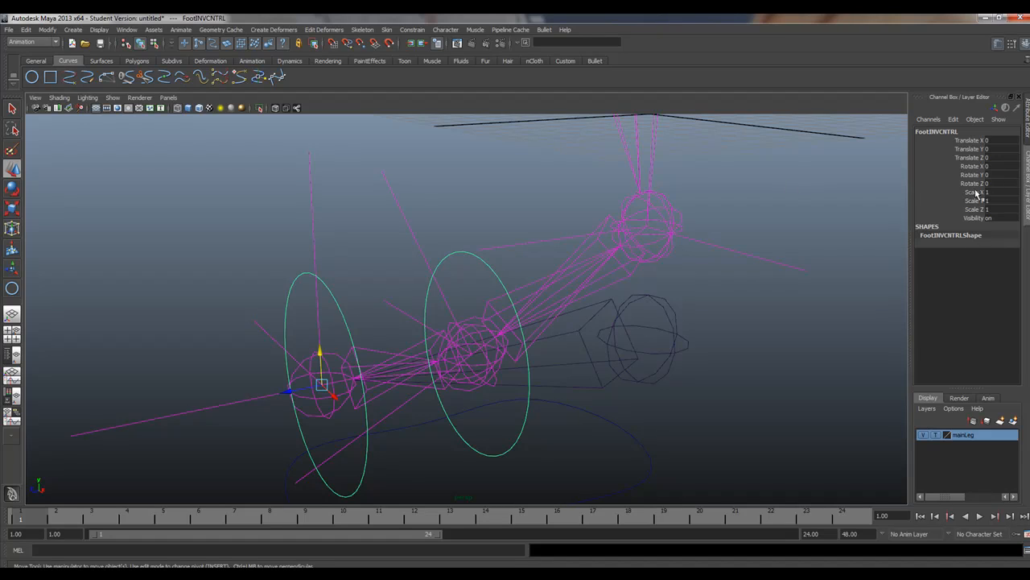
{"action": "mouse_move", "coordinate": [904, 202]}
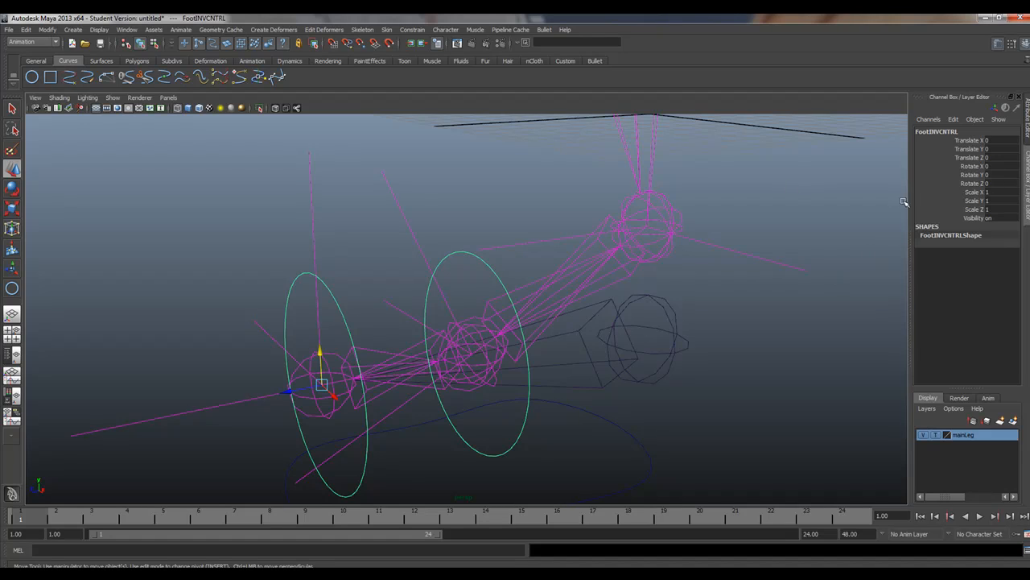
{"action": "mouse_move", "coordinate": [636, 429]}
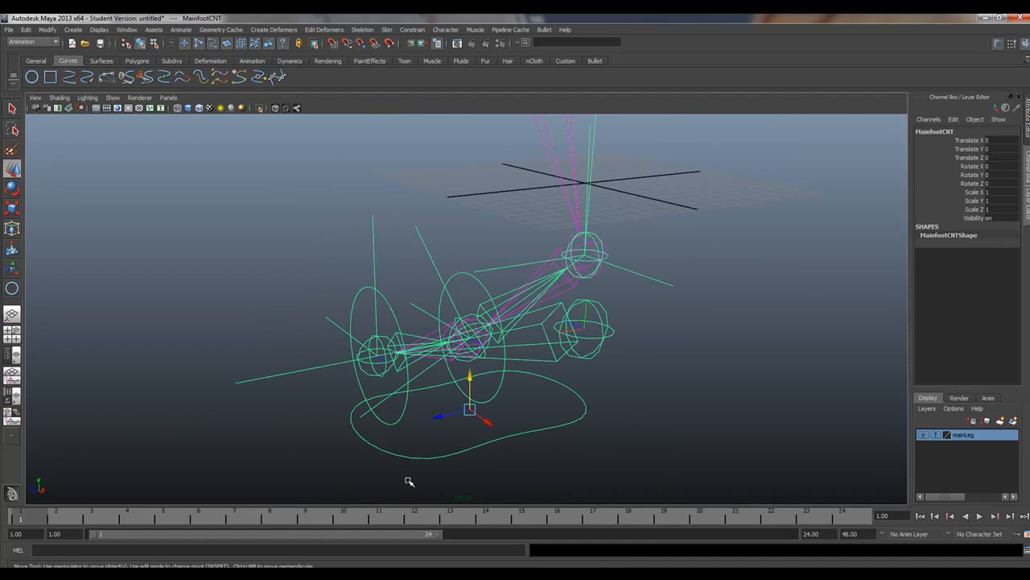
{"action": "mouse_move", "coordinate": [429, 381]}
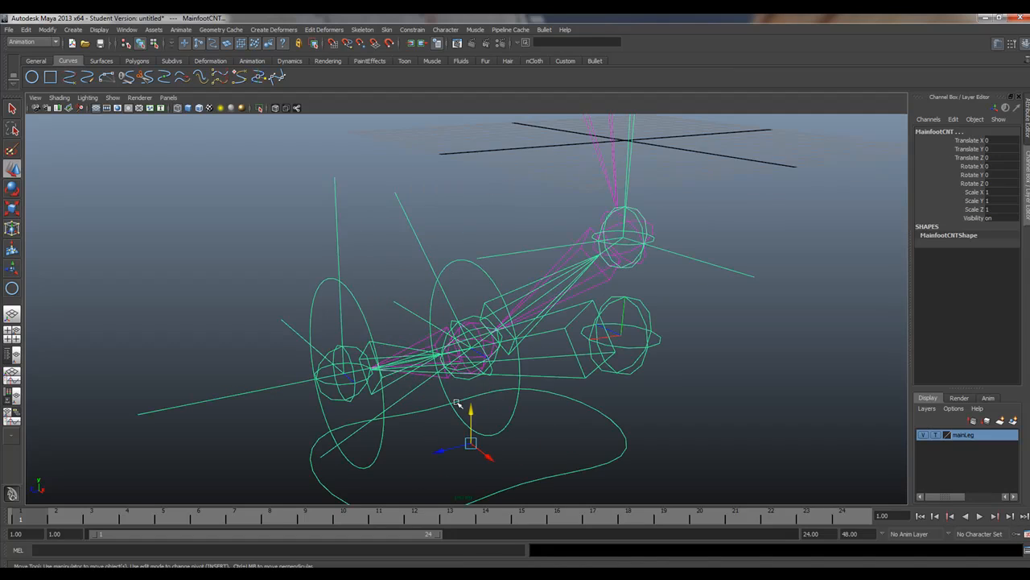
Select FootINVCNTRL to check its transforms still read zero after parenting
{"action": "left_click", "coordinate": [461, 273]}
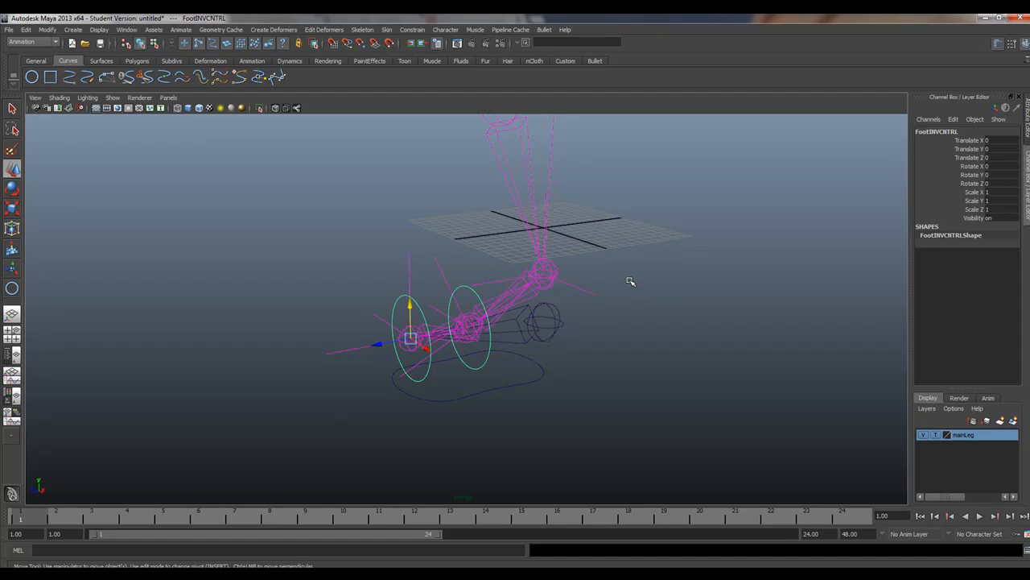
{"action": "mouse_move", "coordinate": [640, 285]}
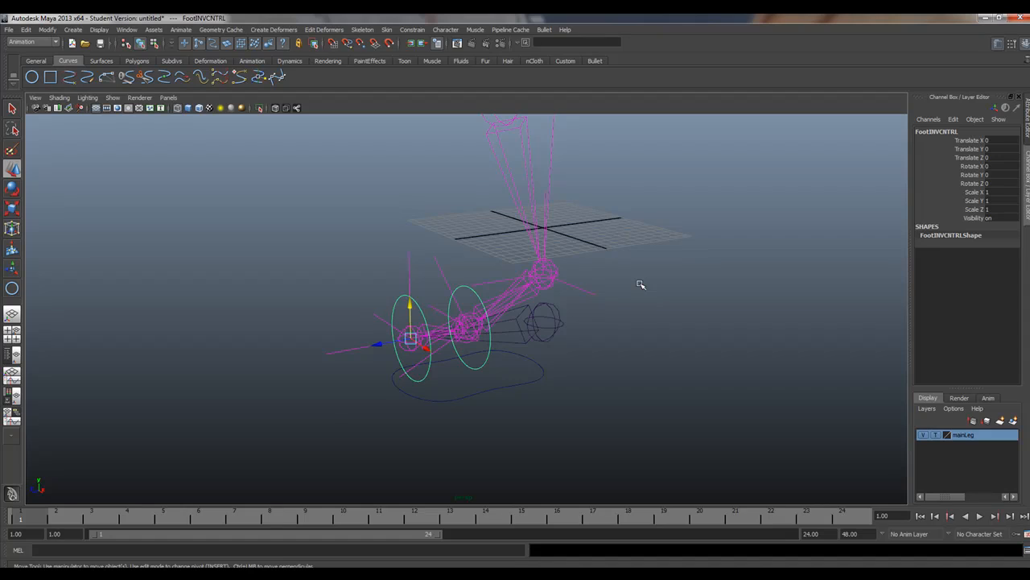
{"action": "mouse_move", "coordinate": [658, 290]}
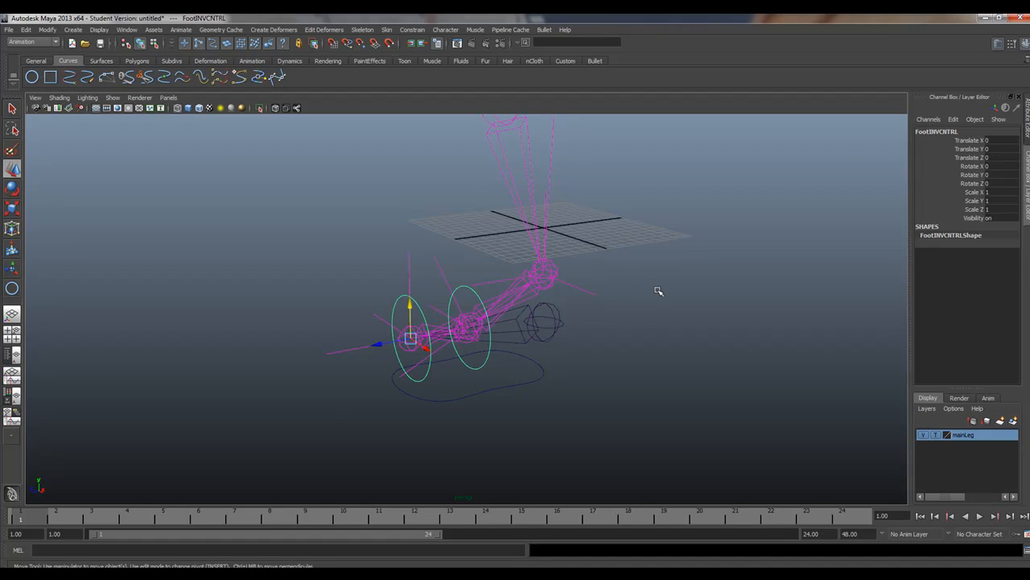